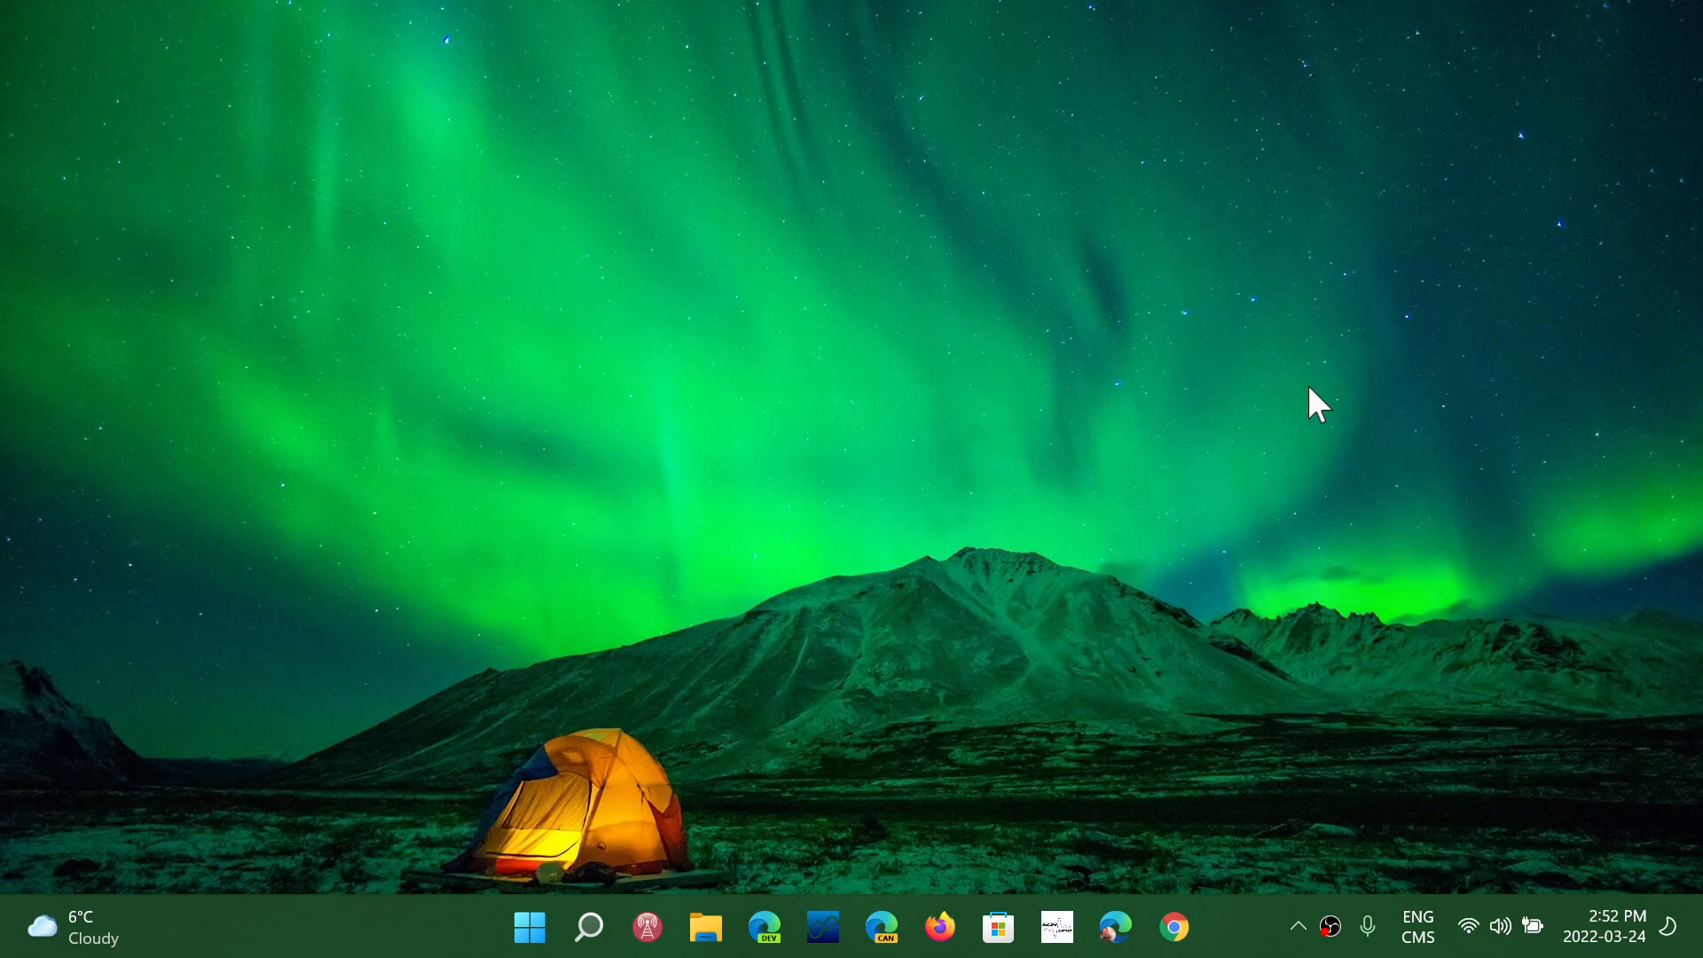
pyautogui.moveTo(530, 929)
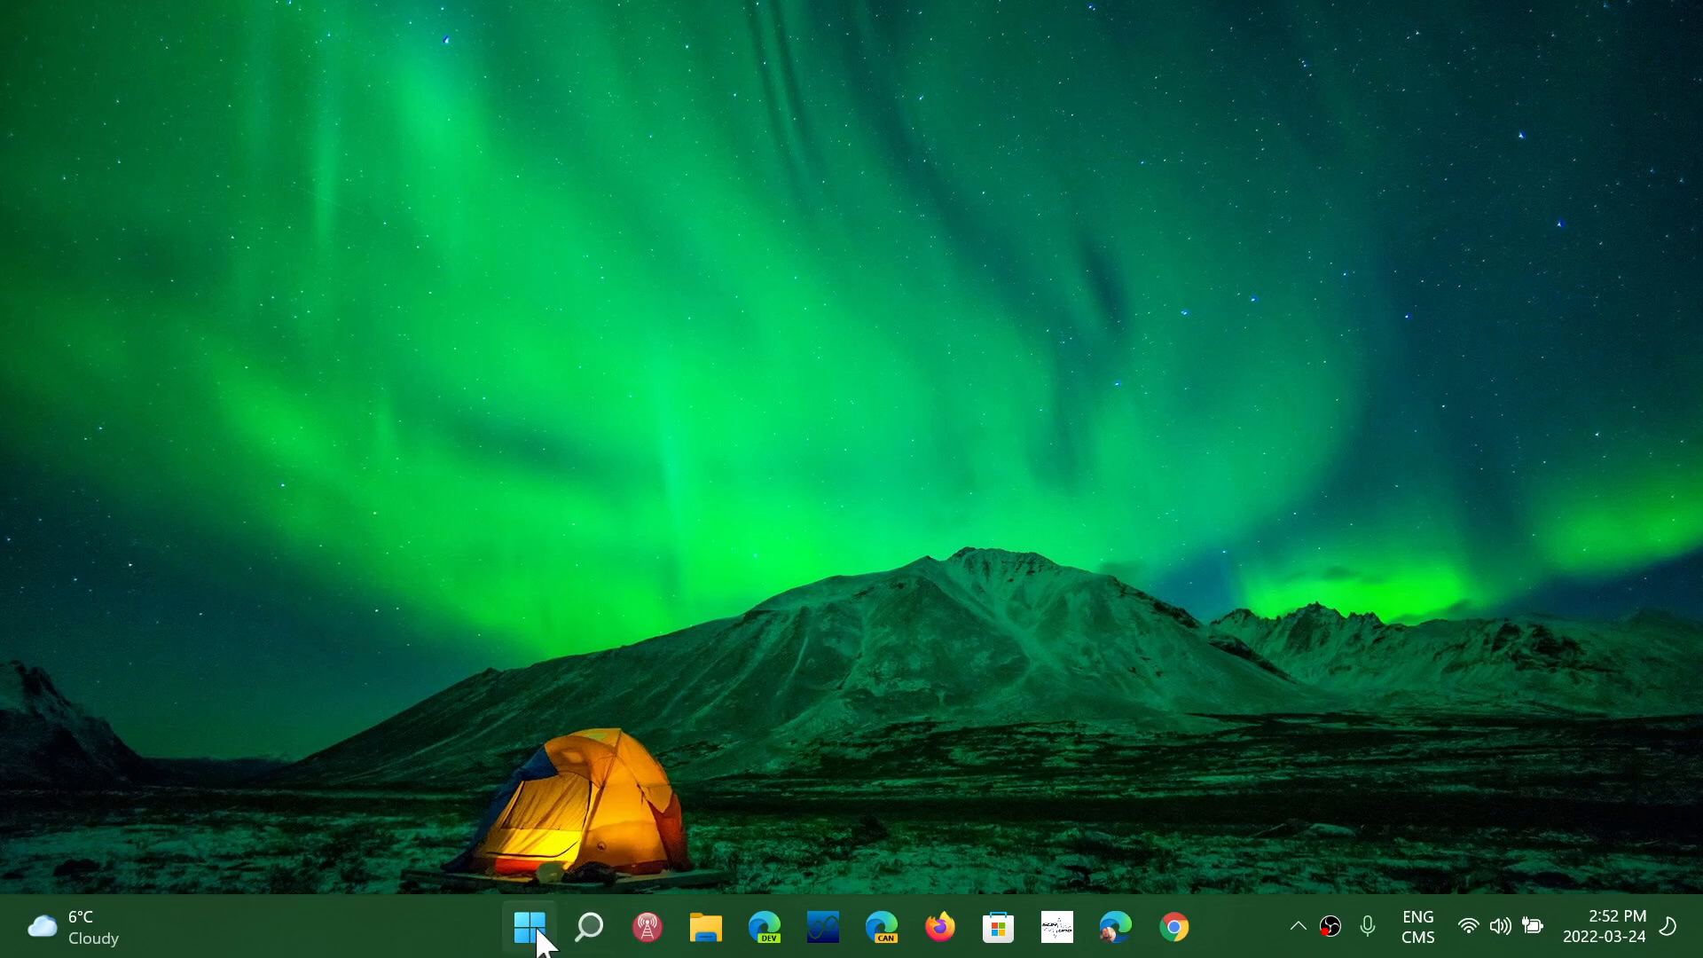
pyautogui.moveTo(530, 933)
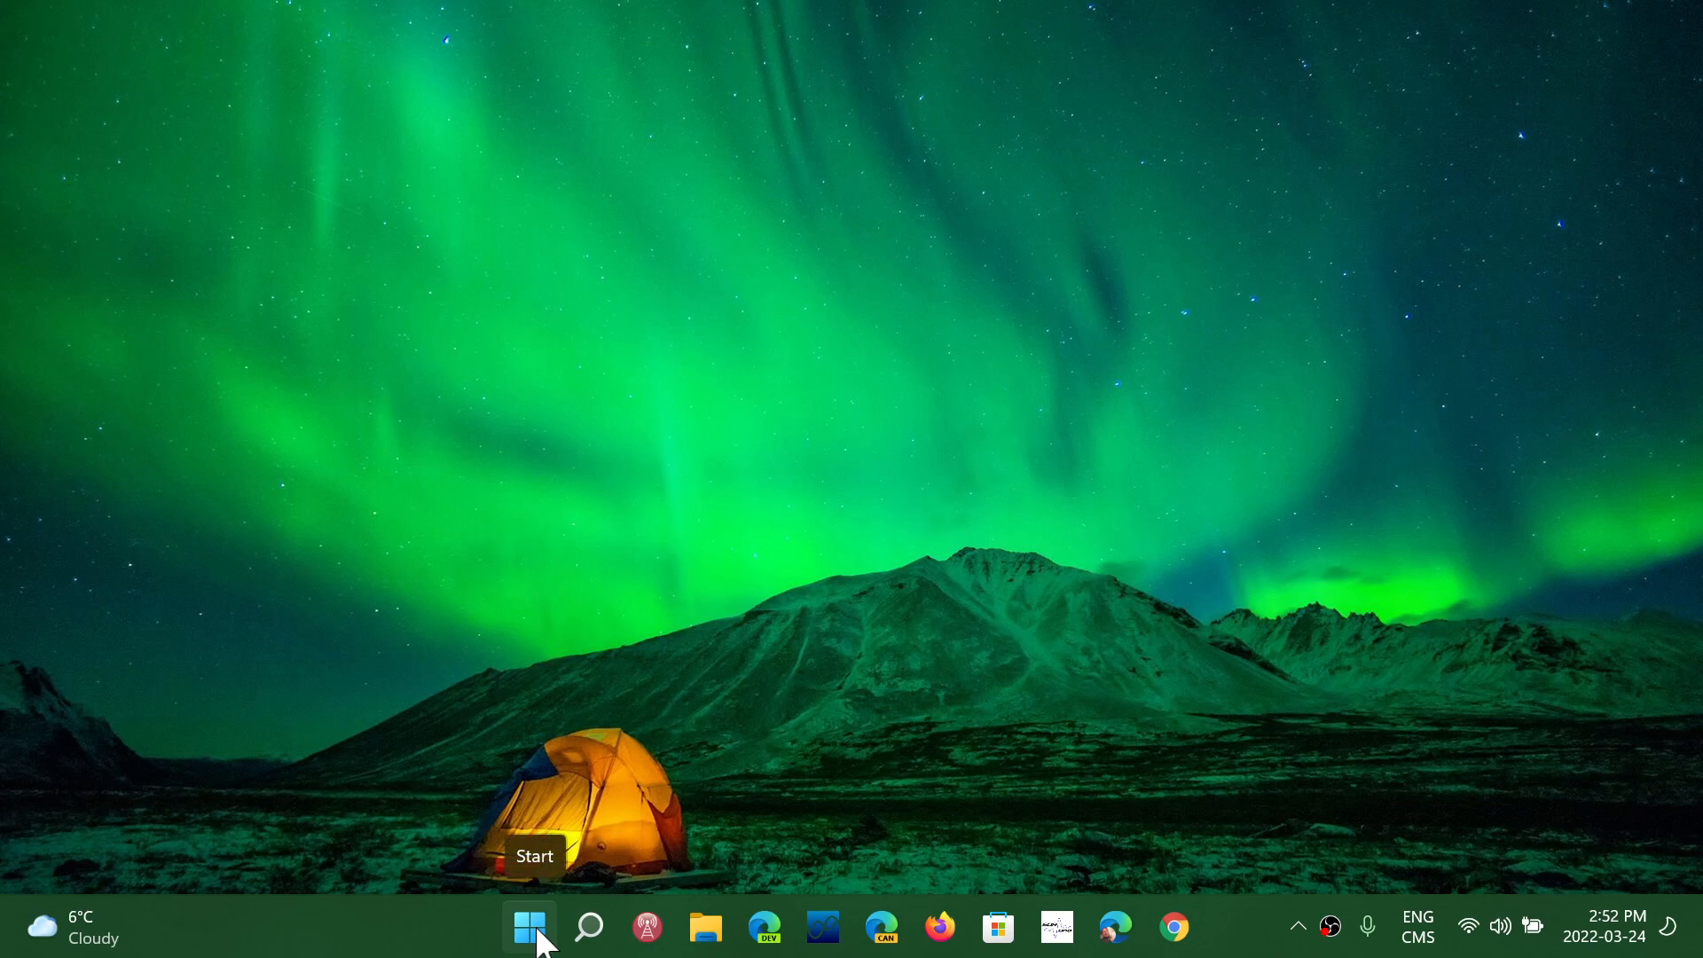
# - Reach System > Display in Settings through the Start button's right-click quick menu
pyautogui.click(529, 927)
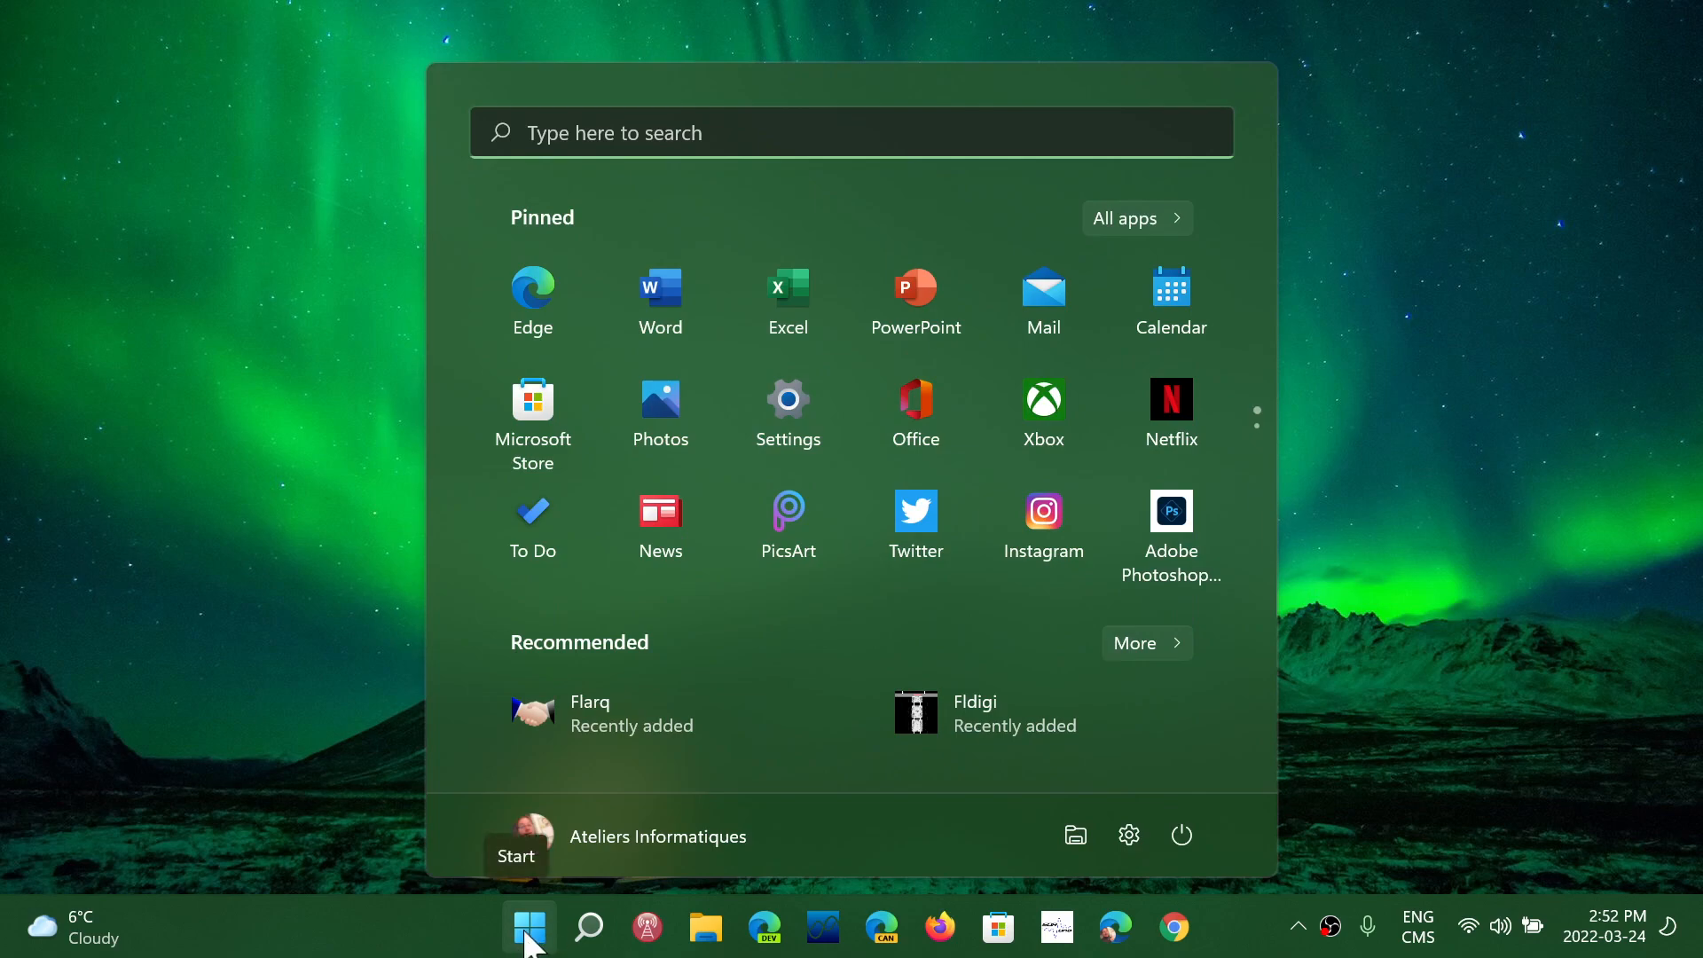
pyautogui.rightClick(528, 927)
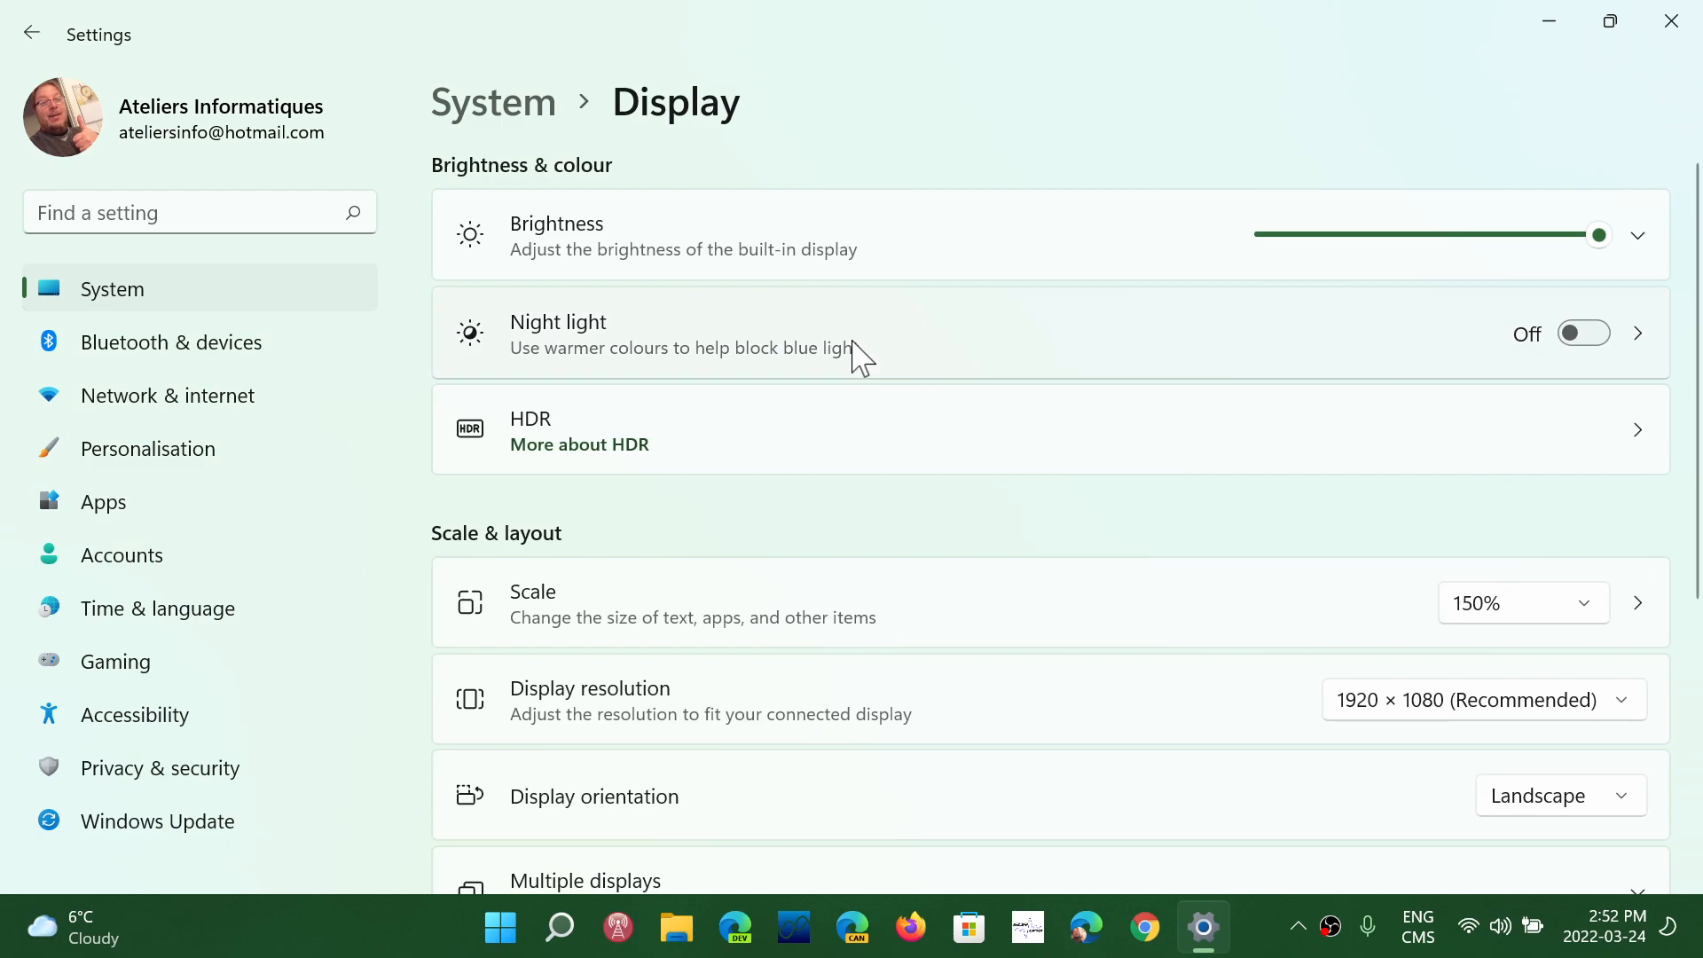
pyautogui.scroll(-3)
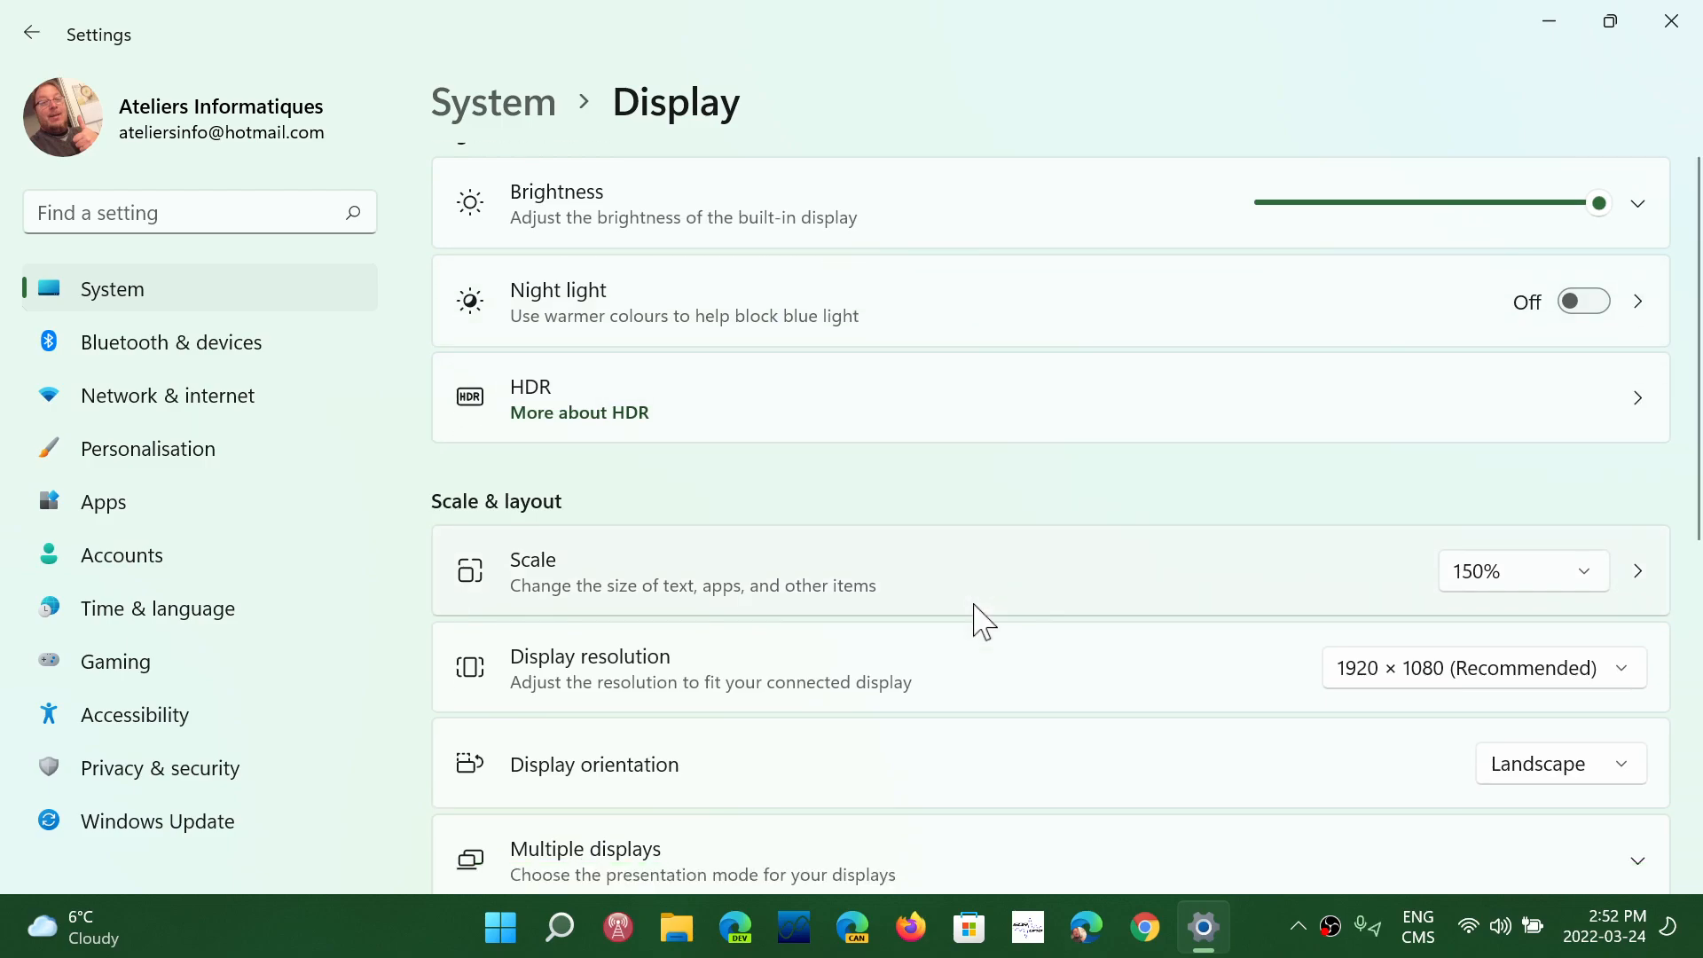
pyautogui.scroll(-3)
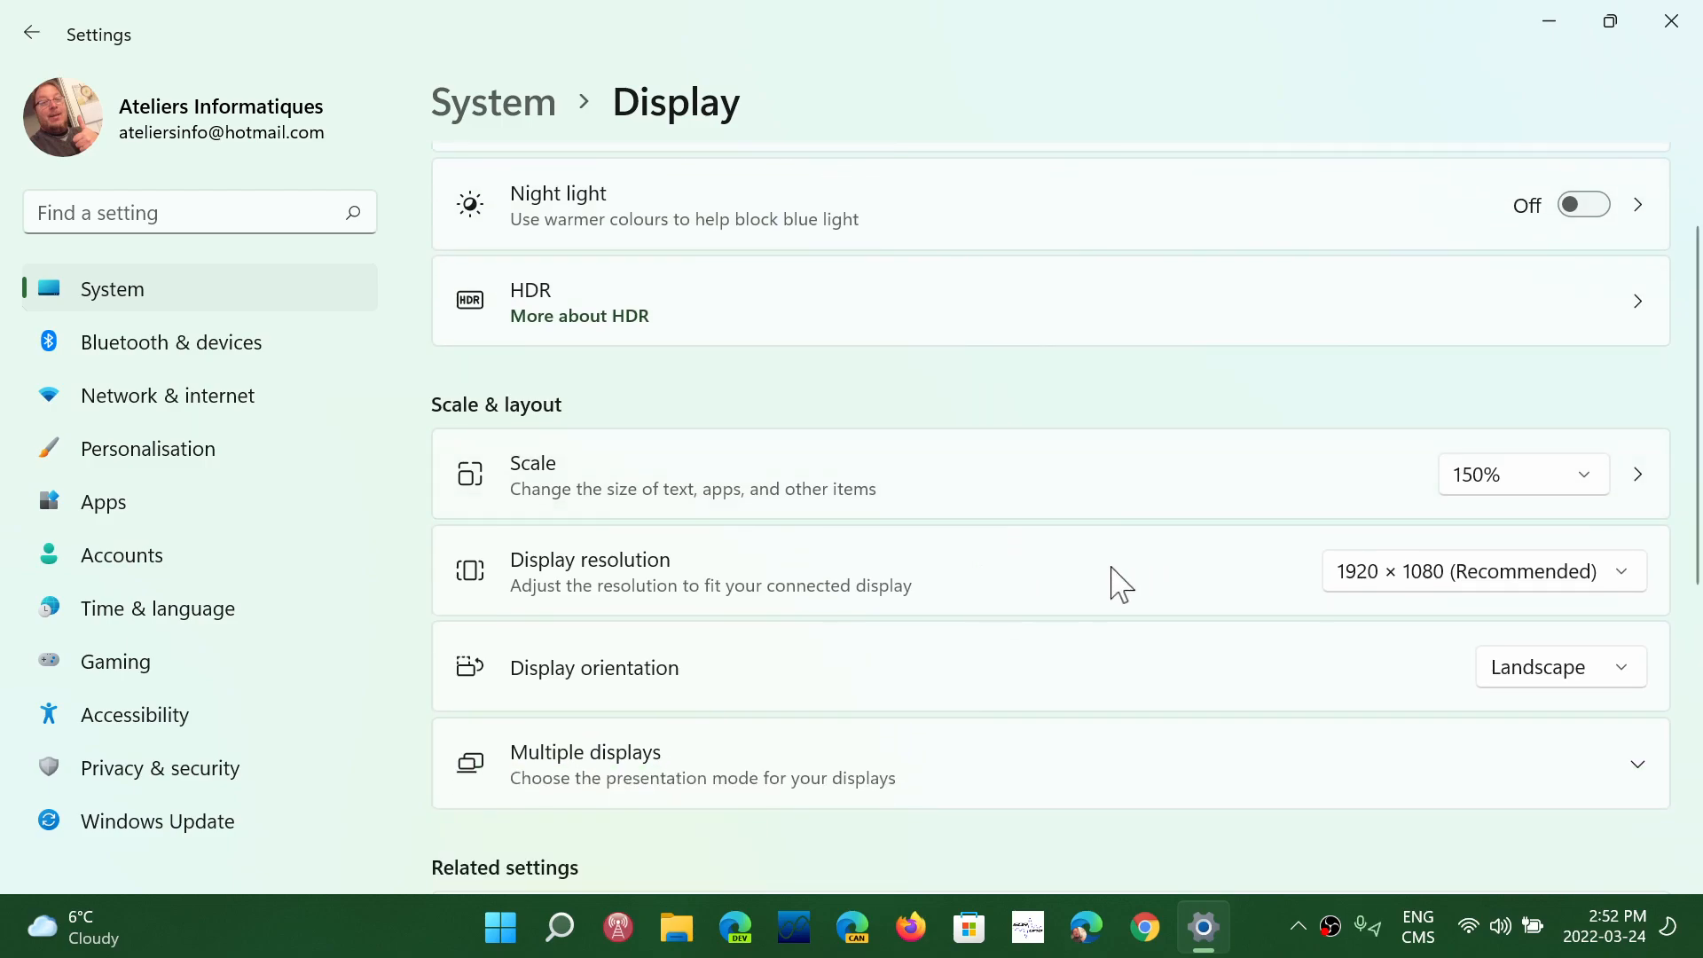
pyautogui.click(1484, 571)
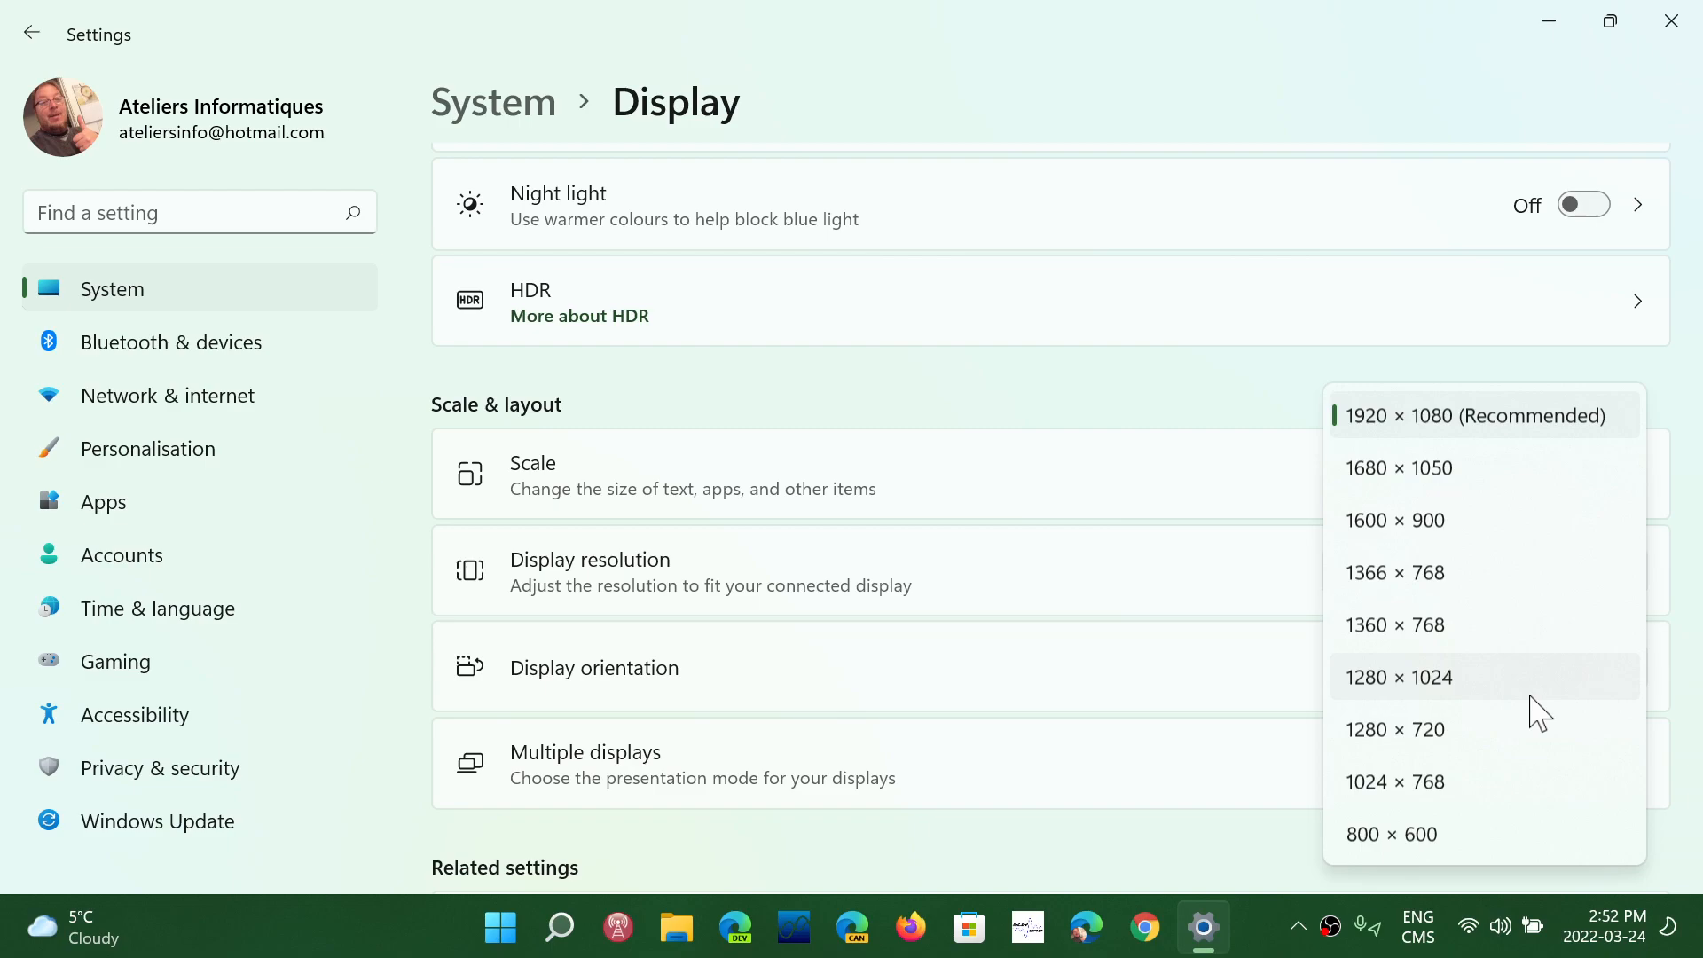
pyautogui.moveTo(1120, 403)
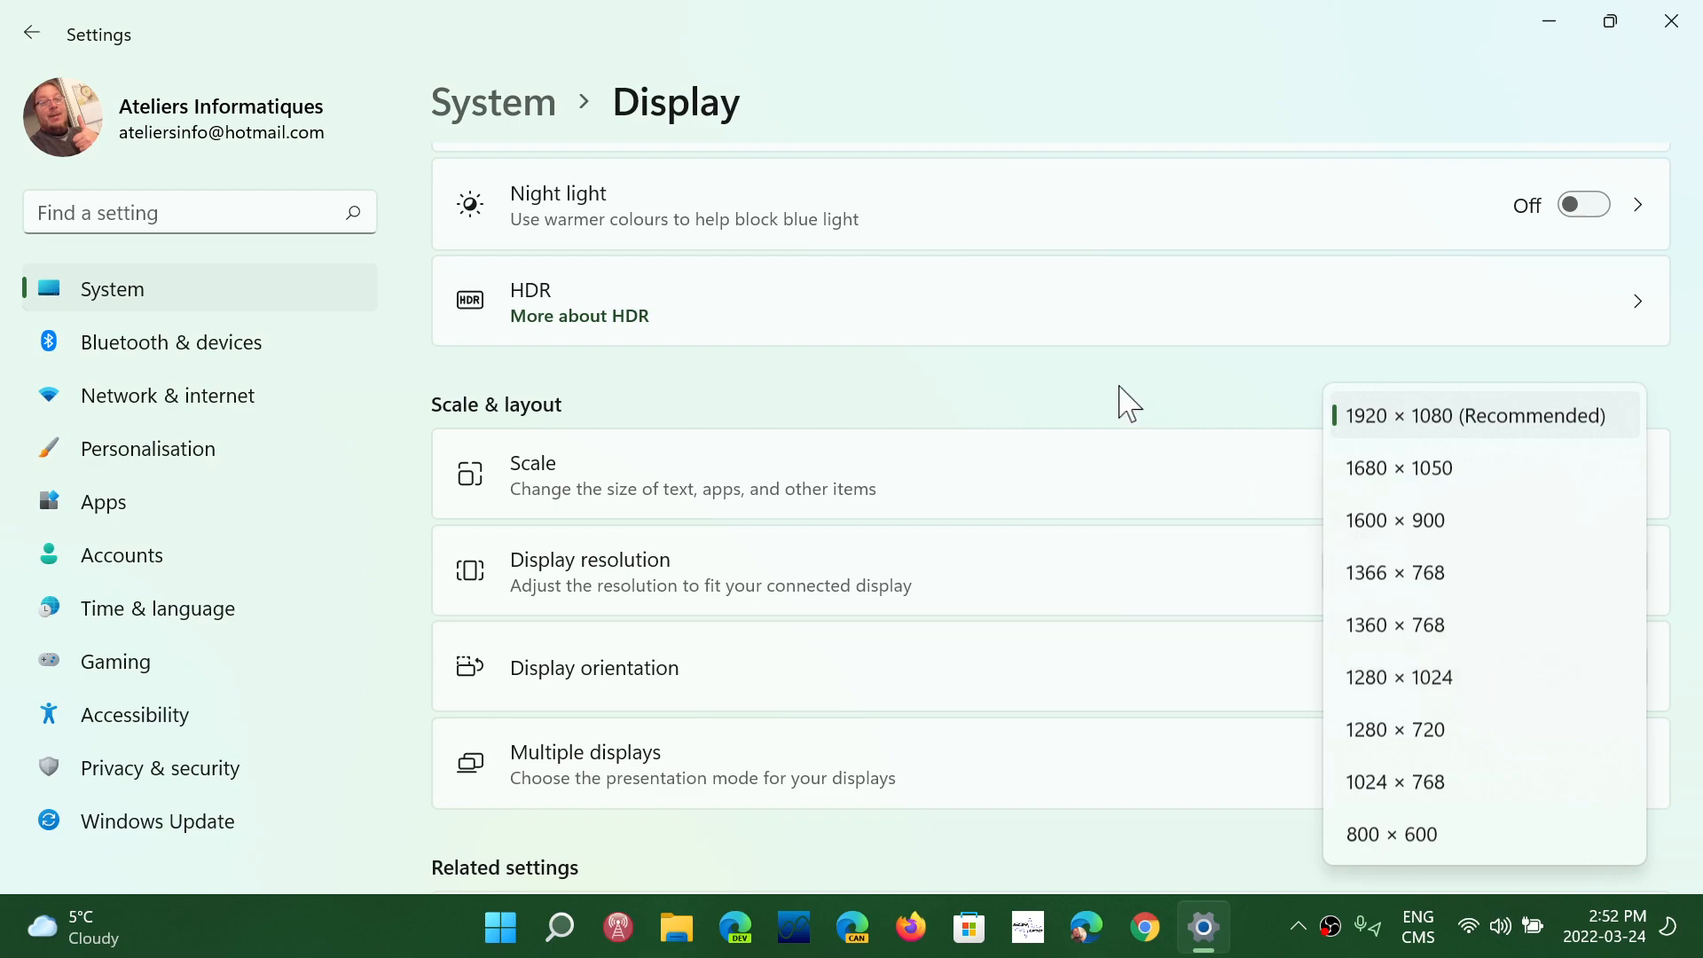
pyautogui.click(1472, 415)
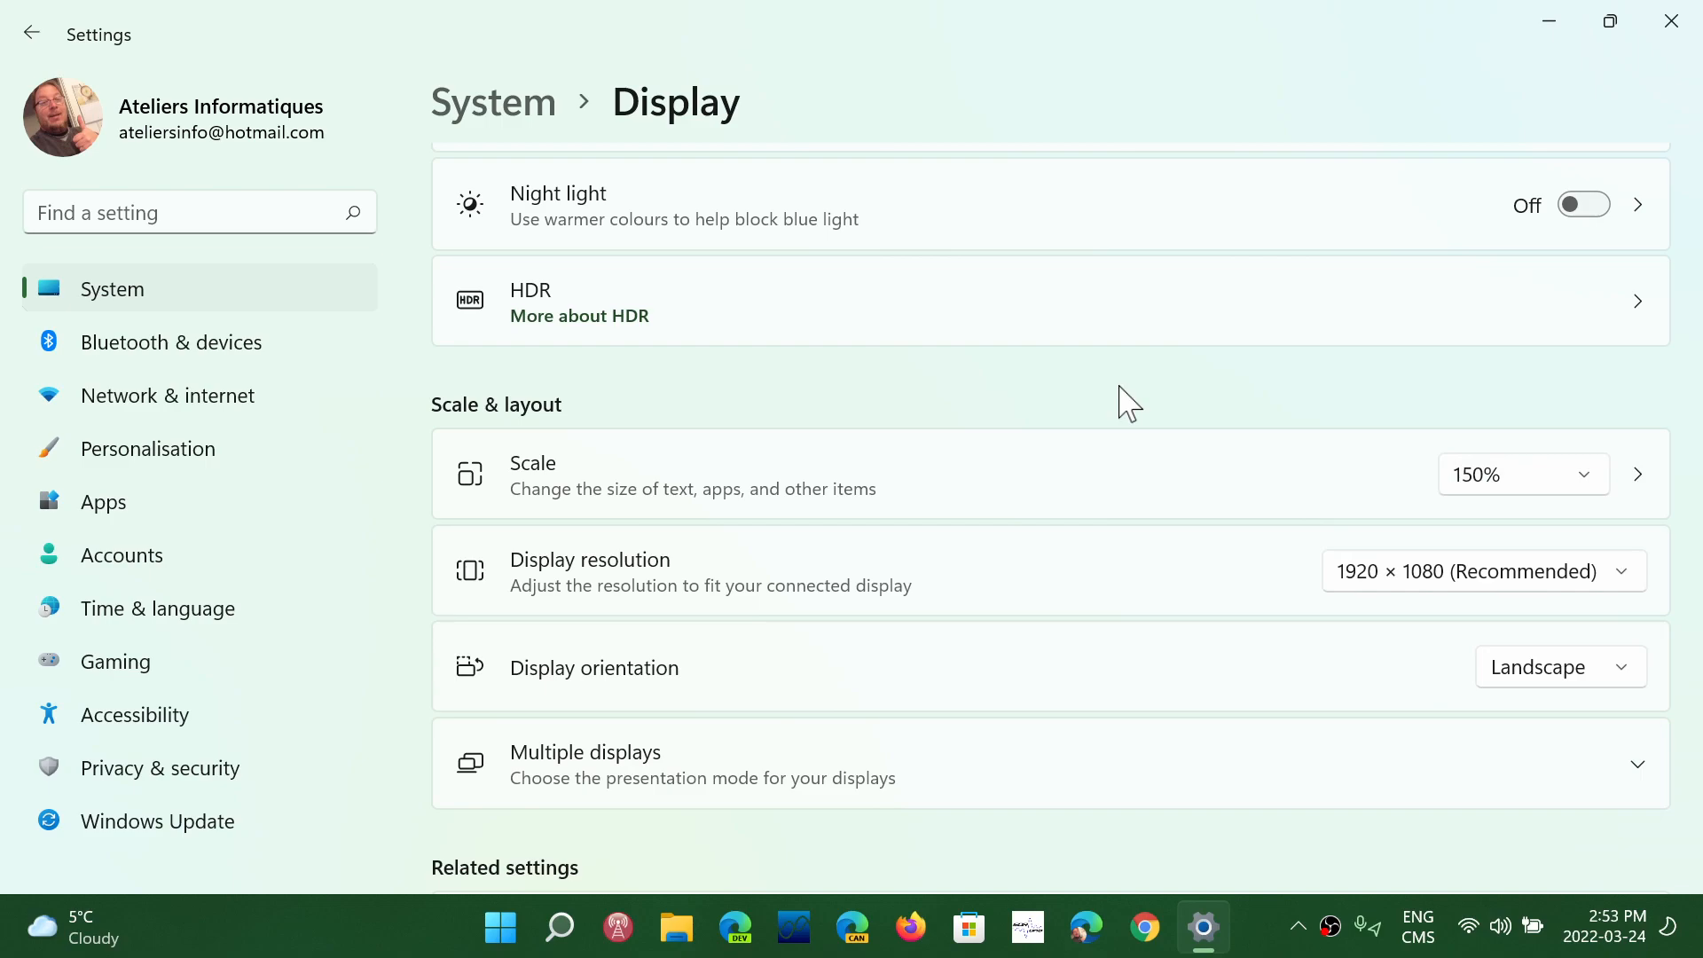
pyautogui.moveTo(905, 470)
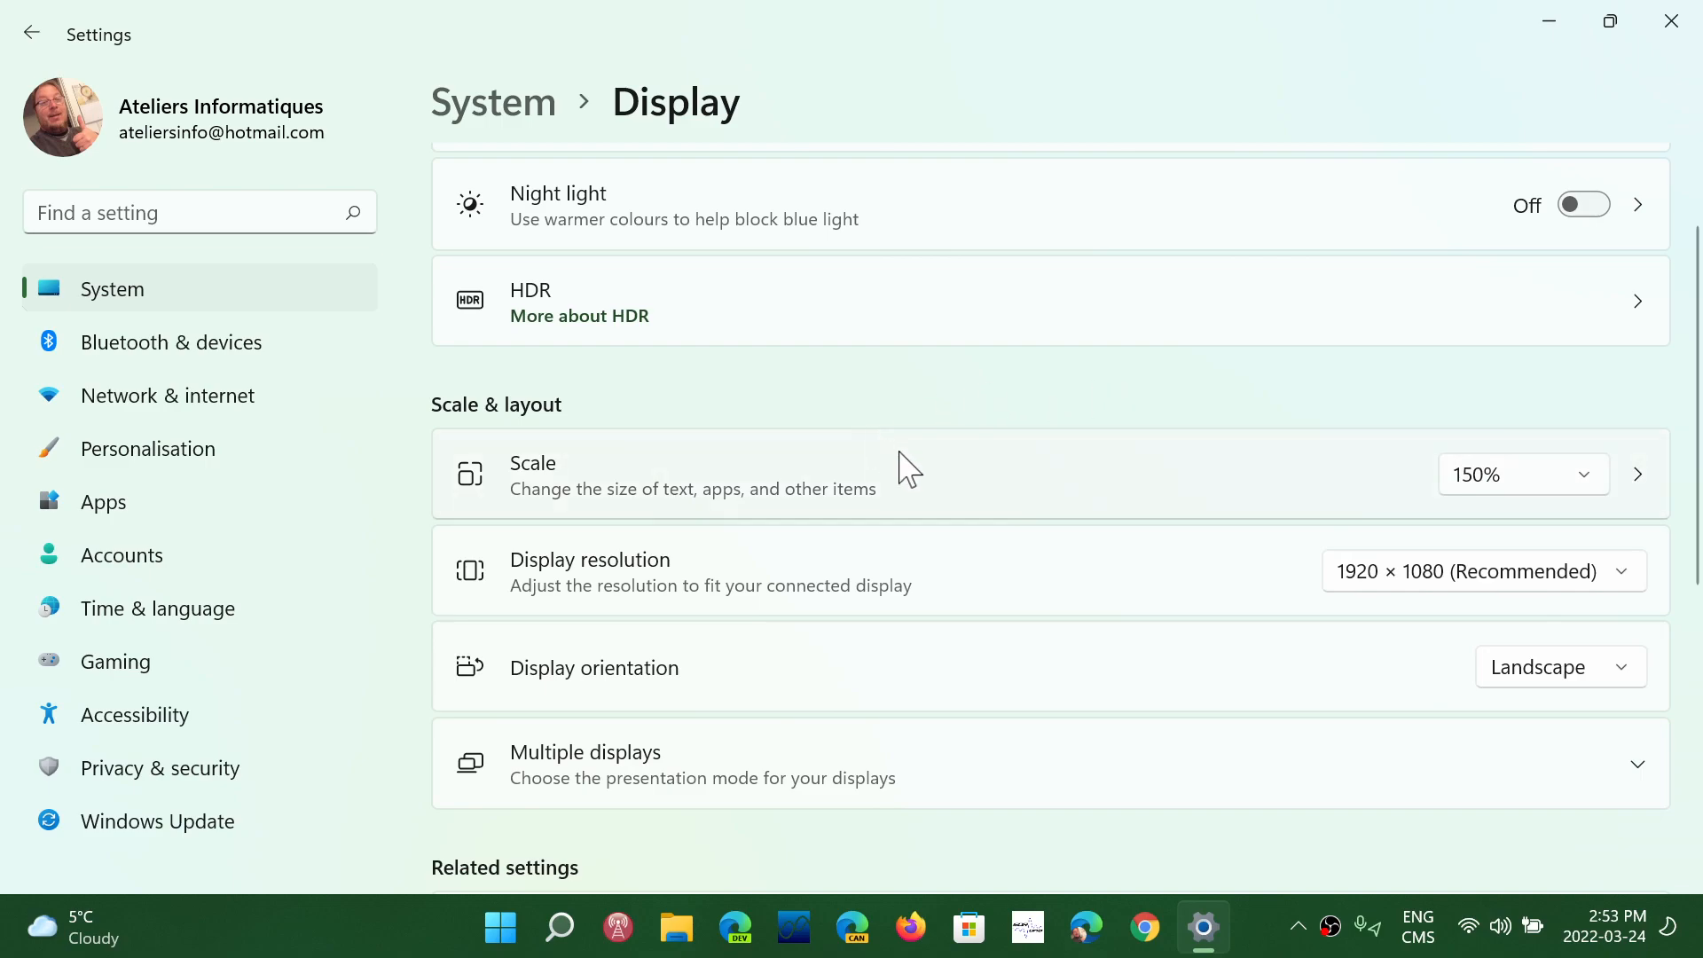
pyautogui.moveTo(616, 518)
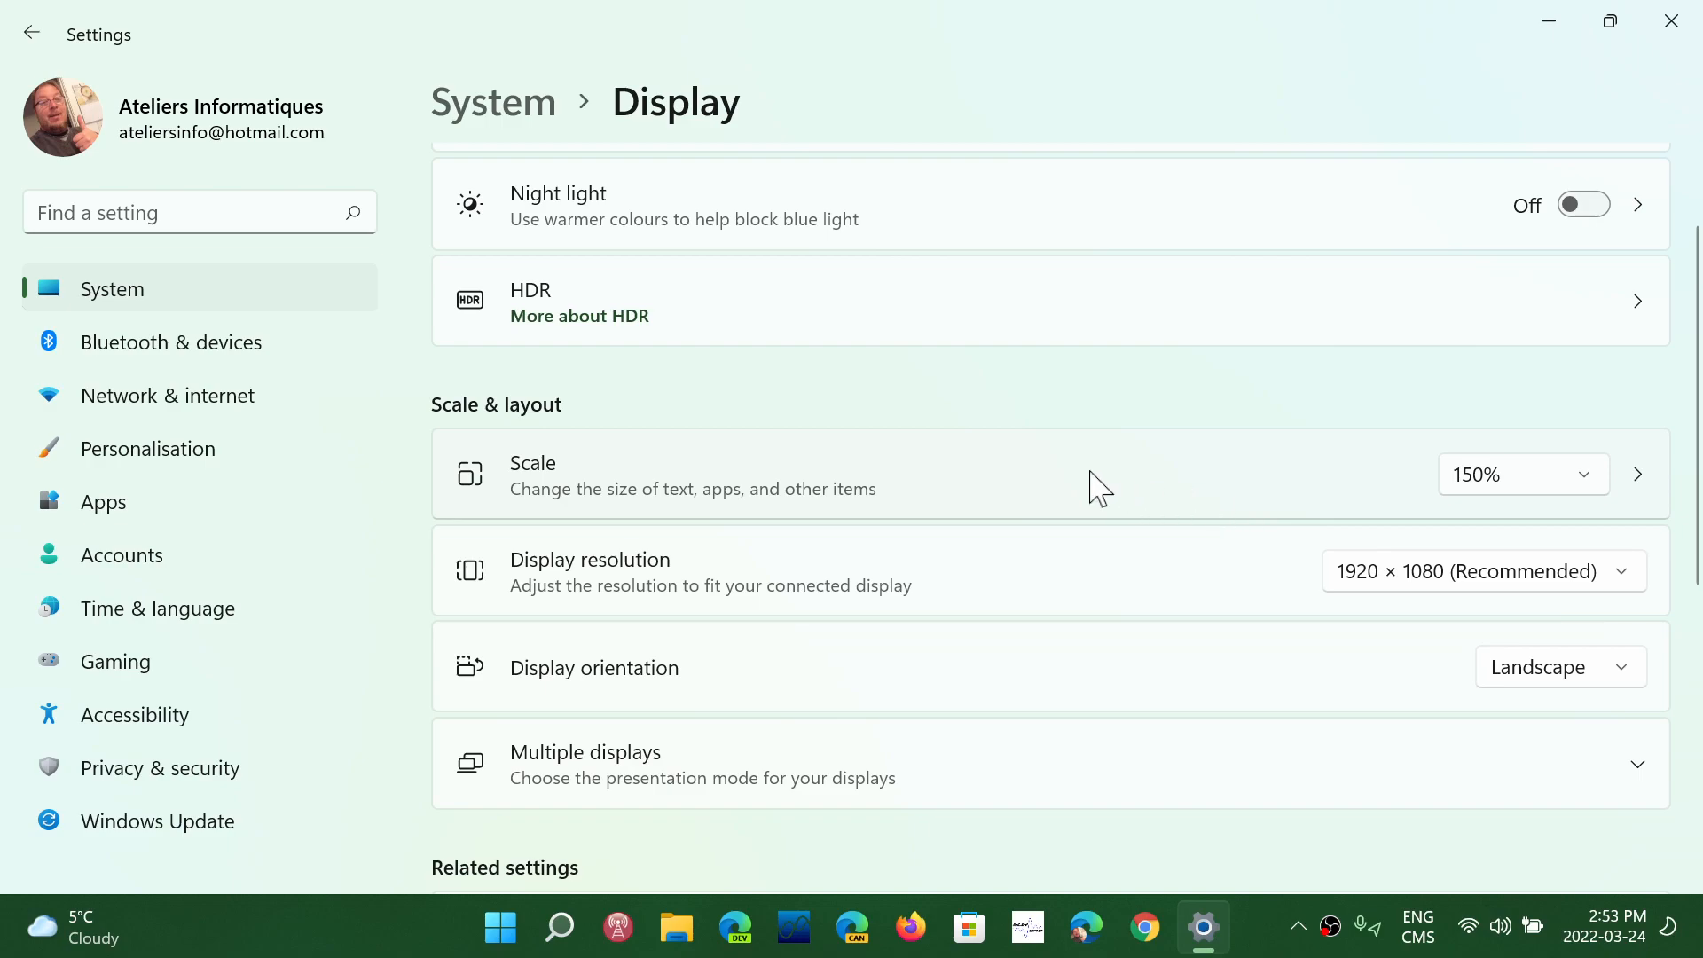
pyautogui.moveTo(1085, 493)
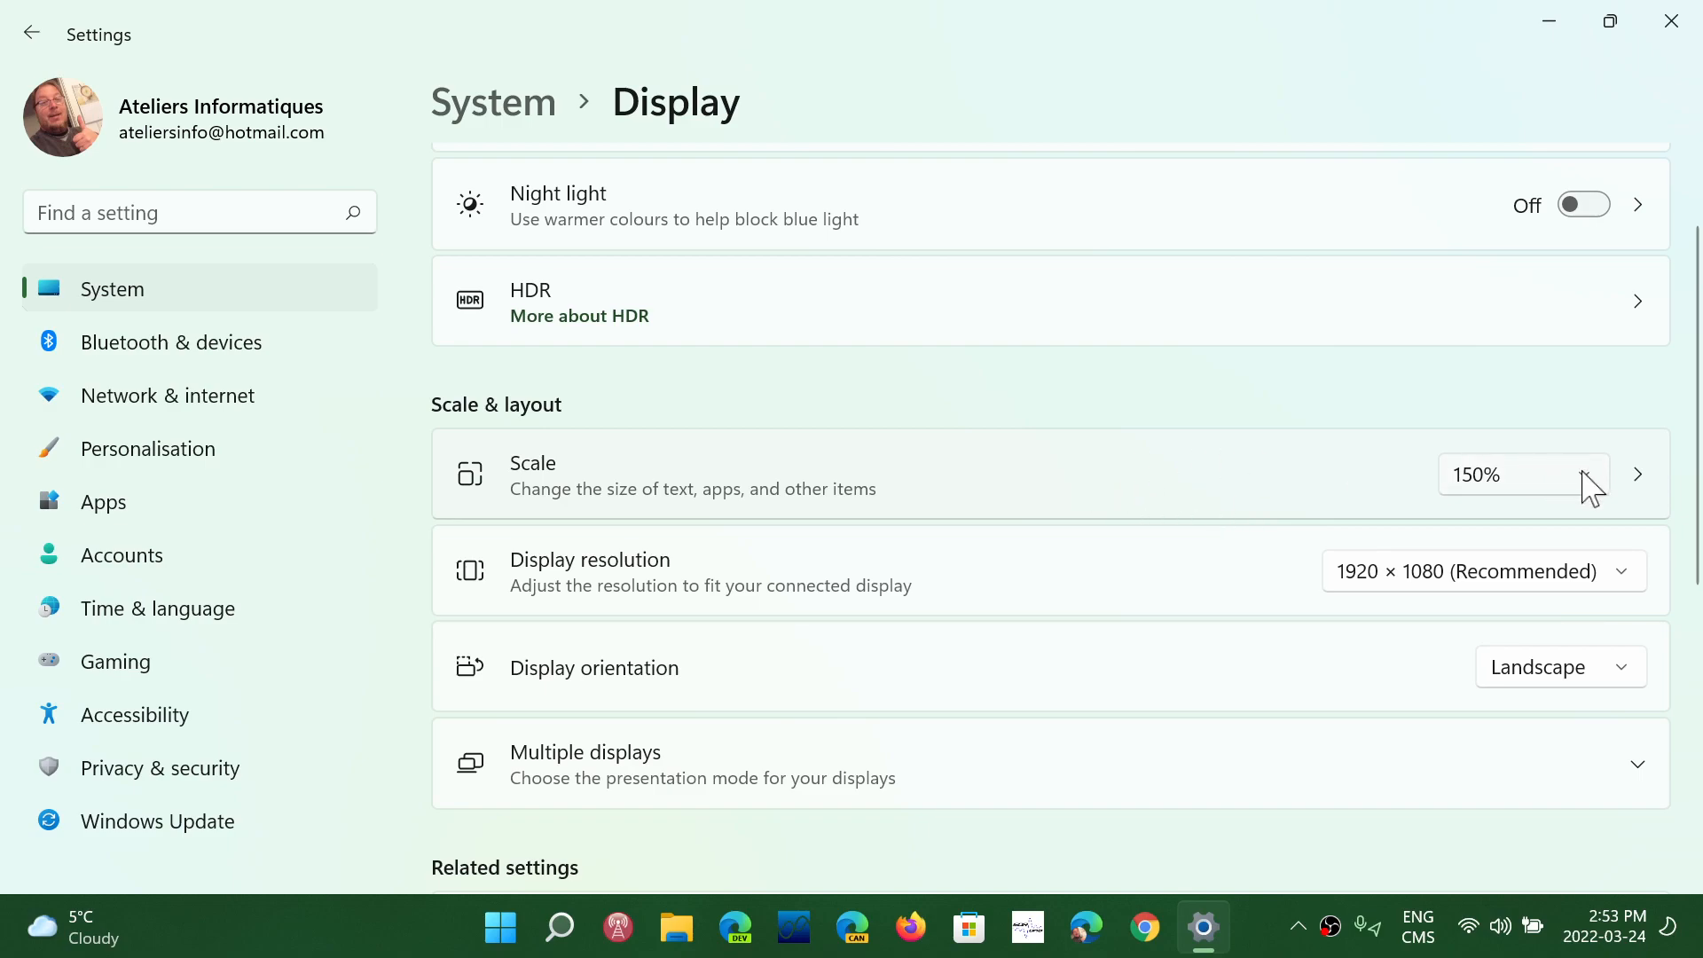
# - Try display scaling at 100% (Recommended), then pick 125% from the Scale list
pyautogui.click(1523, 475)
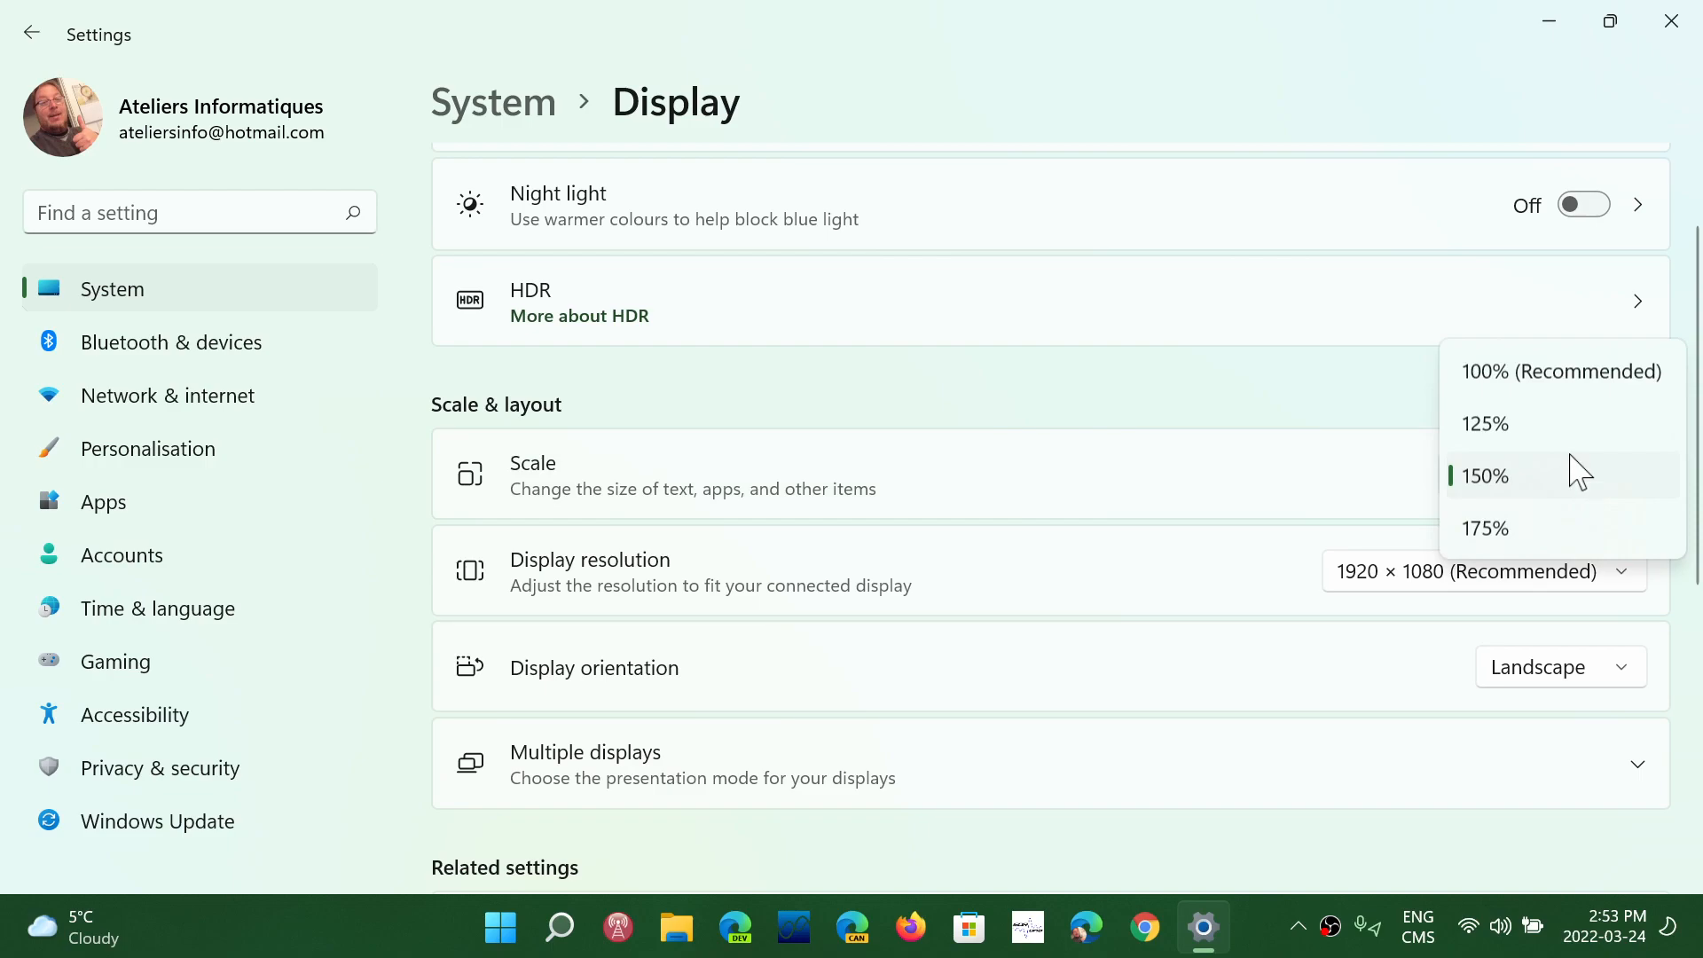
pyautogui.moveTo(1569, 388)
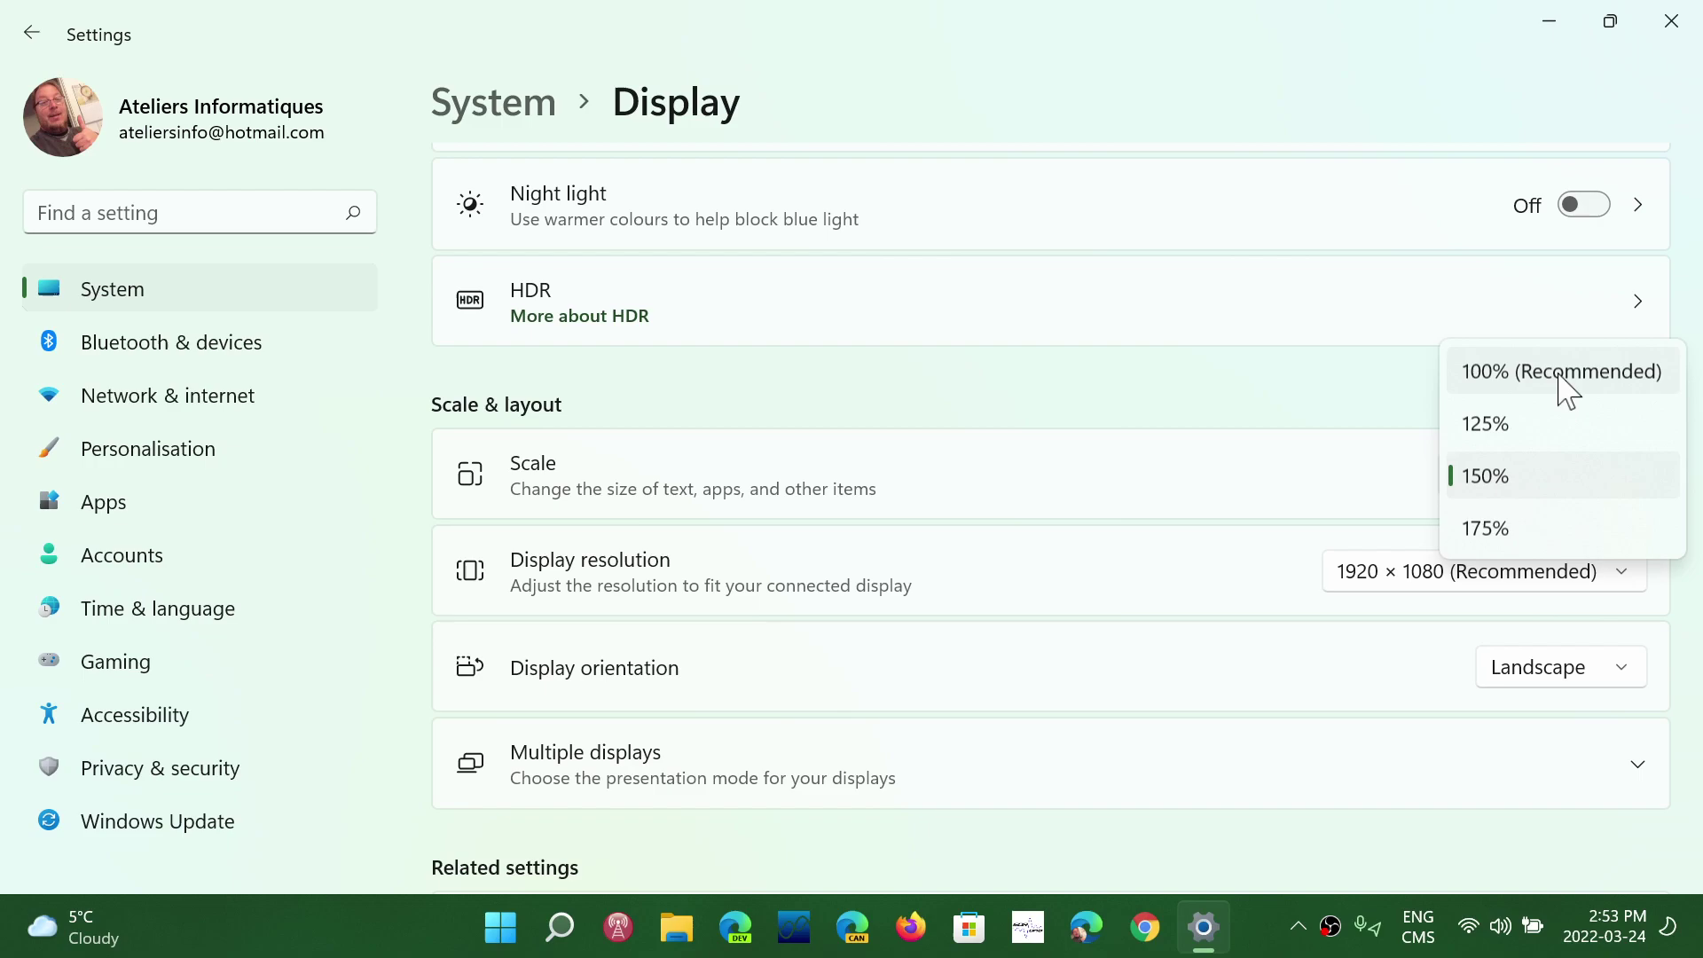
pyautogui.click(1560, 372)
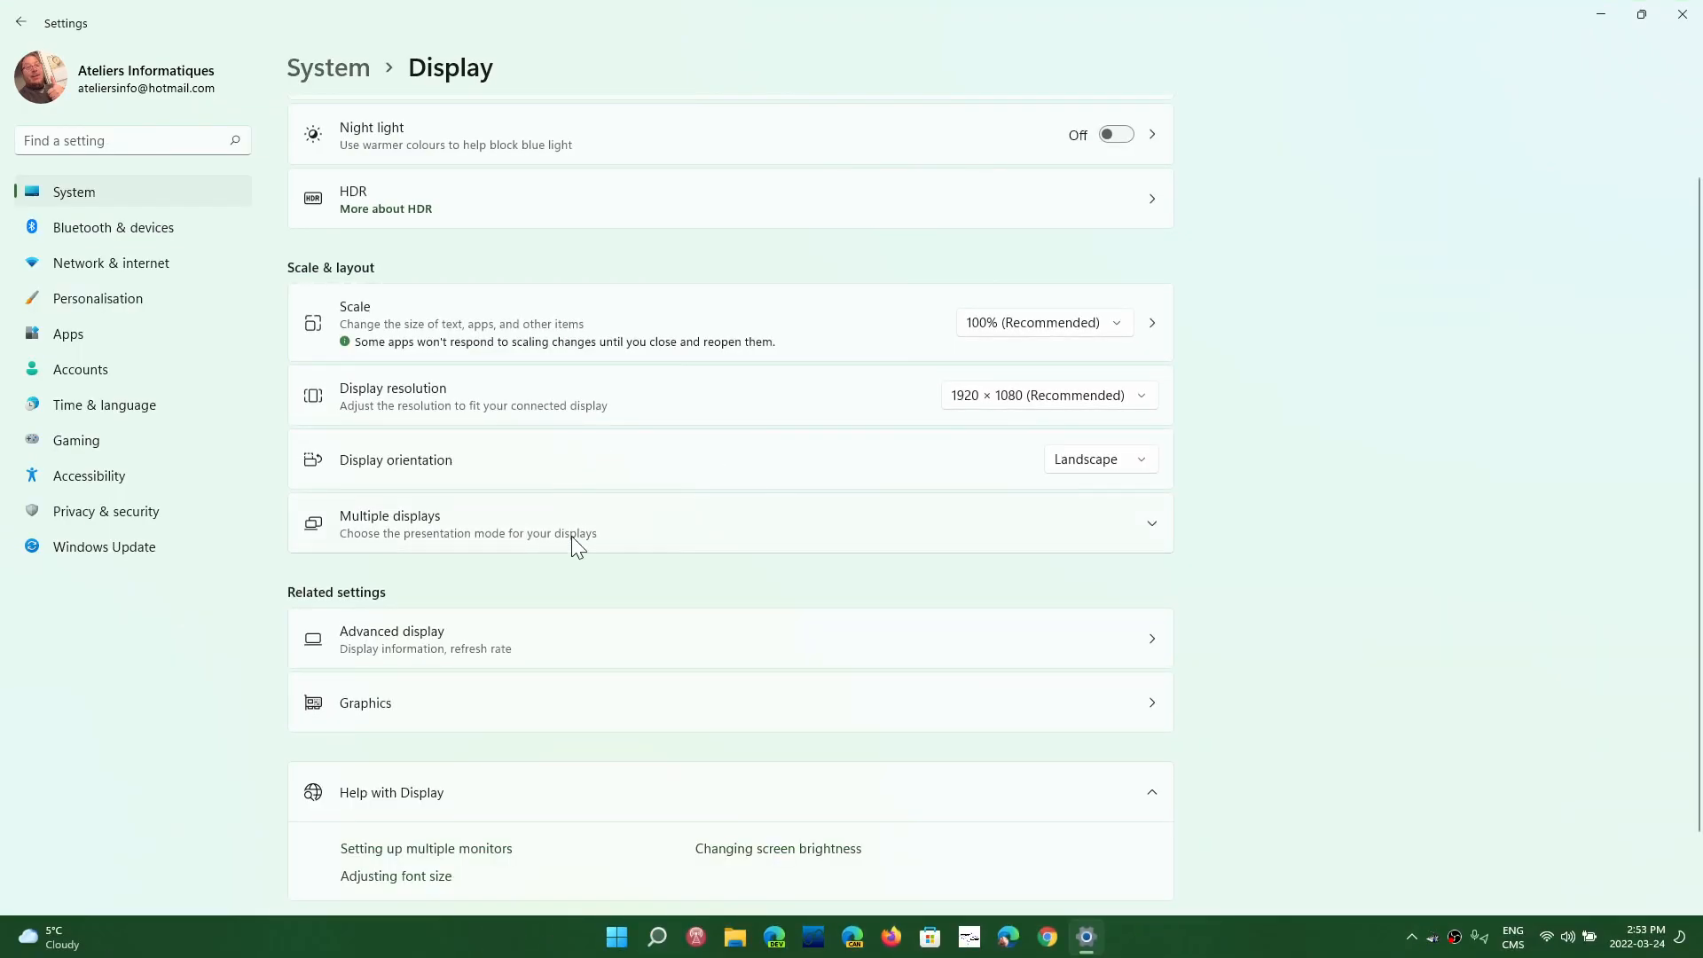
pyautogui.moveTo(690, 506)
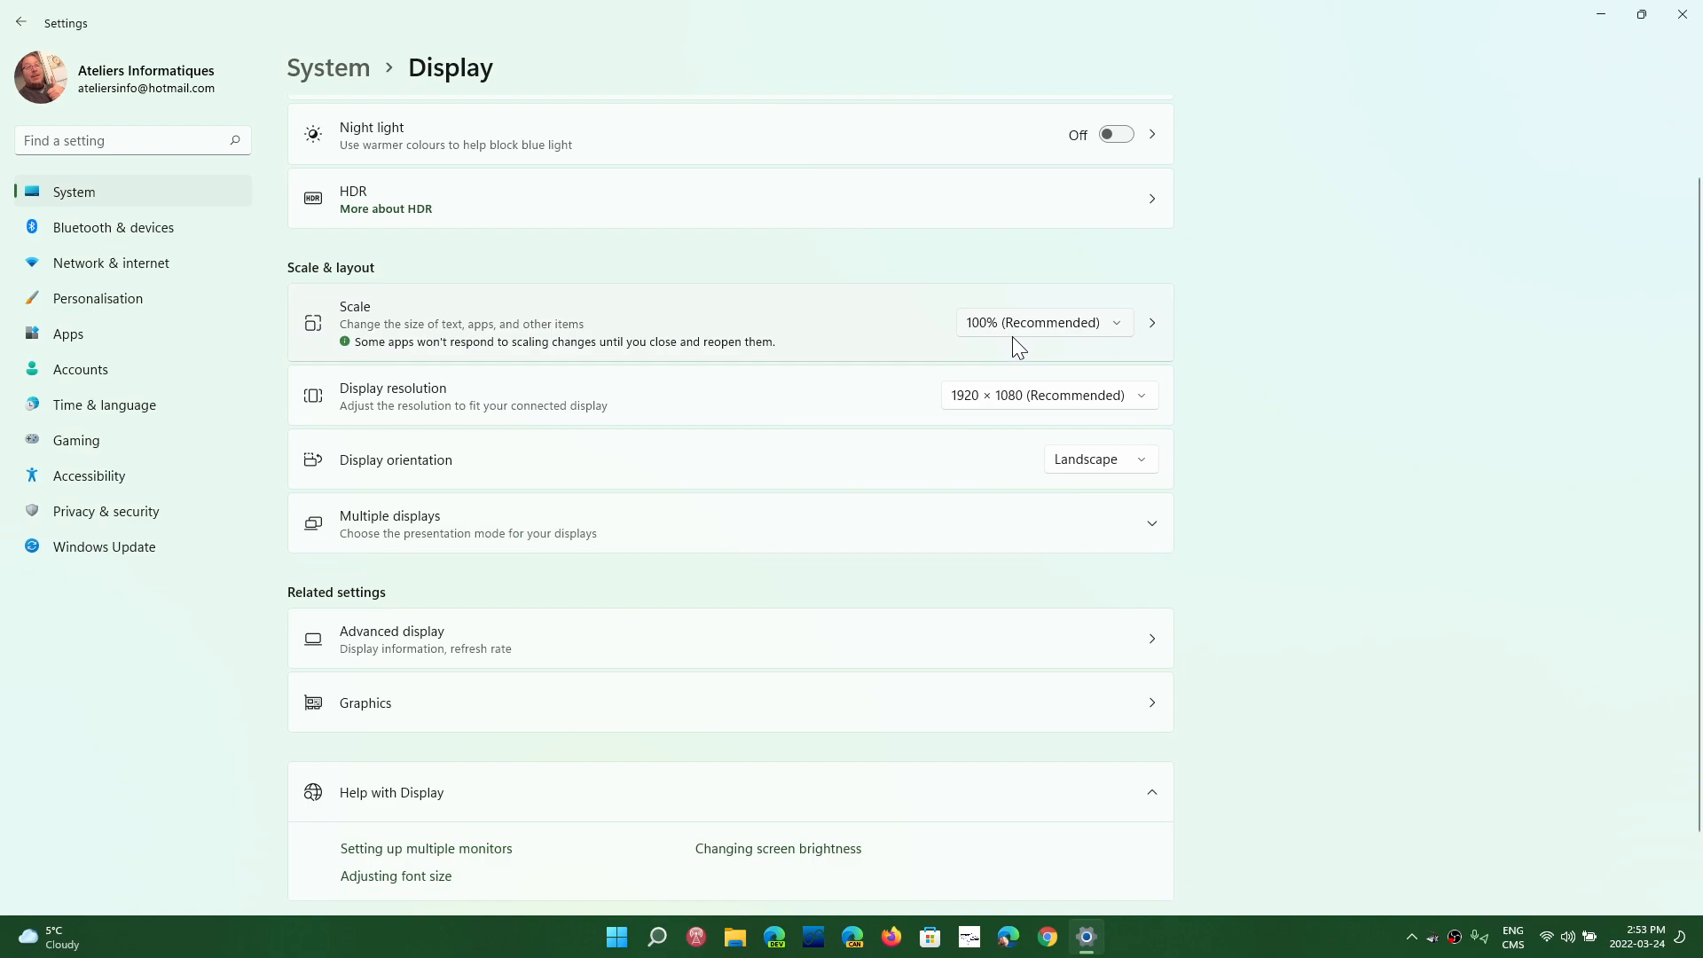
pyautogui.moveTo(1034, 334)
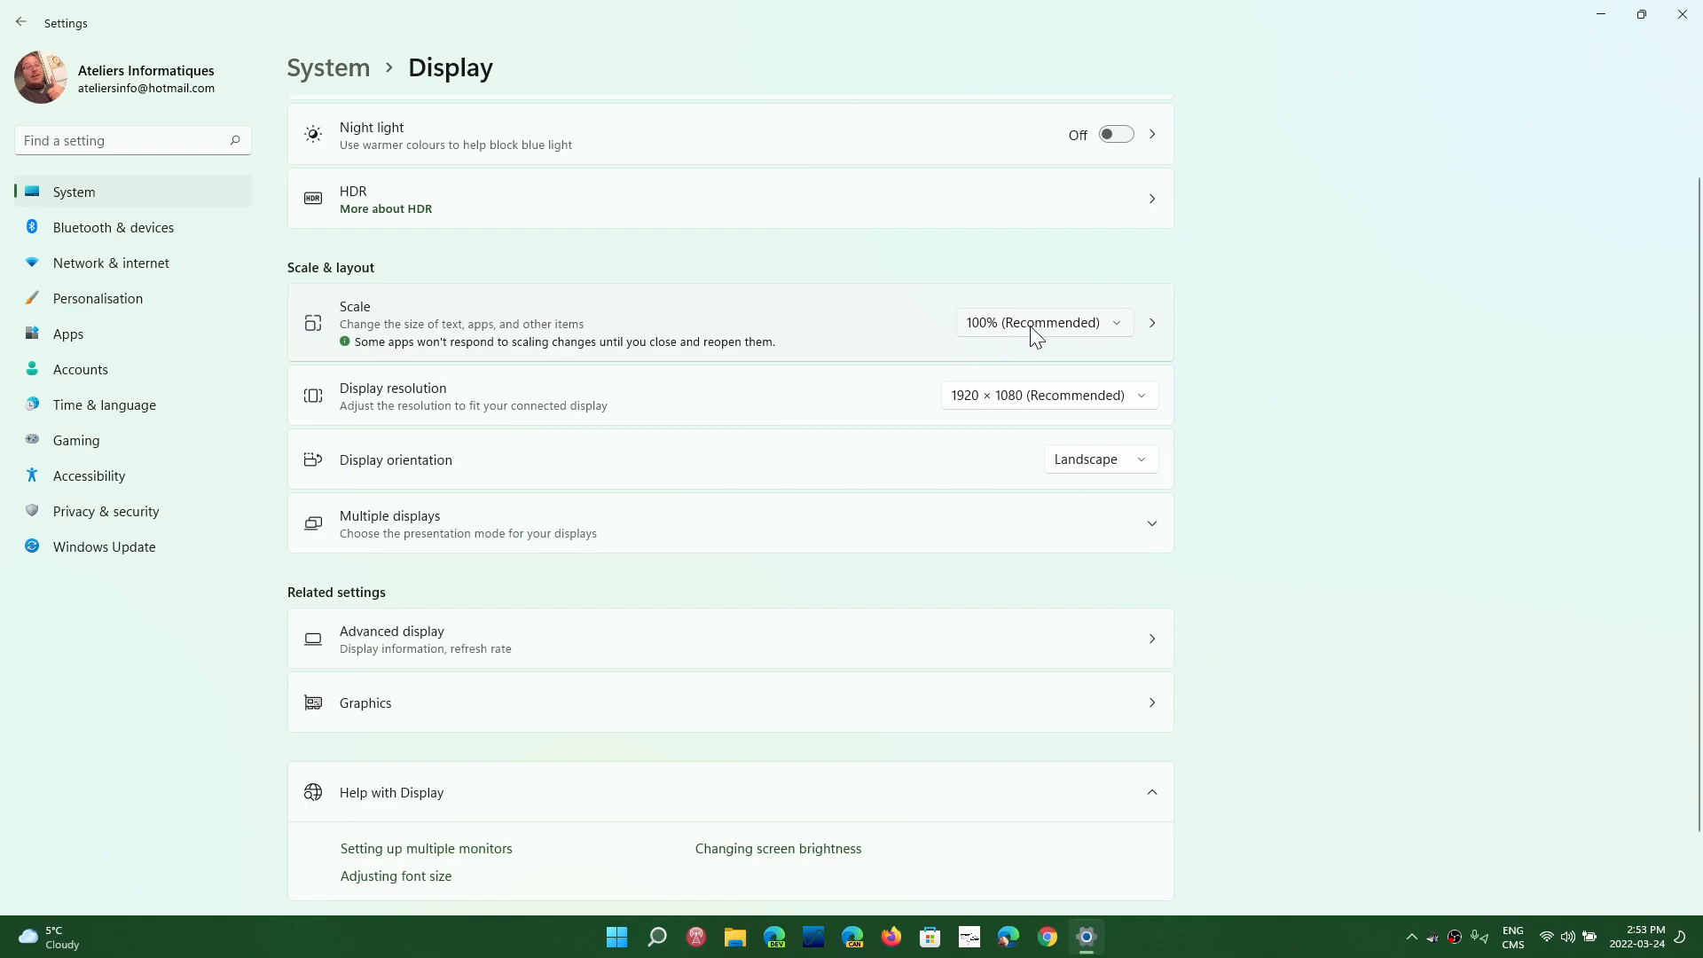
pyautogui.click(1044, 322)
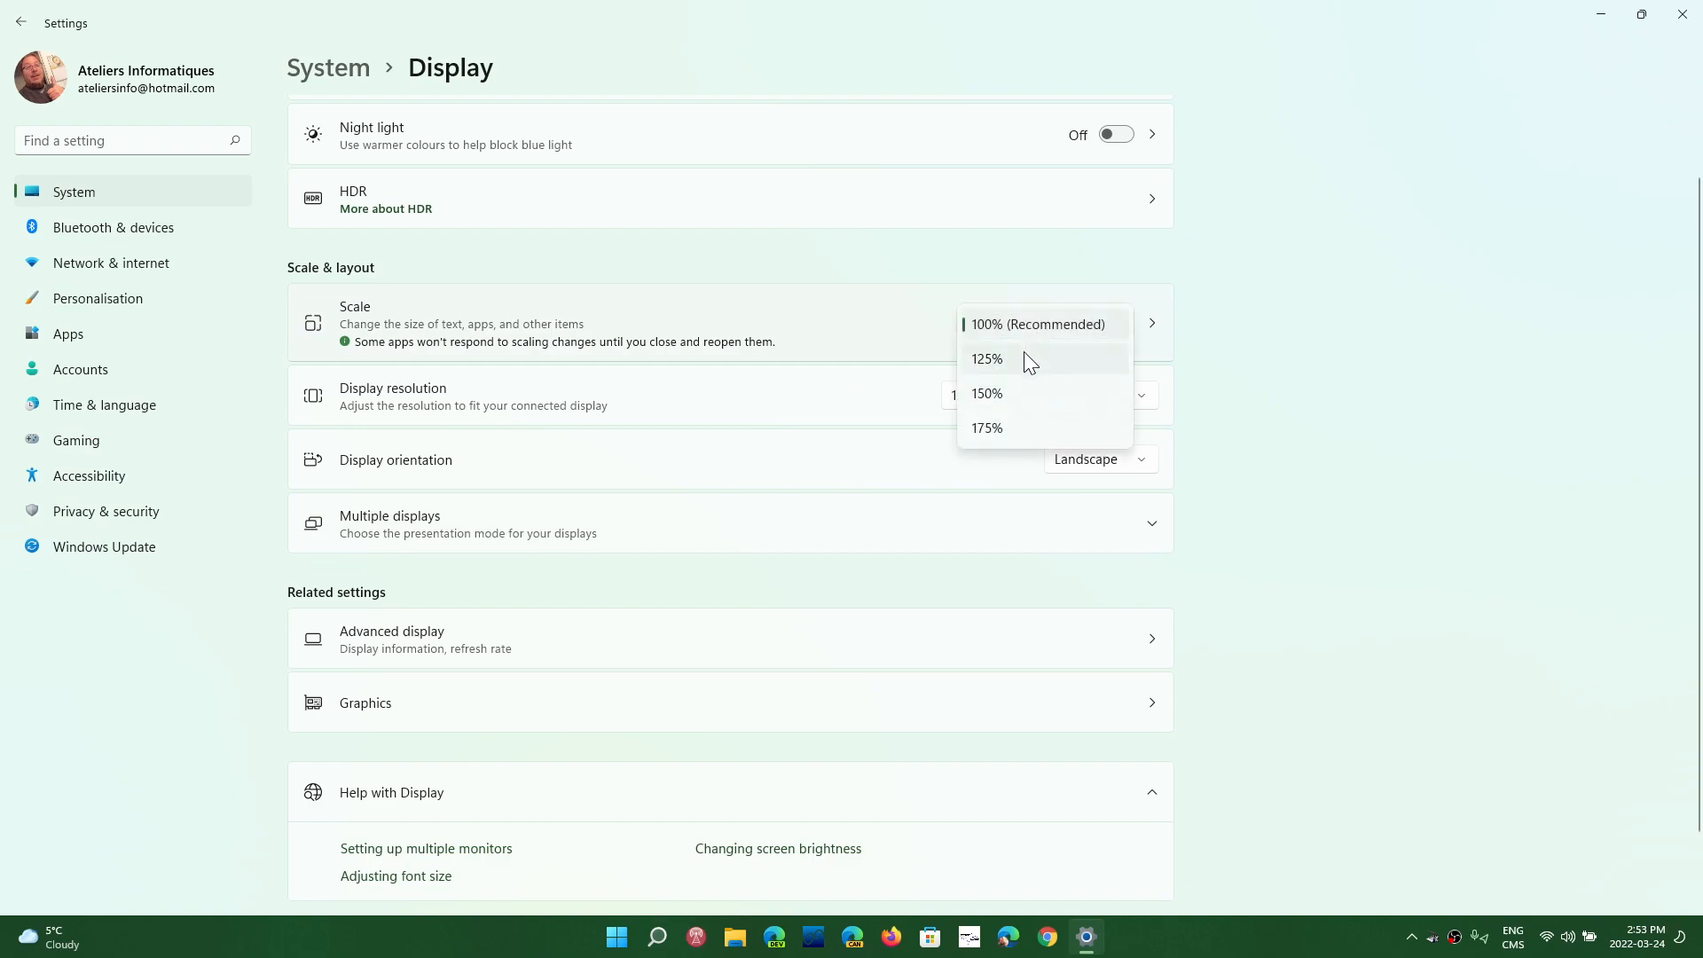
pyautogui.click(986, 359)
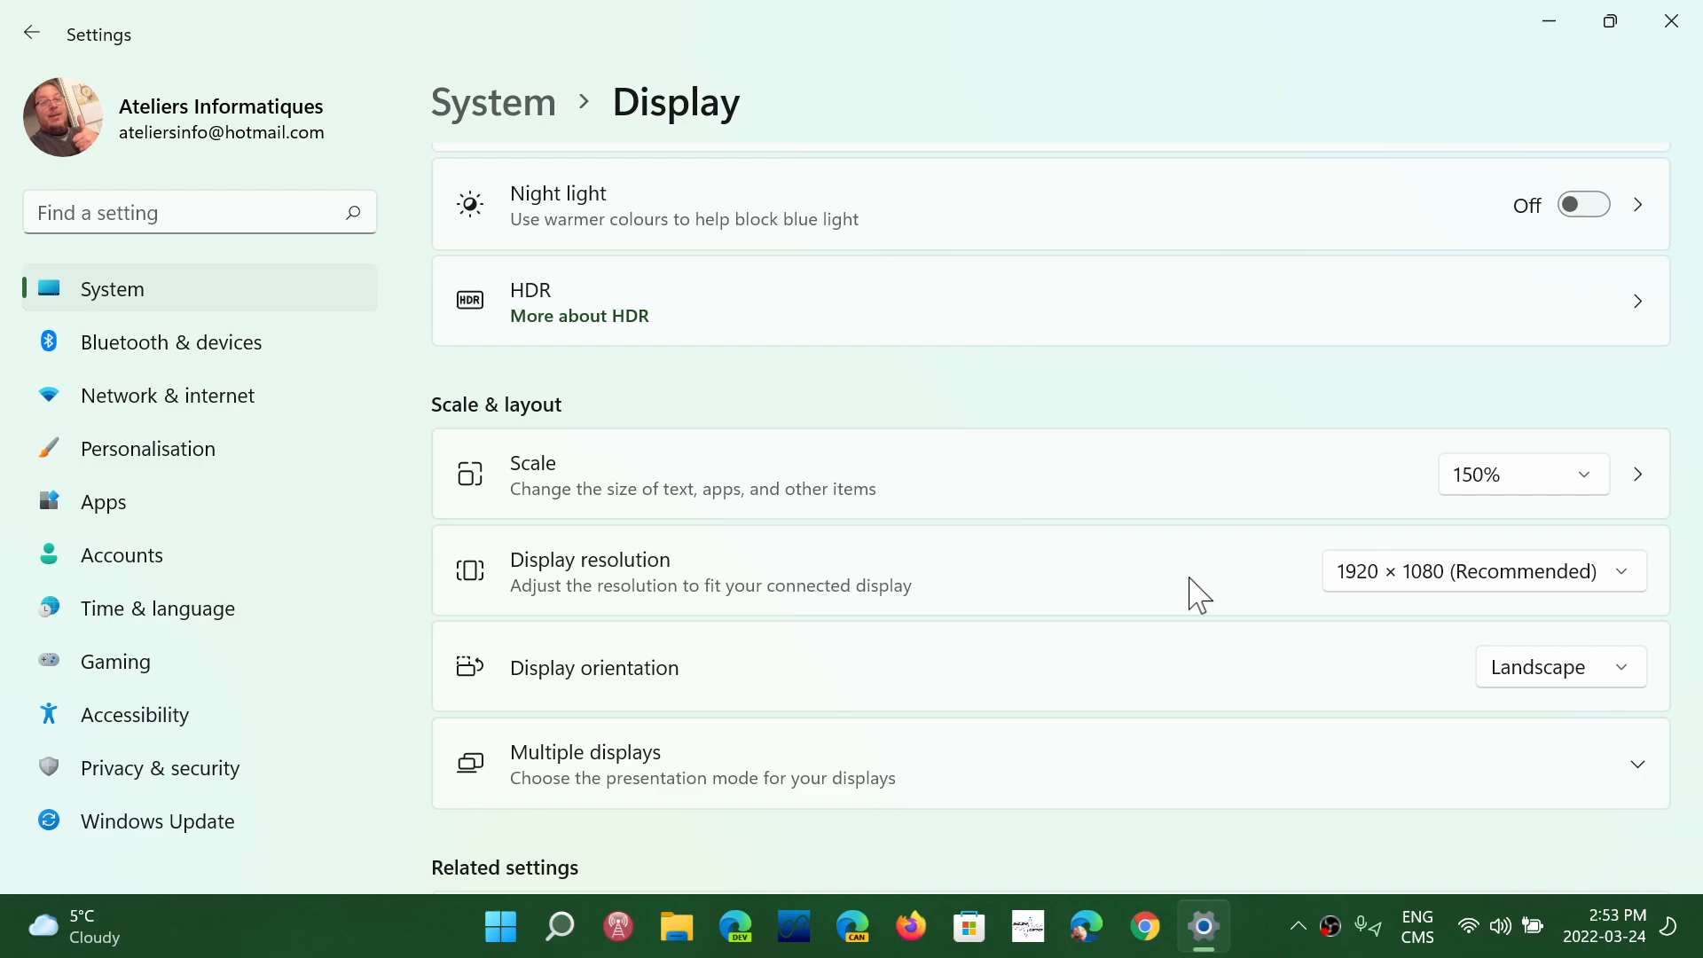
pyautogui.moveTo(1556, 500)
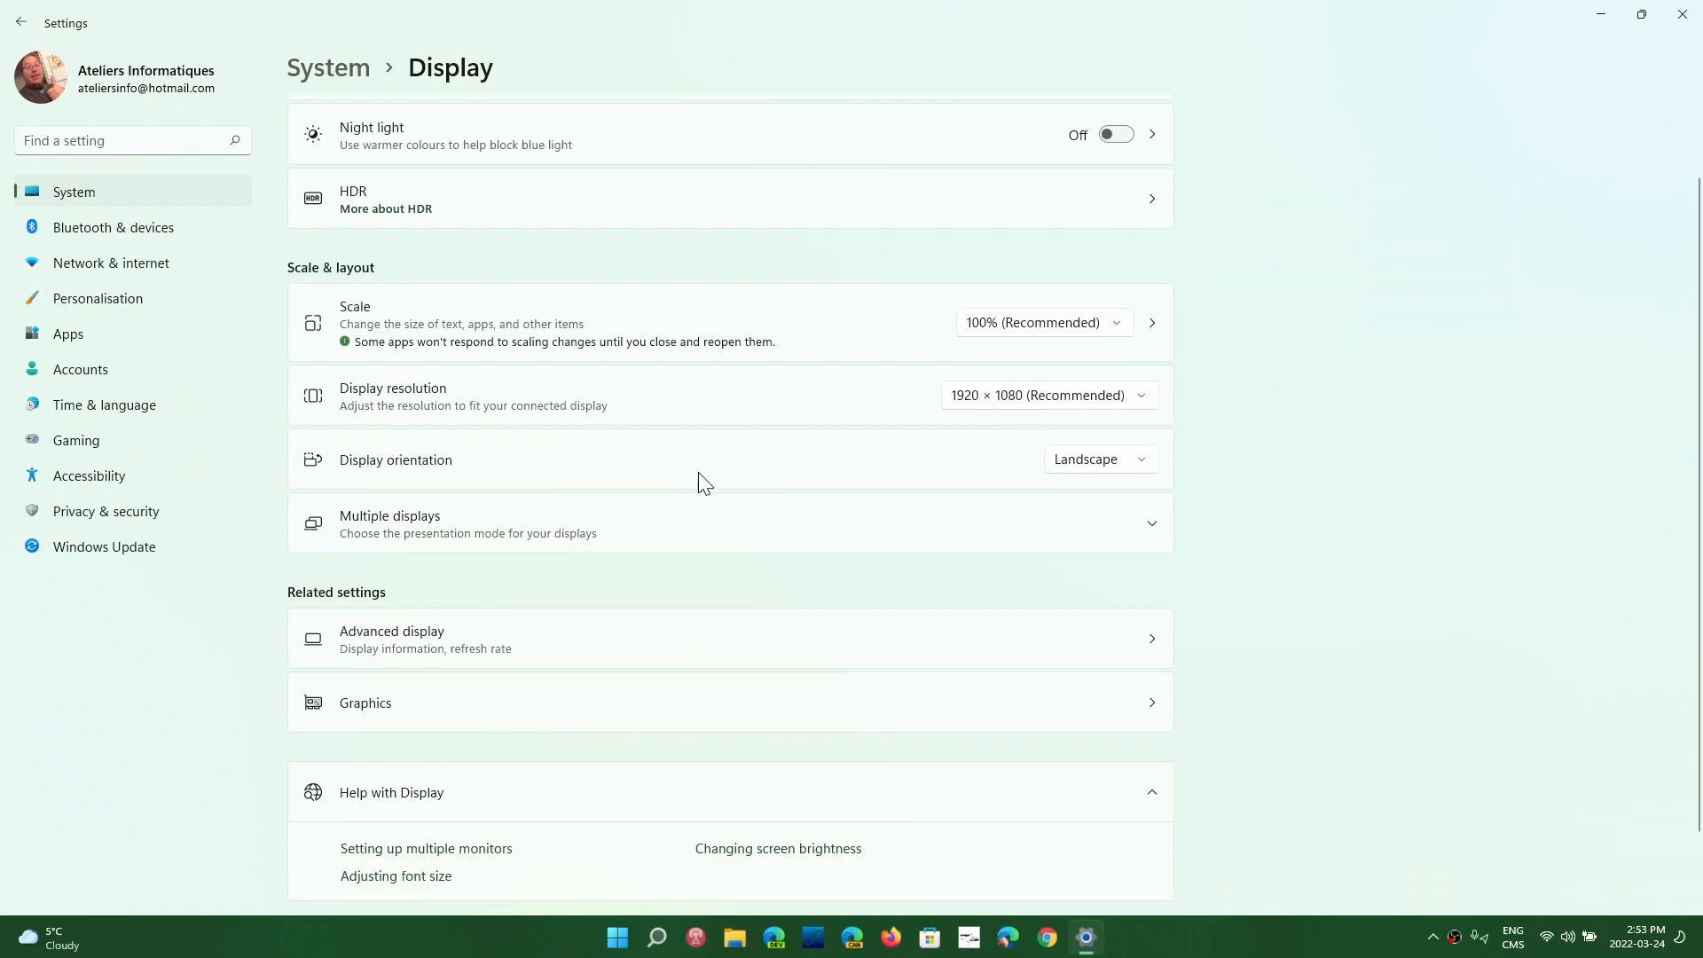
pyautogui.moveTo(608, 401)
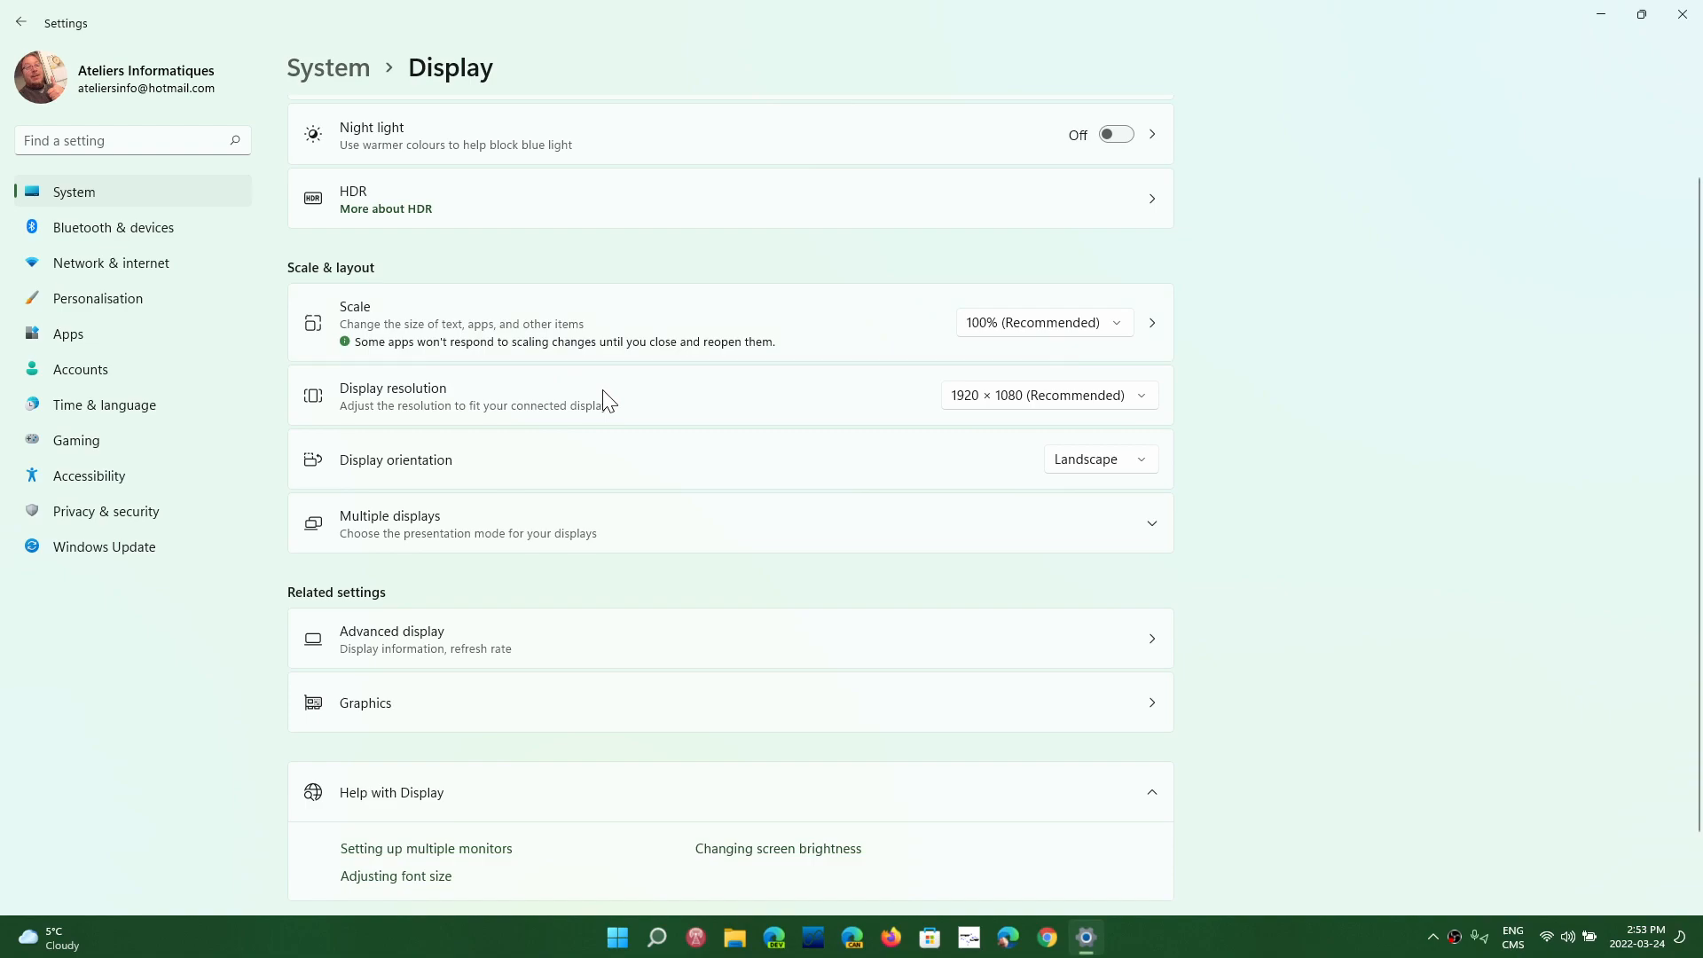
pyautogui.moveTo(457, 336)
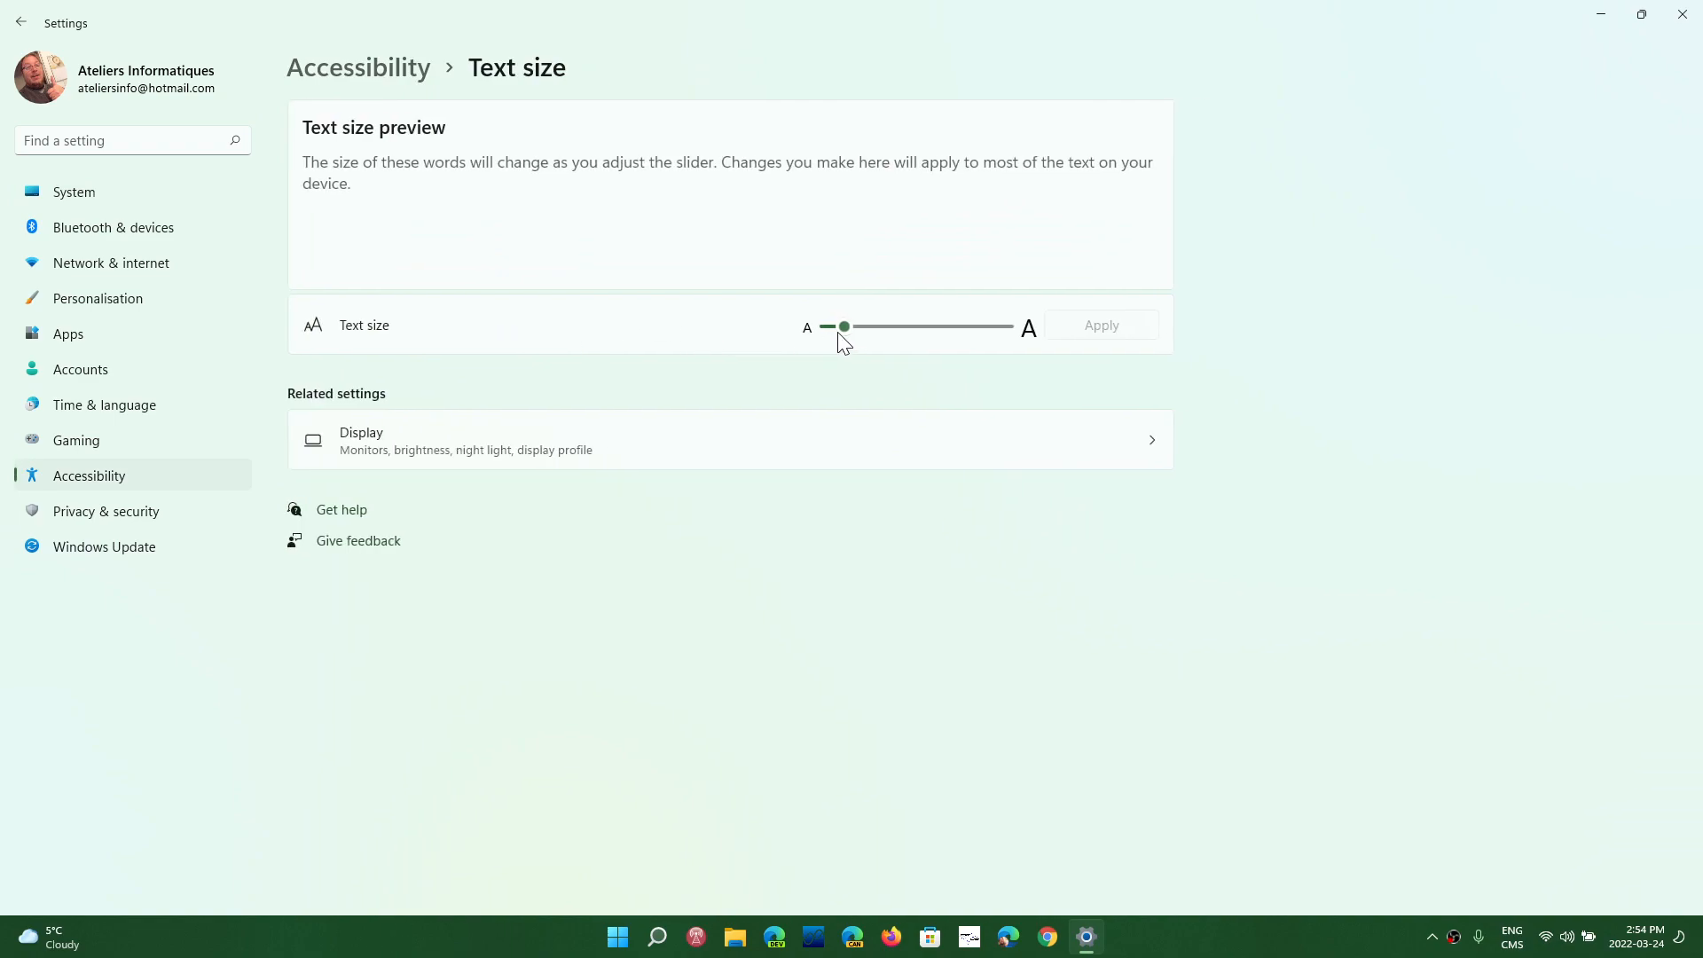
# - Drag the Text size slider up to just above 133%
pyautogui.moveTo(845, 325); pyautogui.dragTo(877, 326)
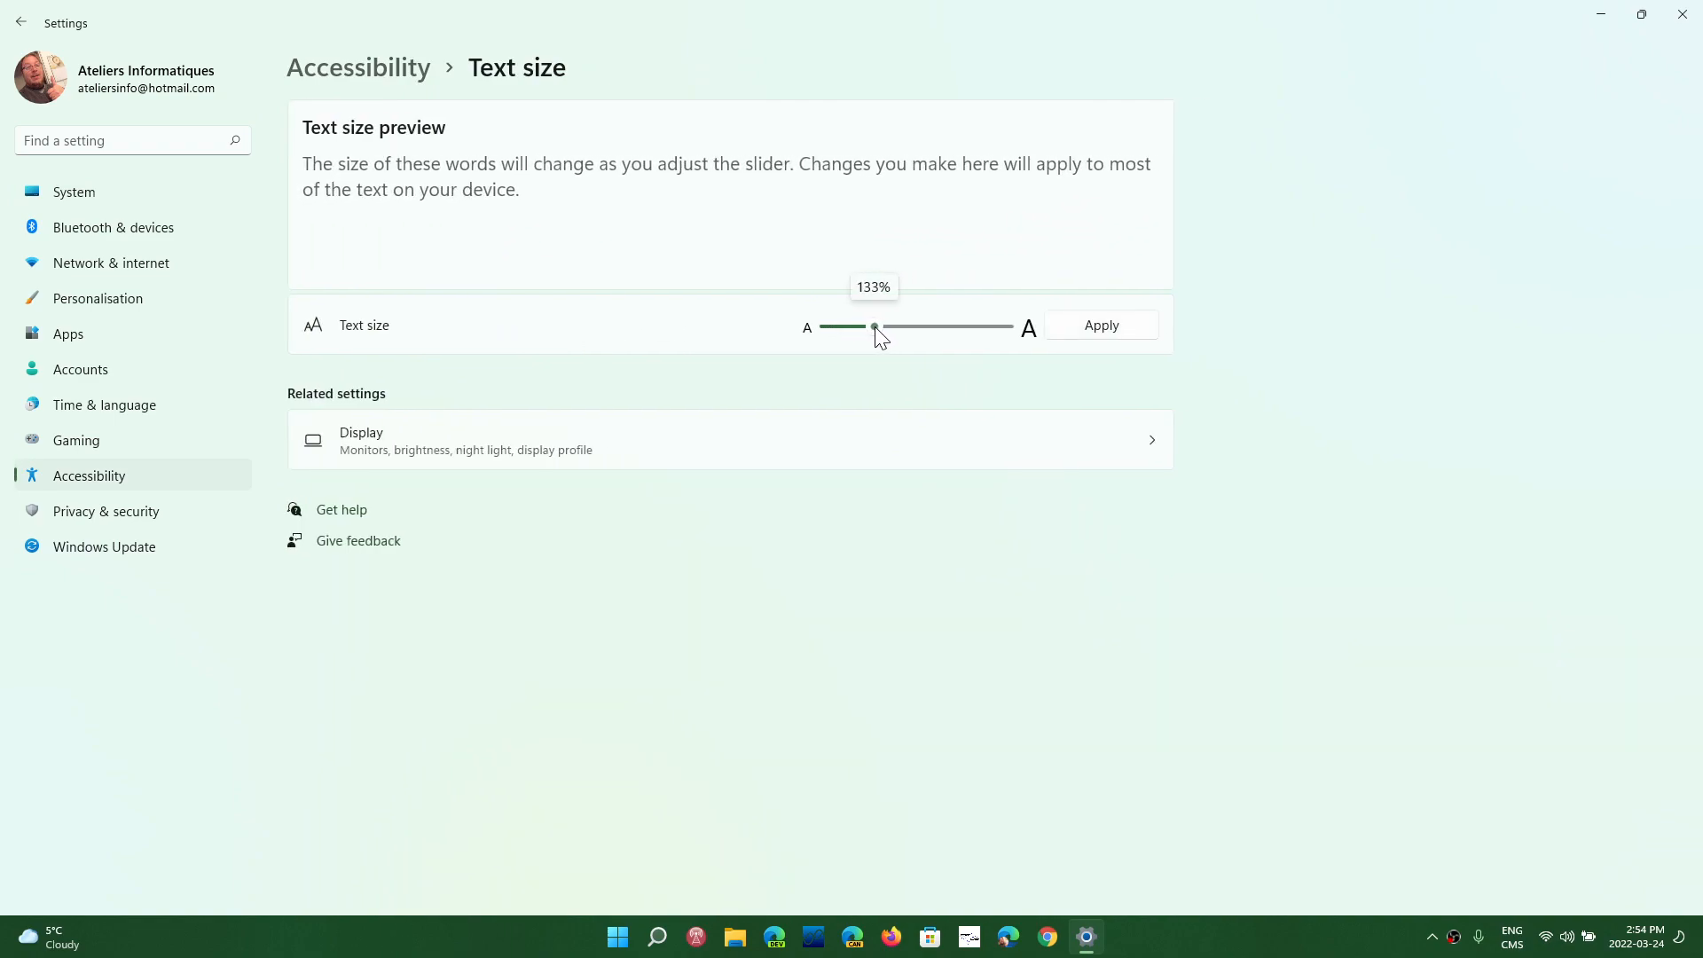
pyautogui.moveTo(877, 327); pyautogui.dragTo(897, 328)
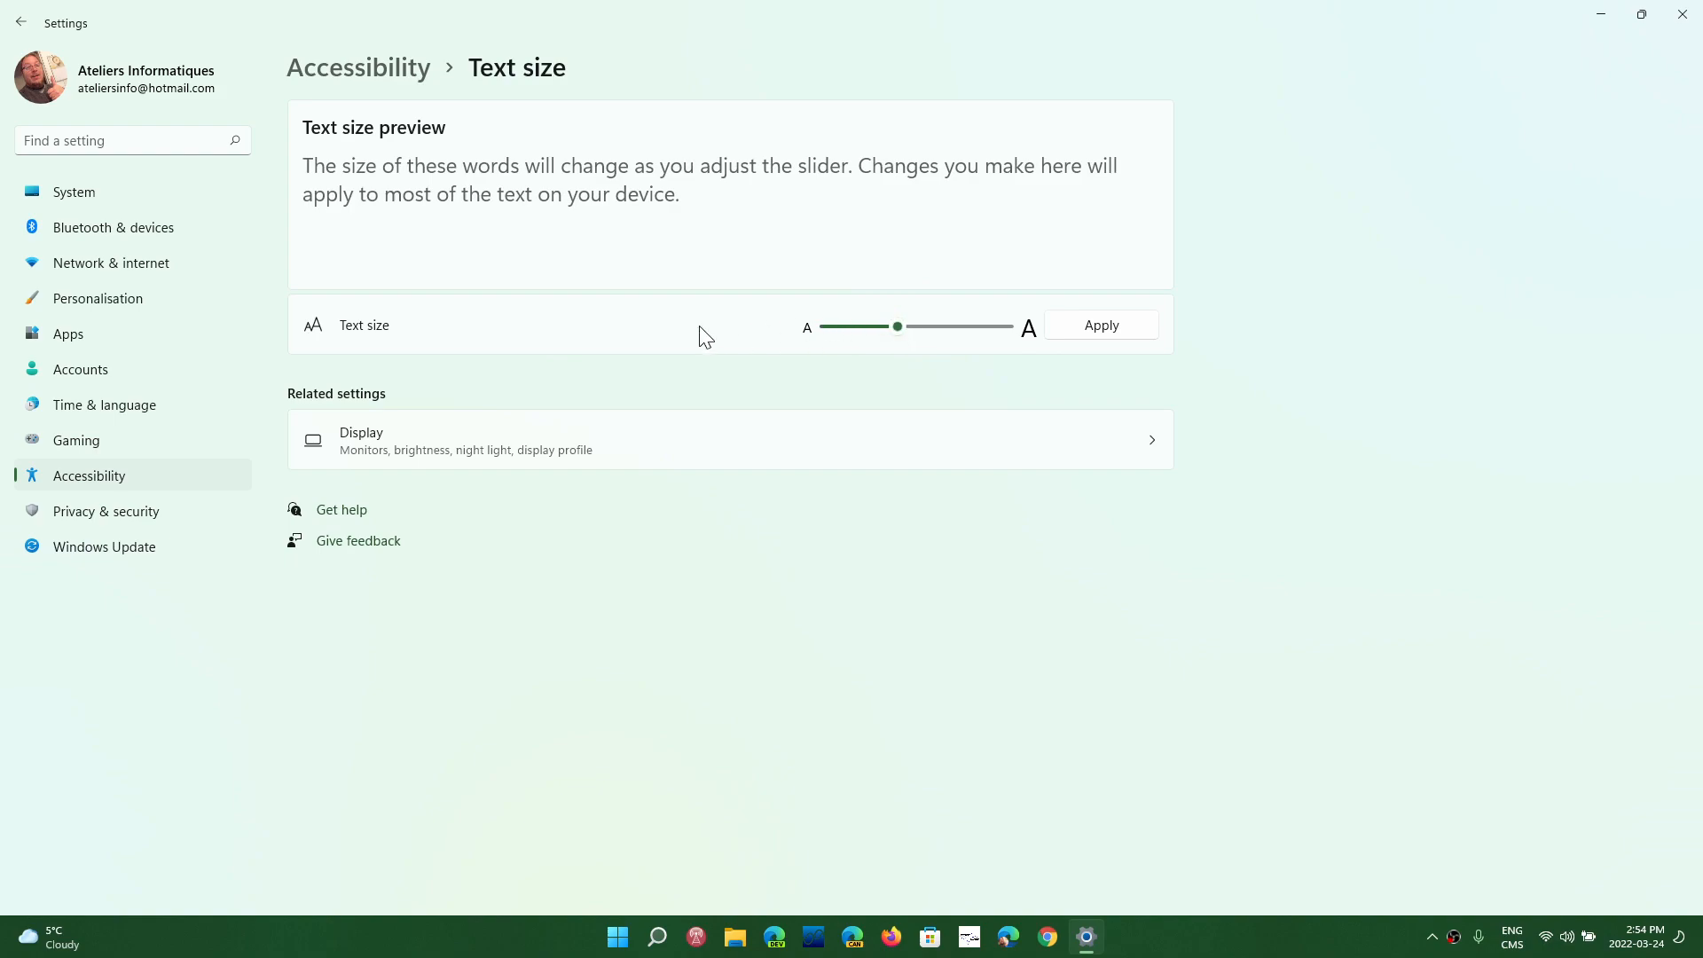
pyautogui.moveTo(392, 90)
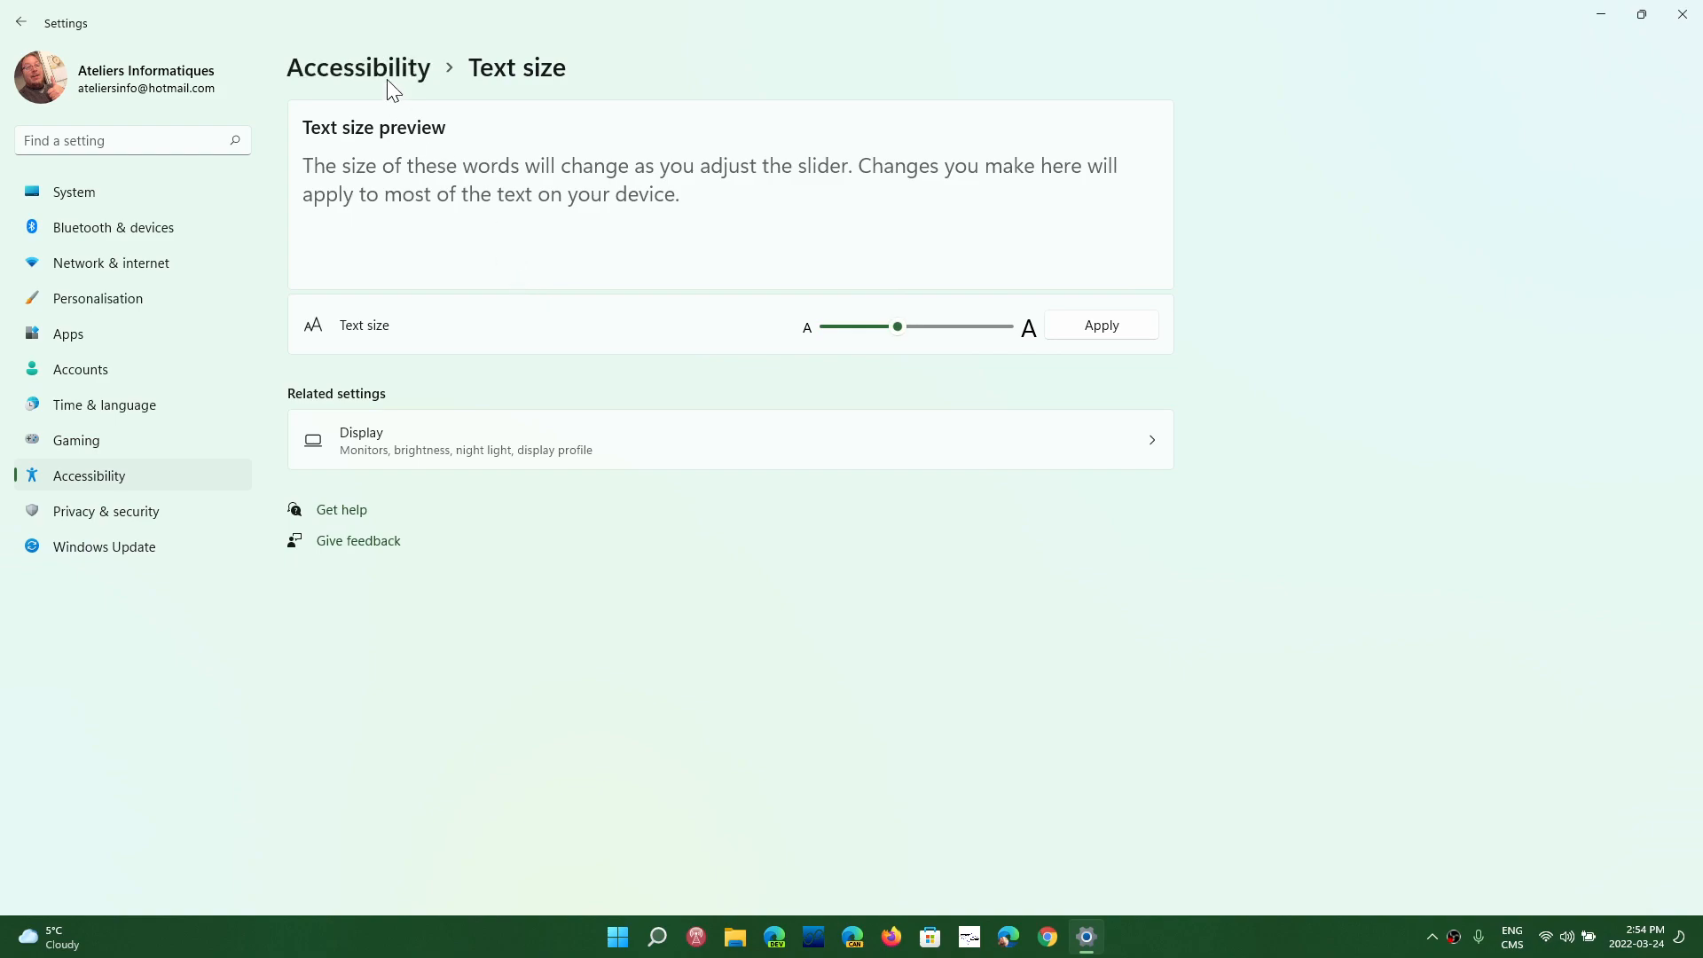
pyautogui.moveTo(1106, 335)
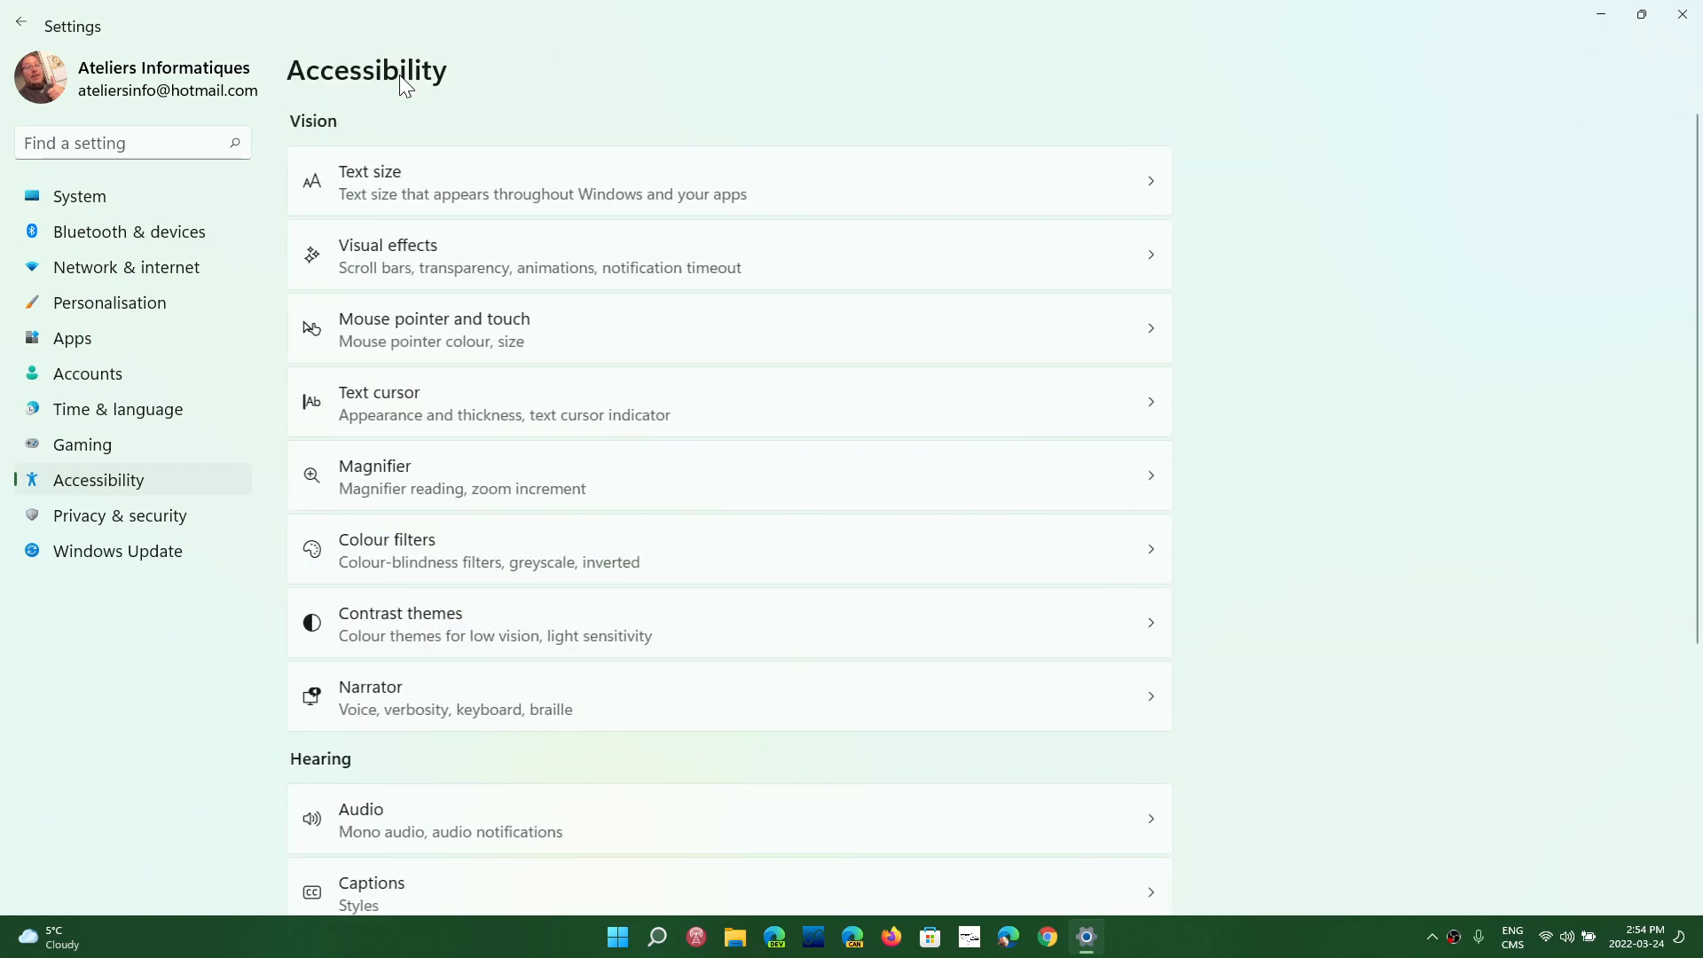
pyautogui.moveTo(714, 206)
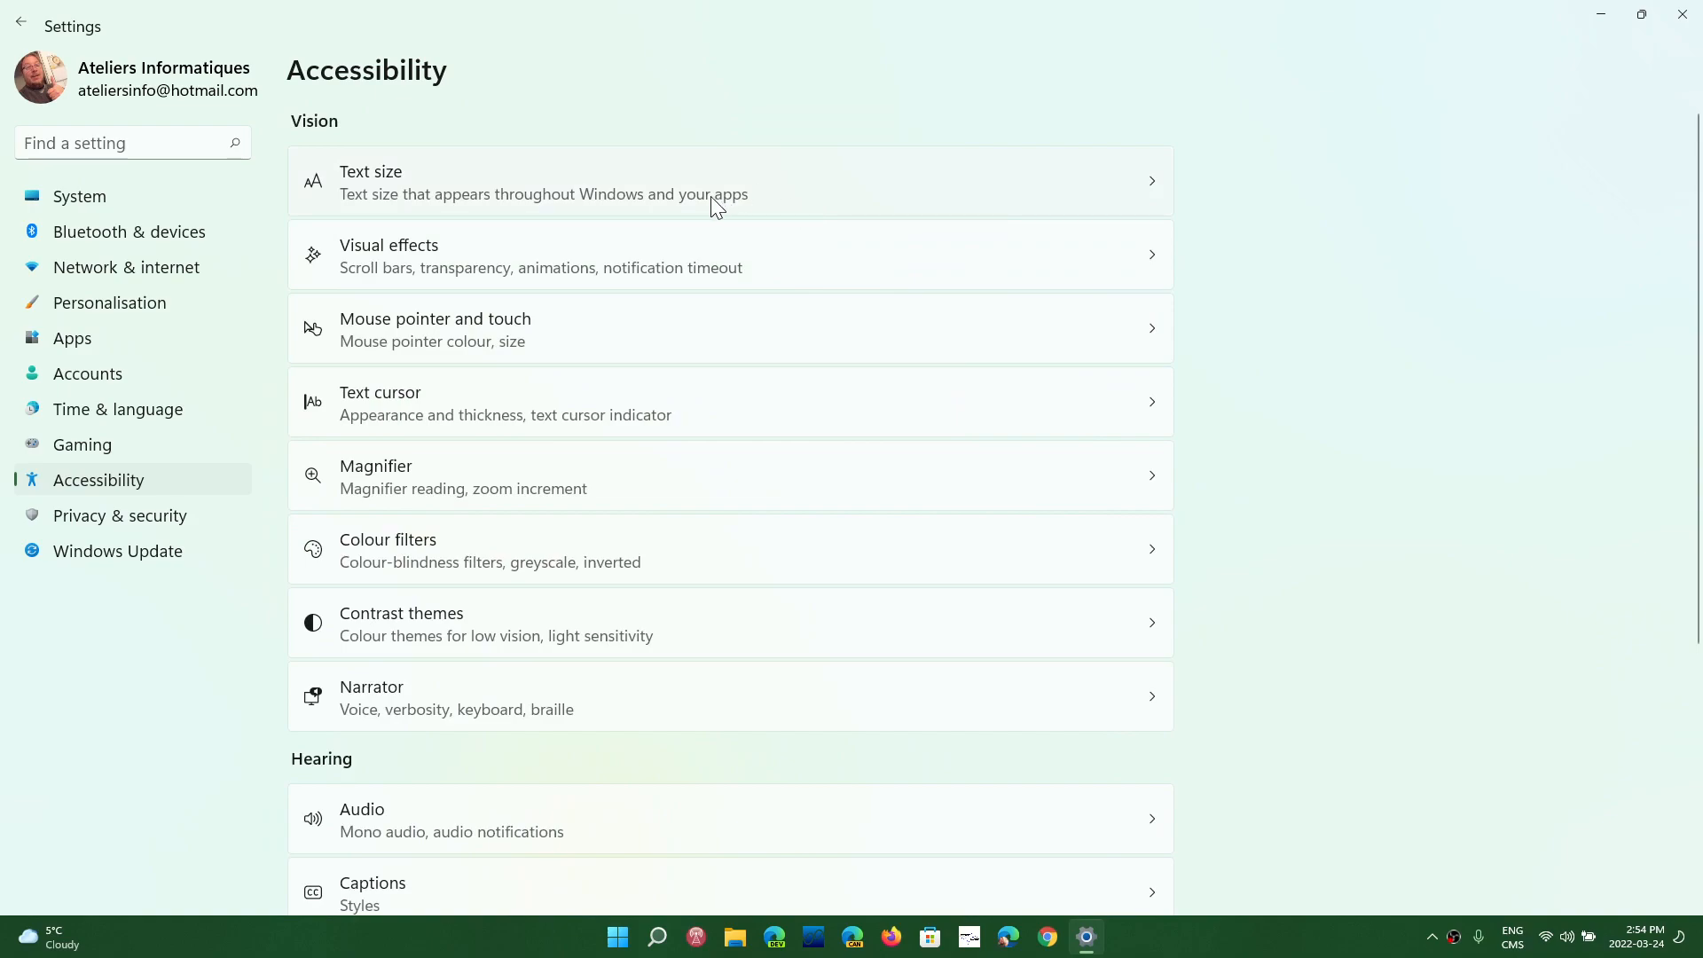
# - Go from Text size to Display settings and set the display scale to 125%
pyautogui.click(718, 194)
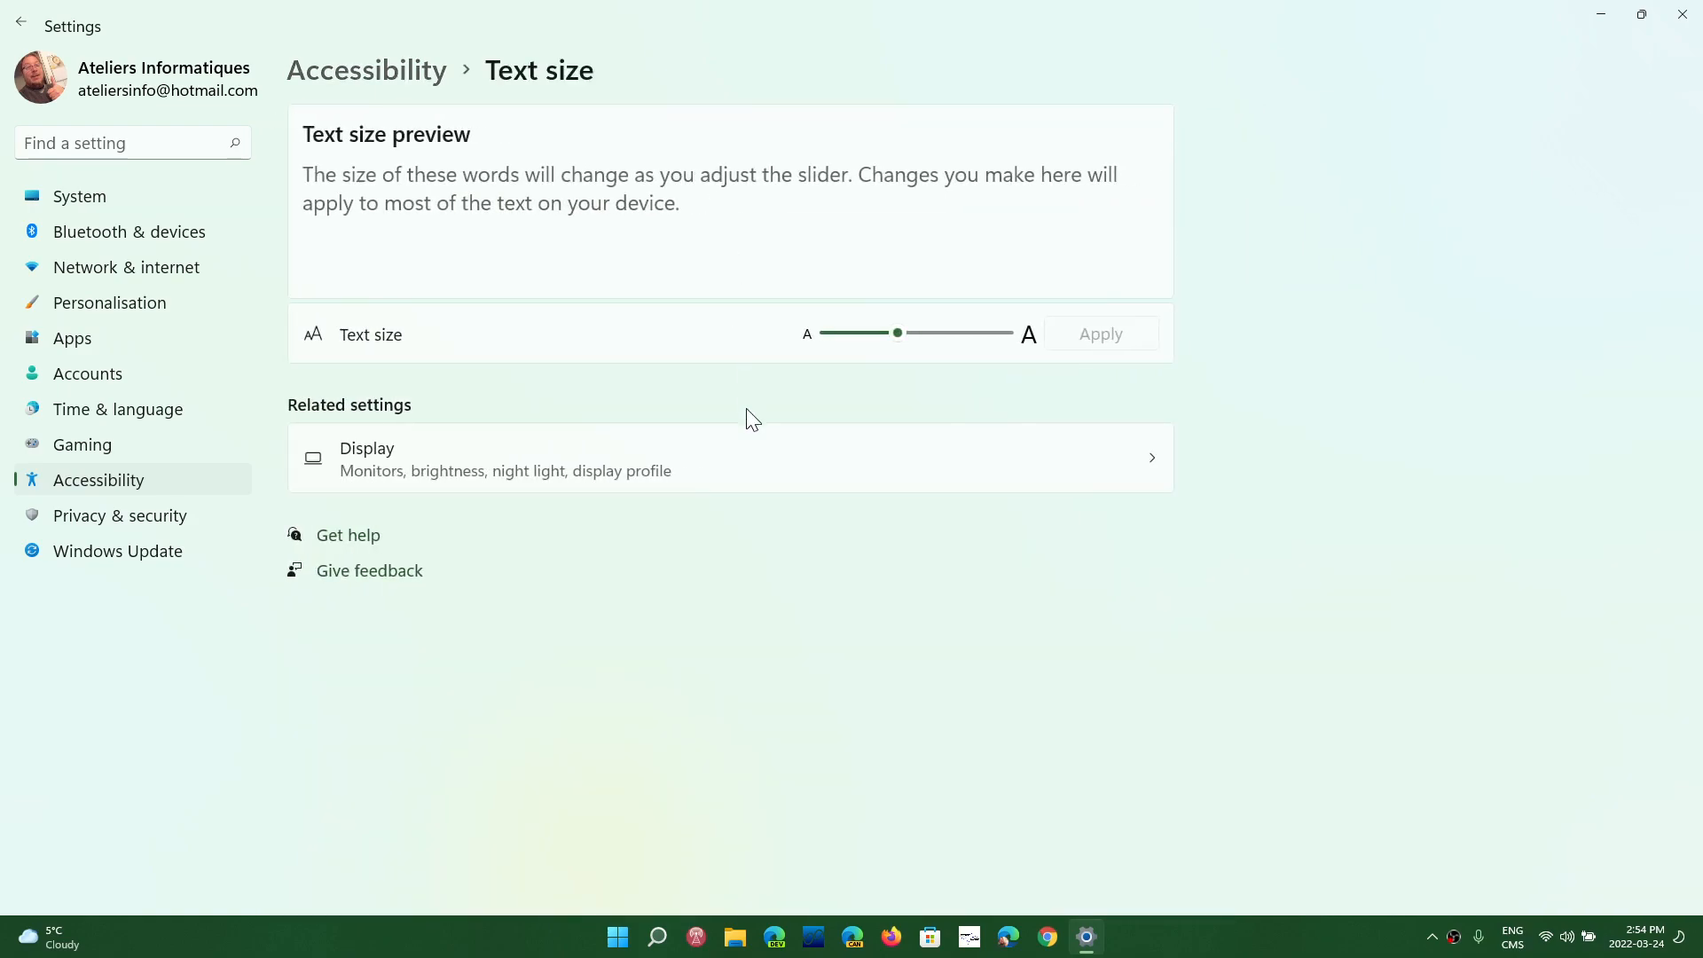
pyautogui.moveTo(594, 369)
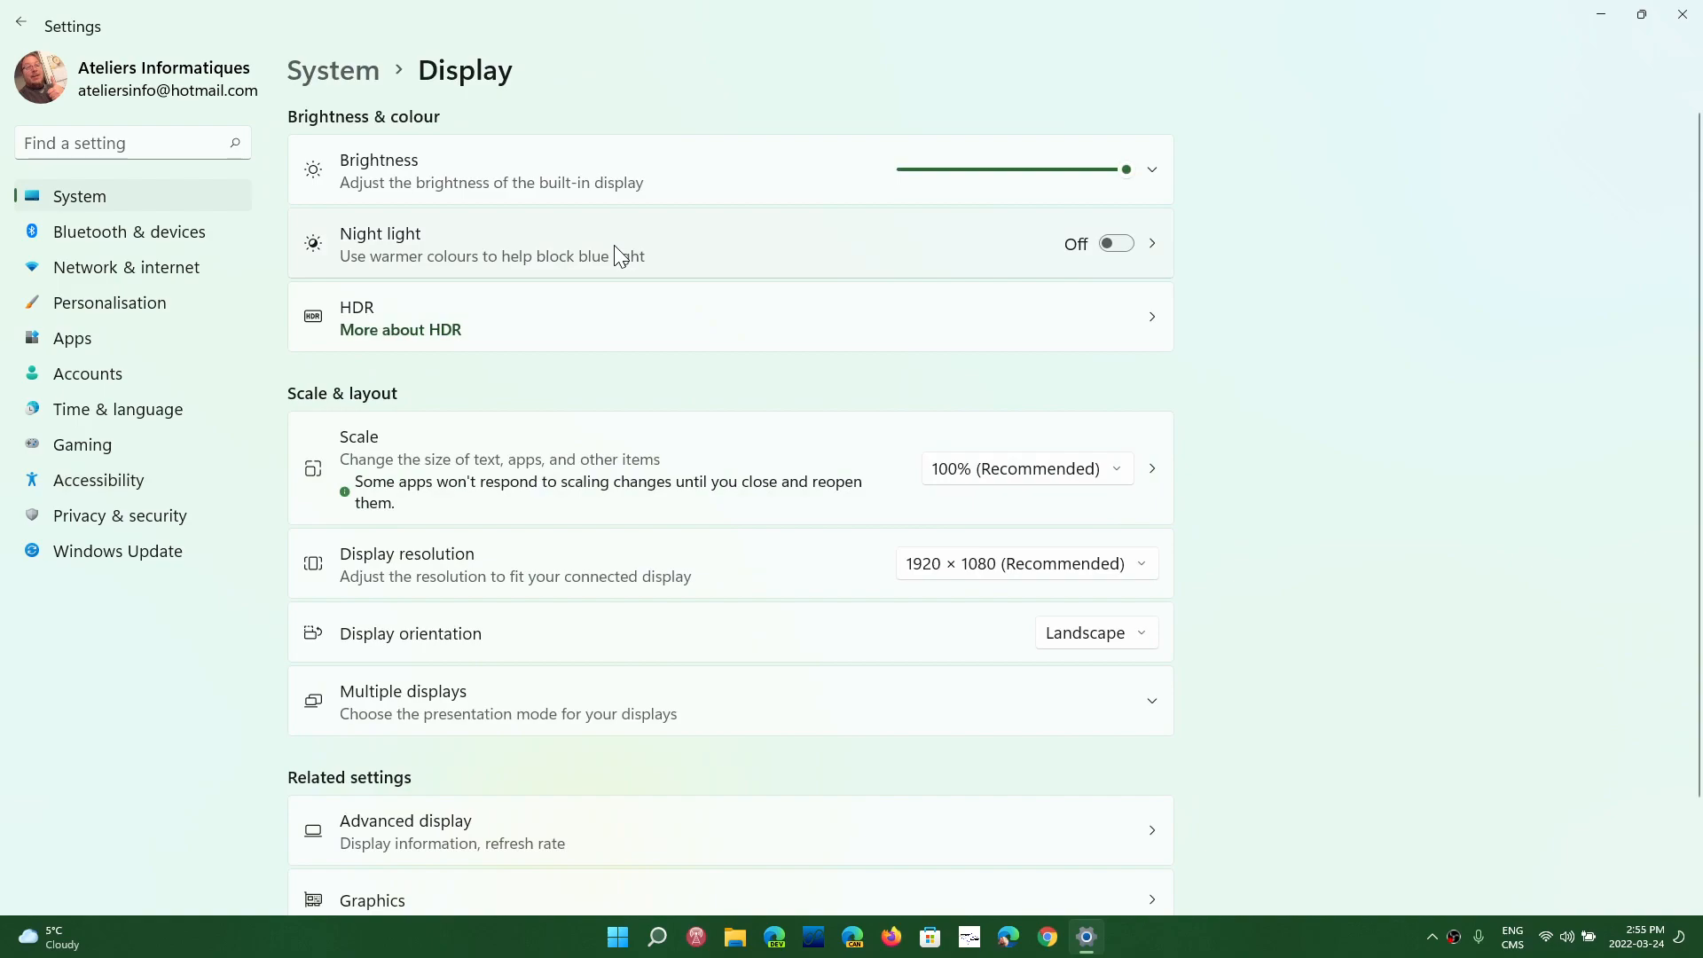
pyautogui.moveTo(684, 368)
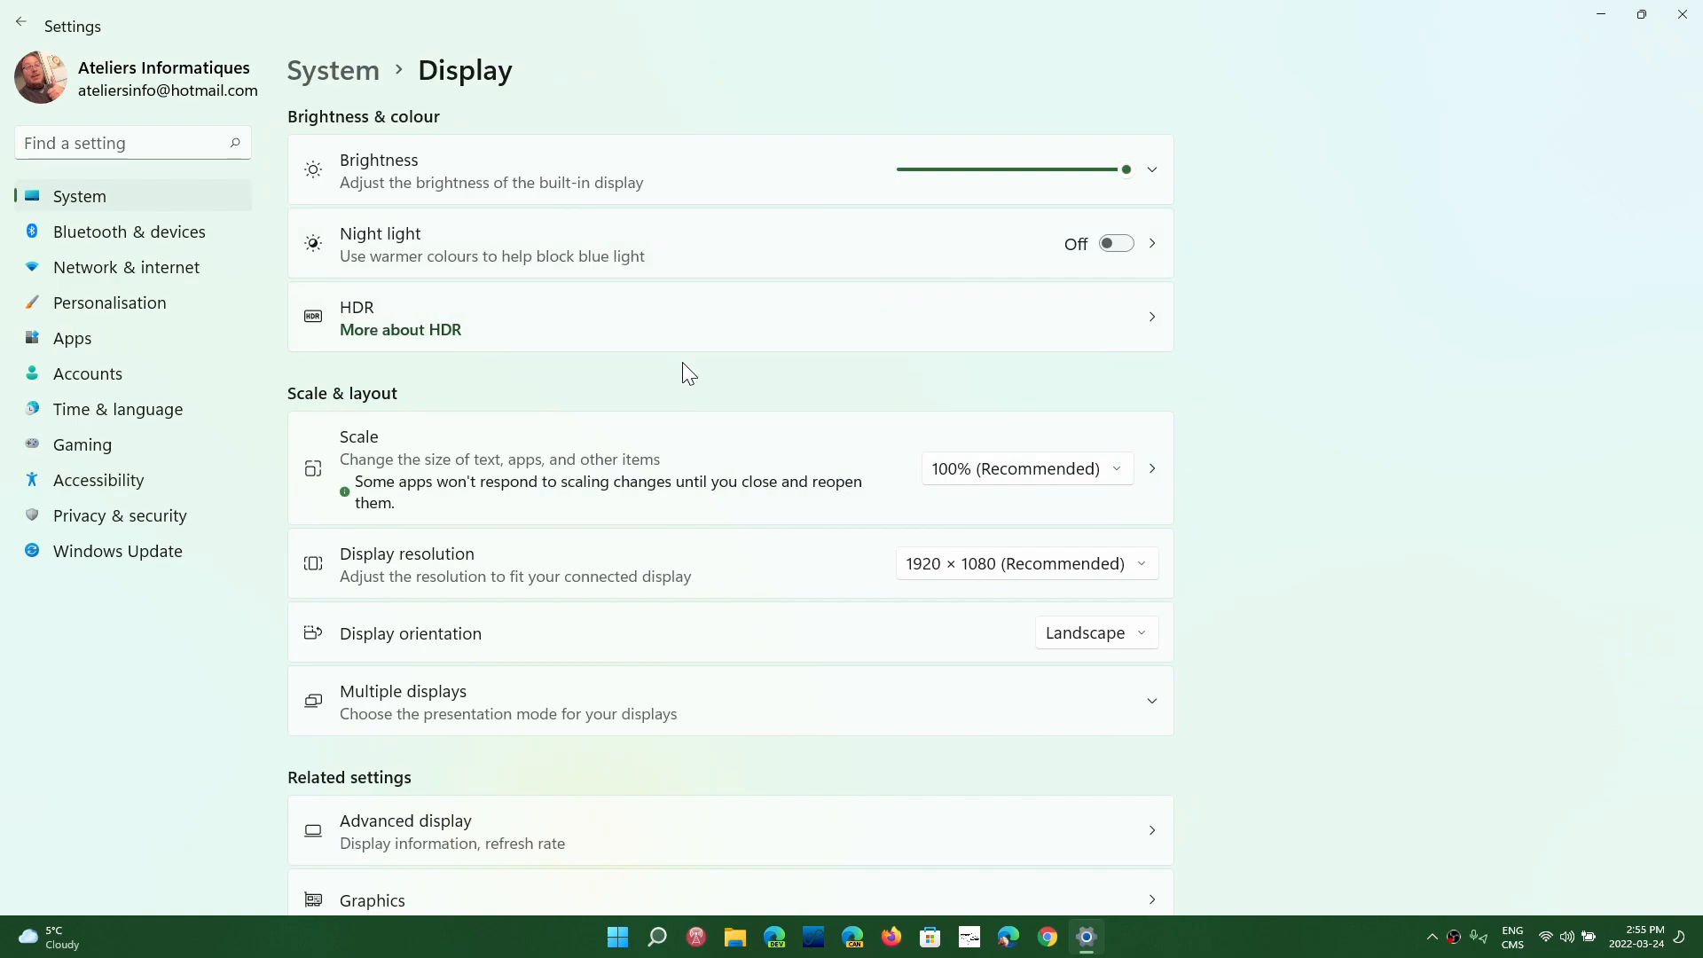
pyautogui.moveTo(785, 384)
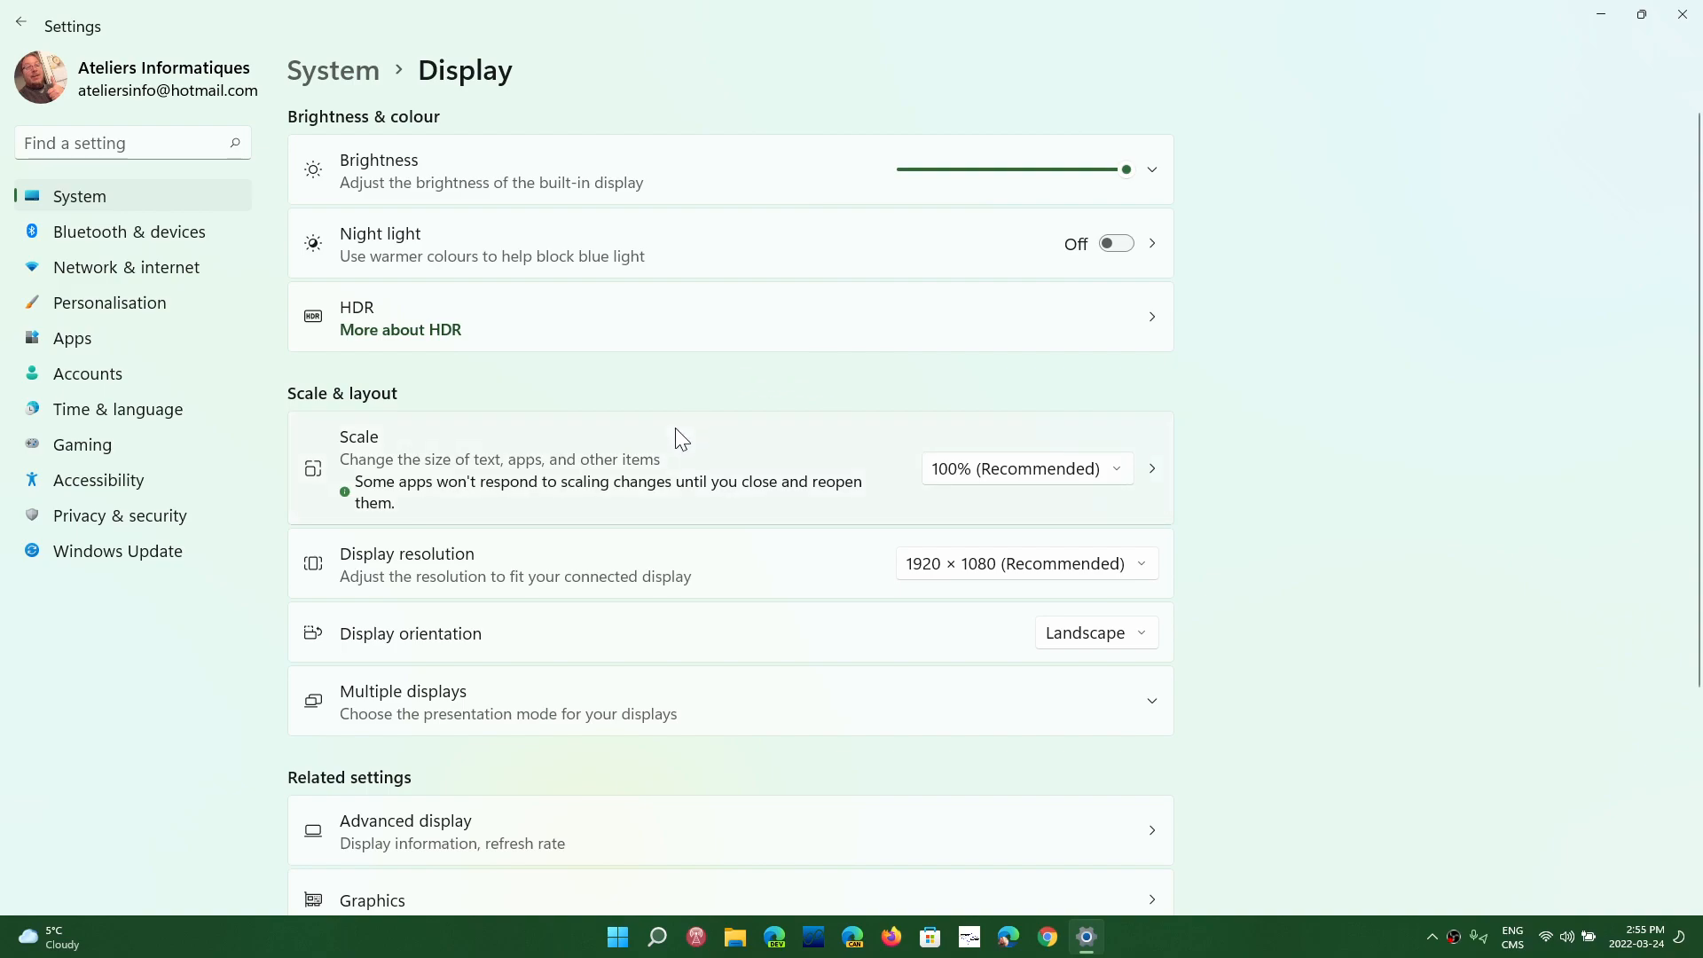
pyautogui.moveTo(778, 487)
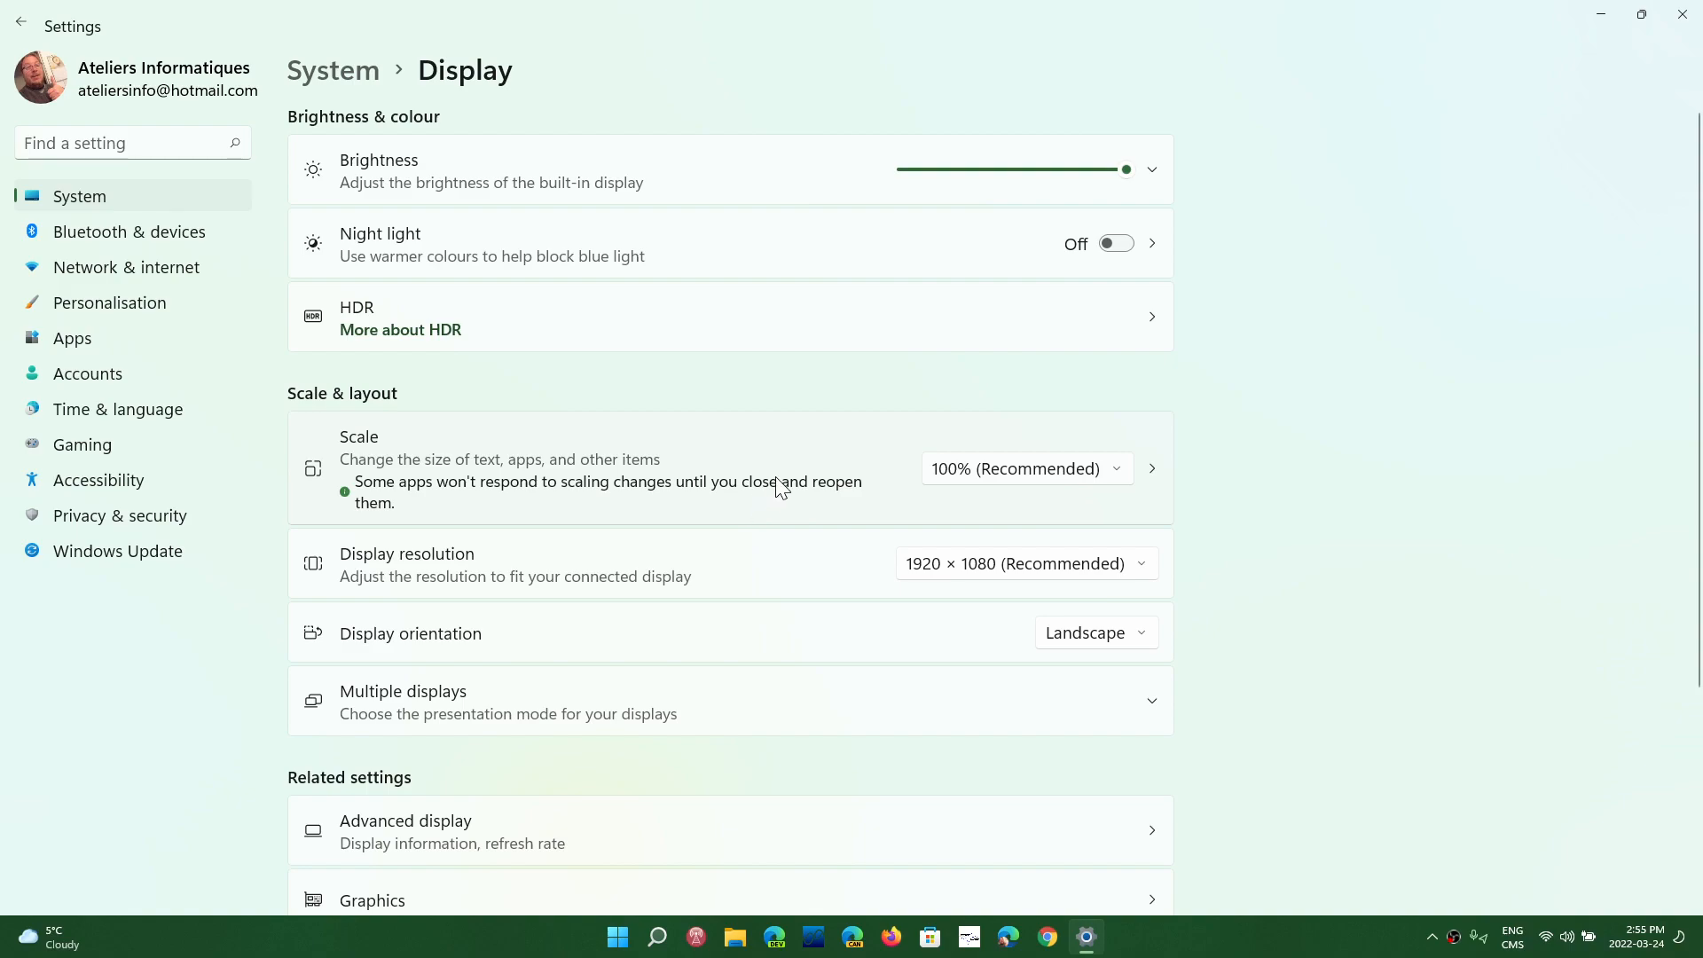
pyautogui.click(1026, 468)
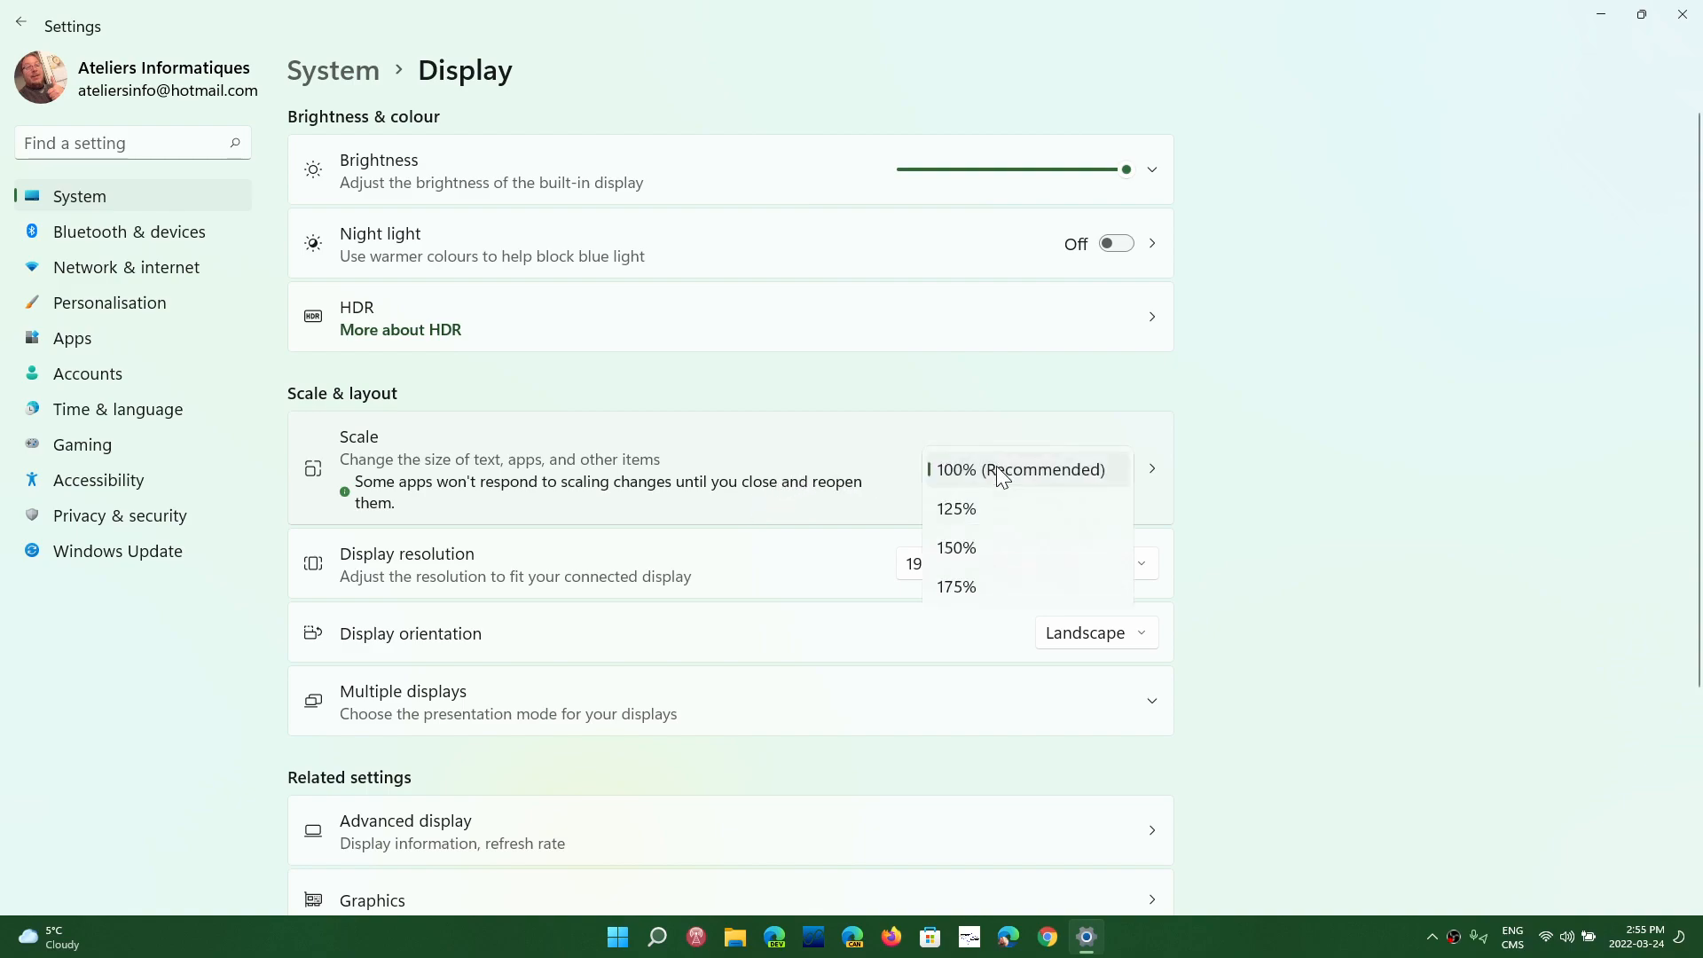
pyautogui.click(956, 508)
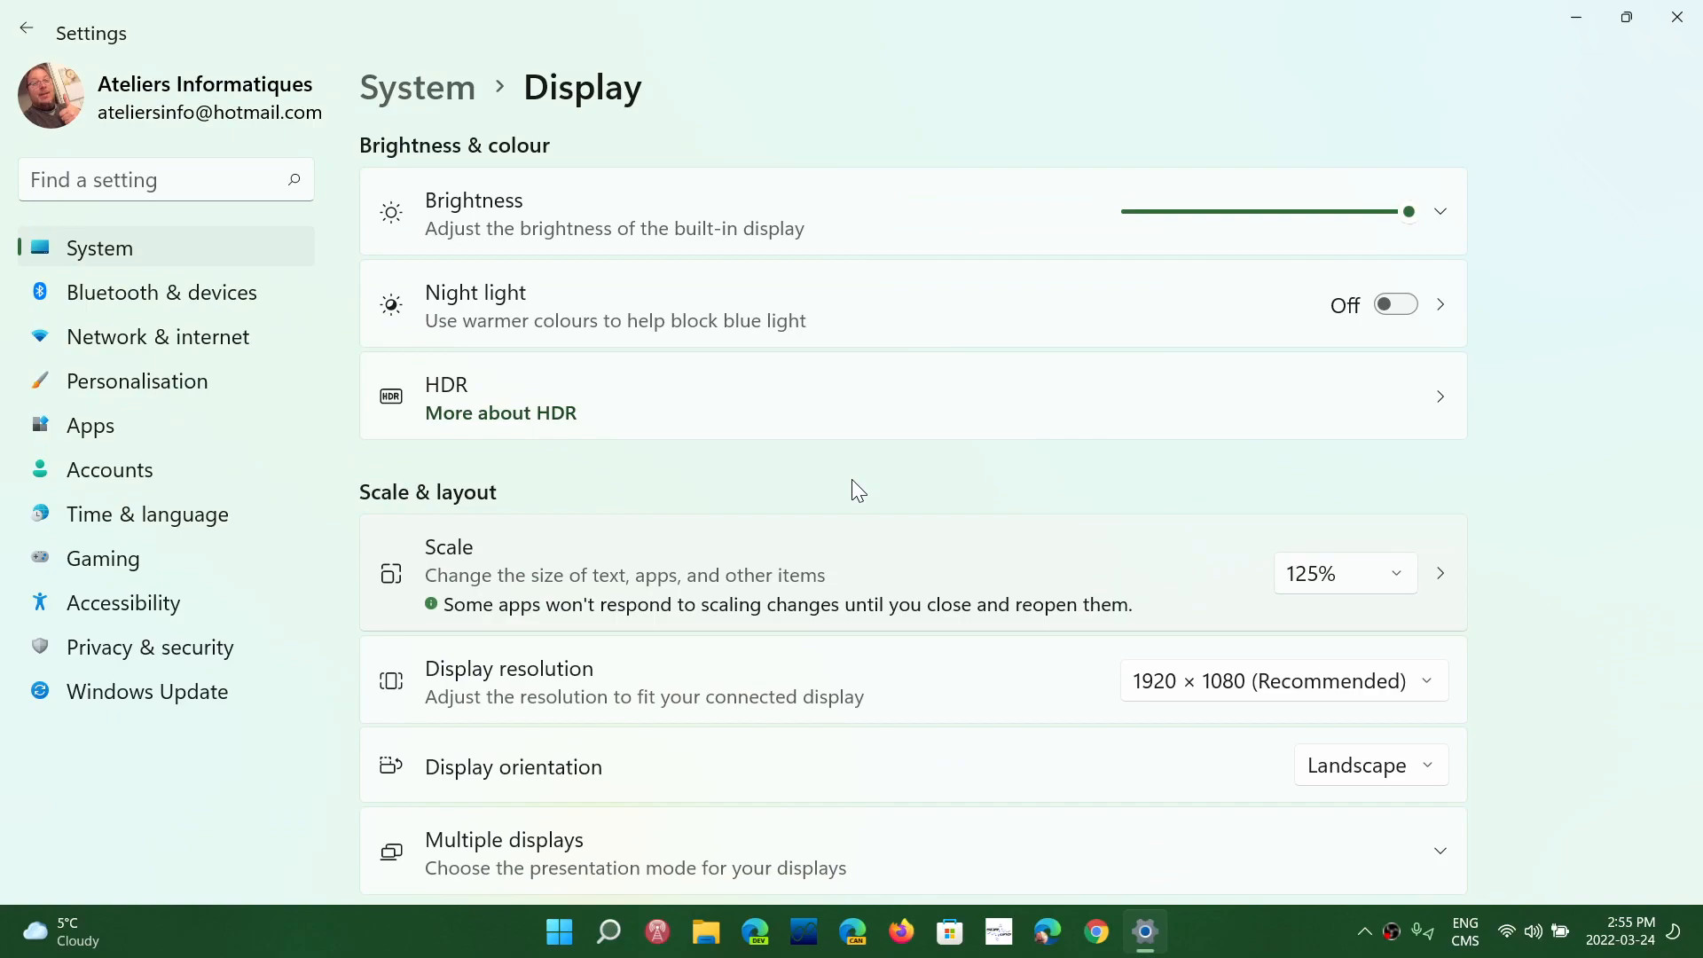
pyautogui.moveTo(1101, 640)
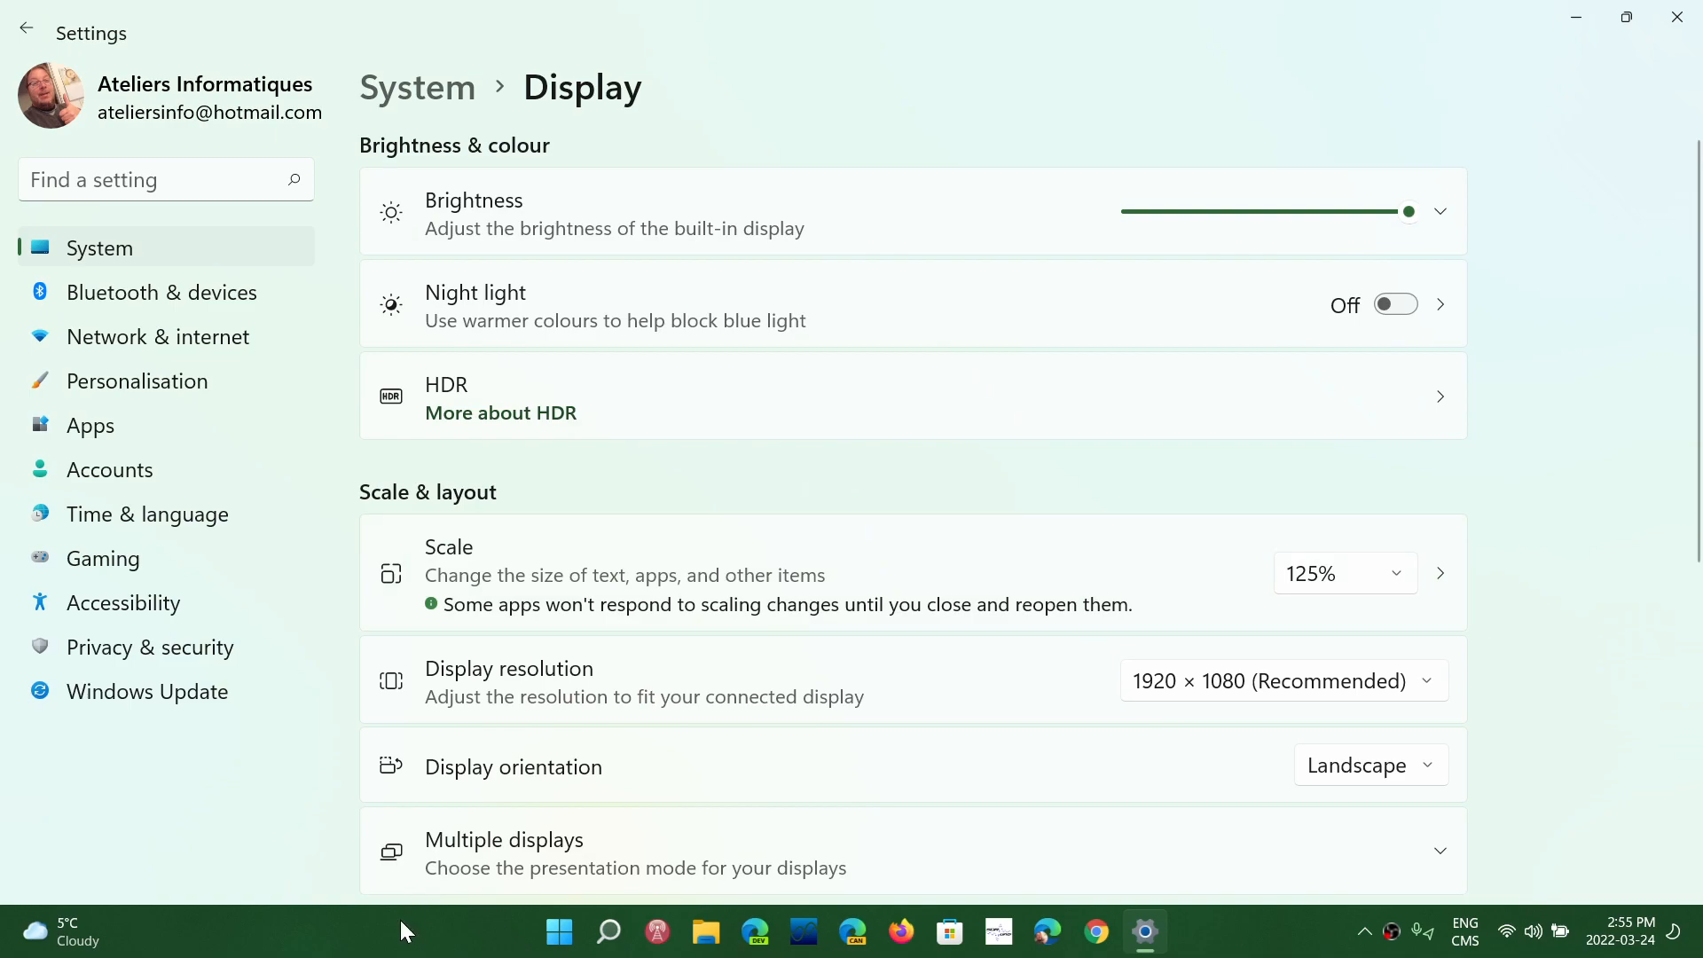
pyautogui.moveTo(1233, 942)
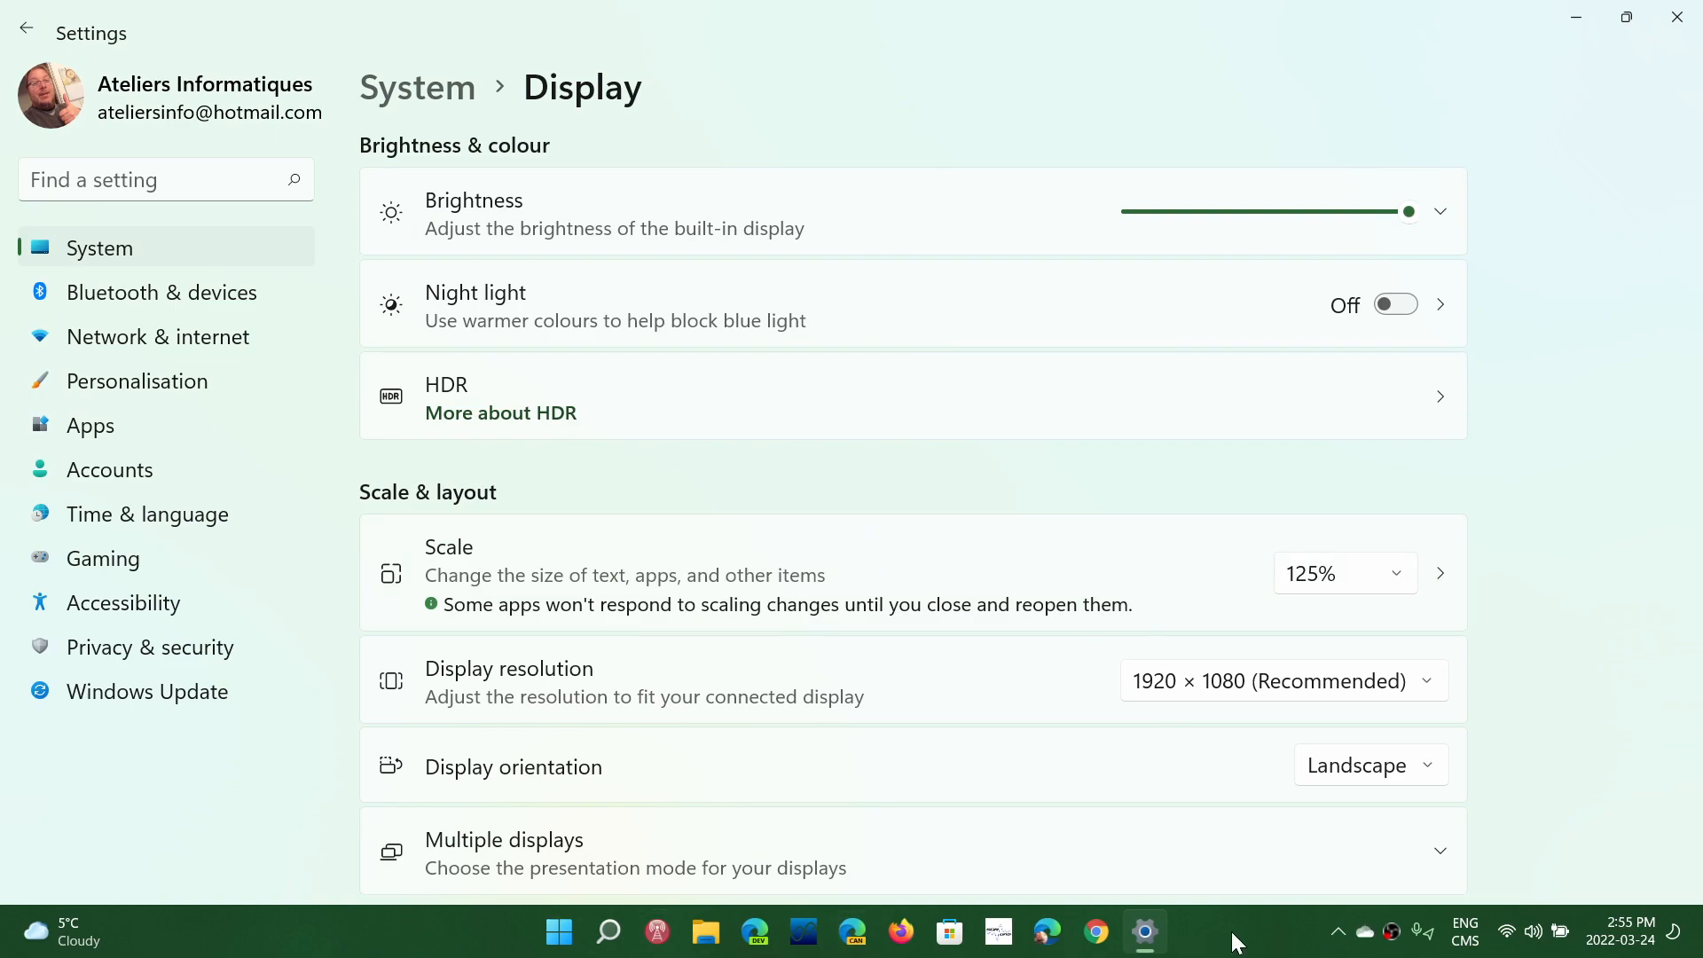
pyautogui.click(1346, 573)
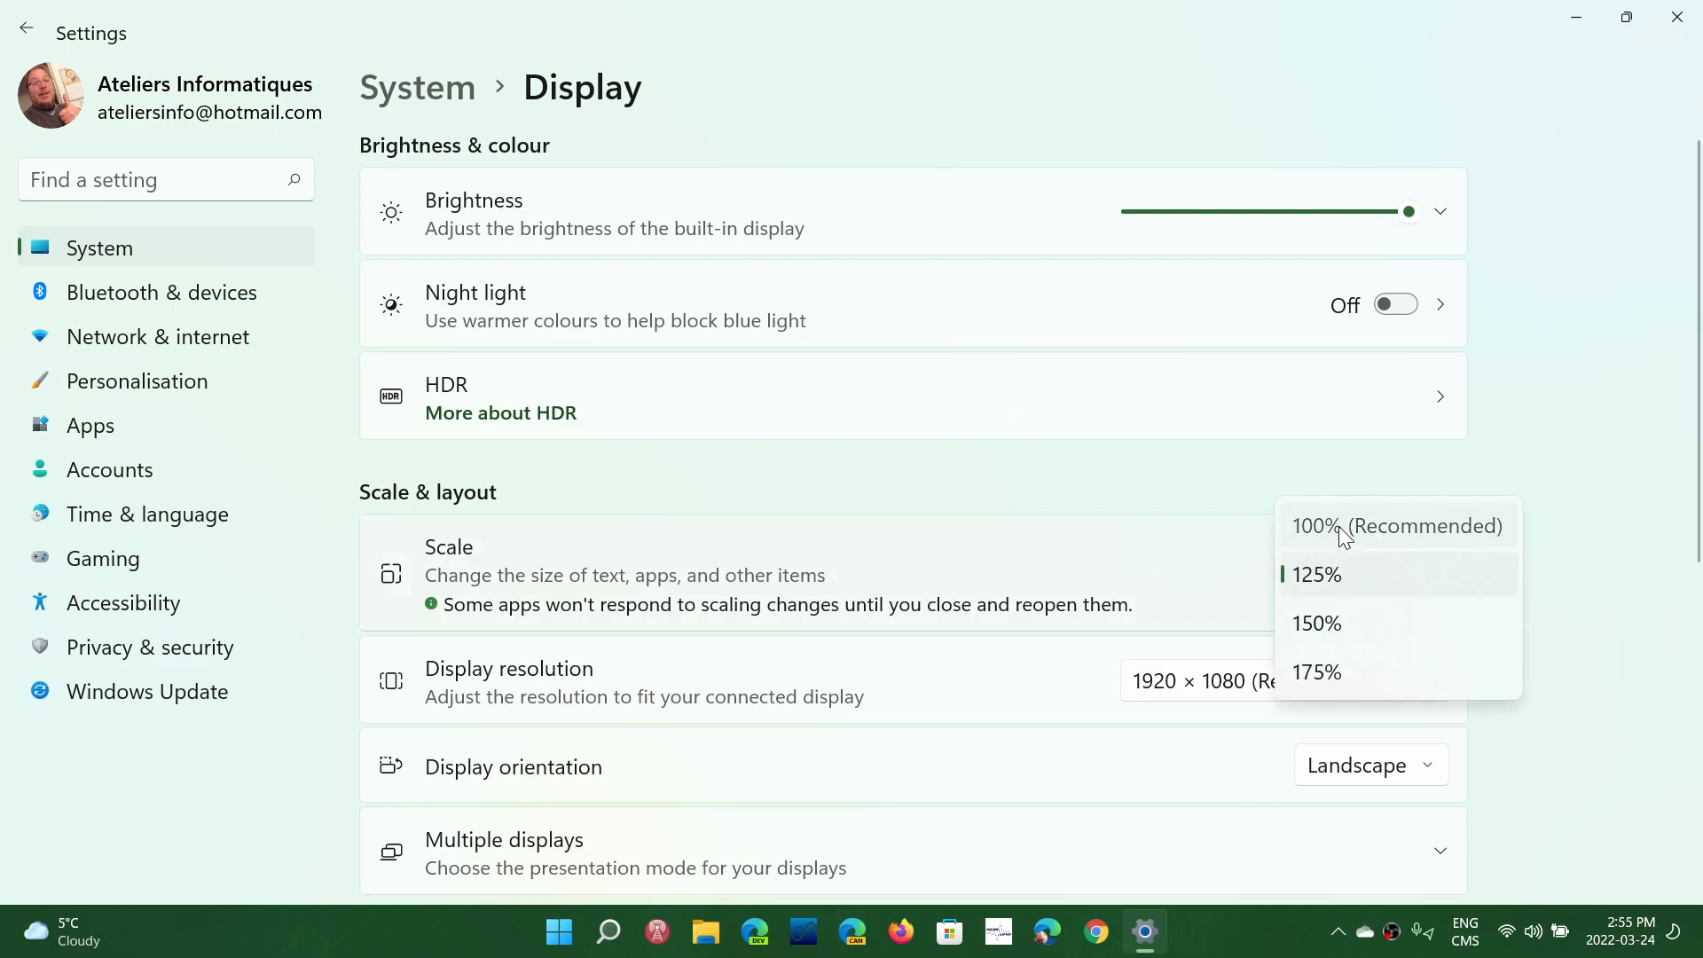
pyautogui.click(1397, 526)
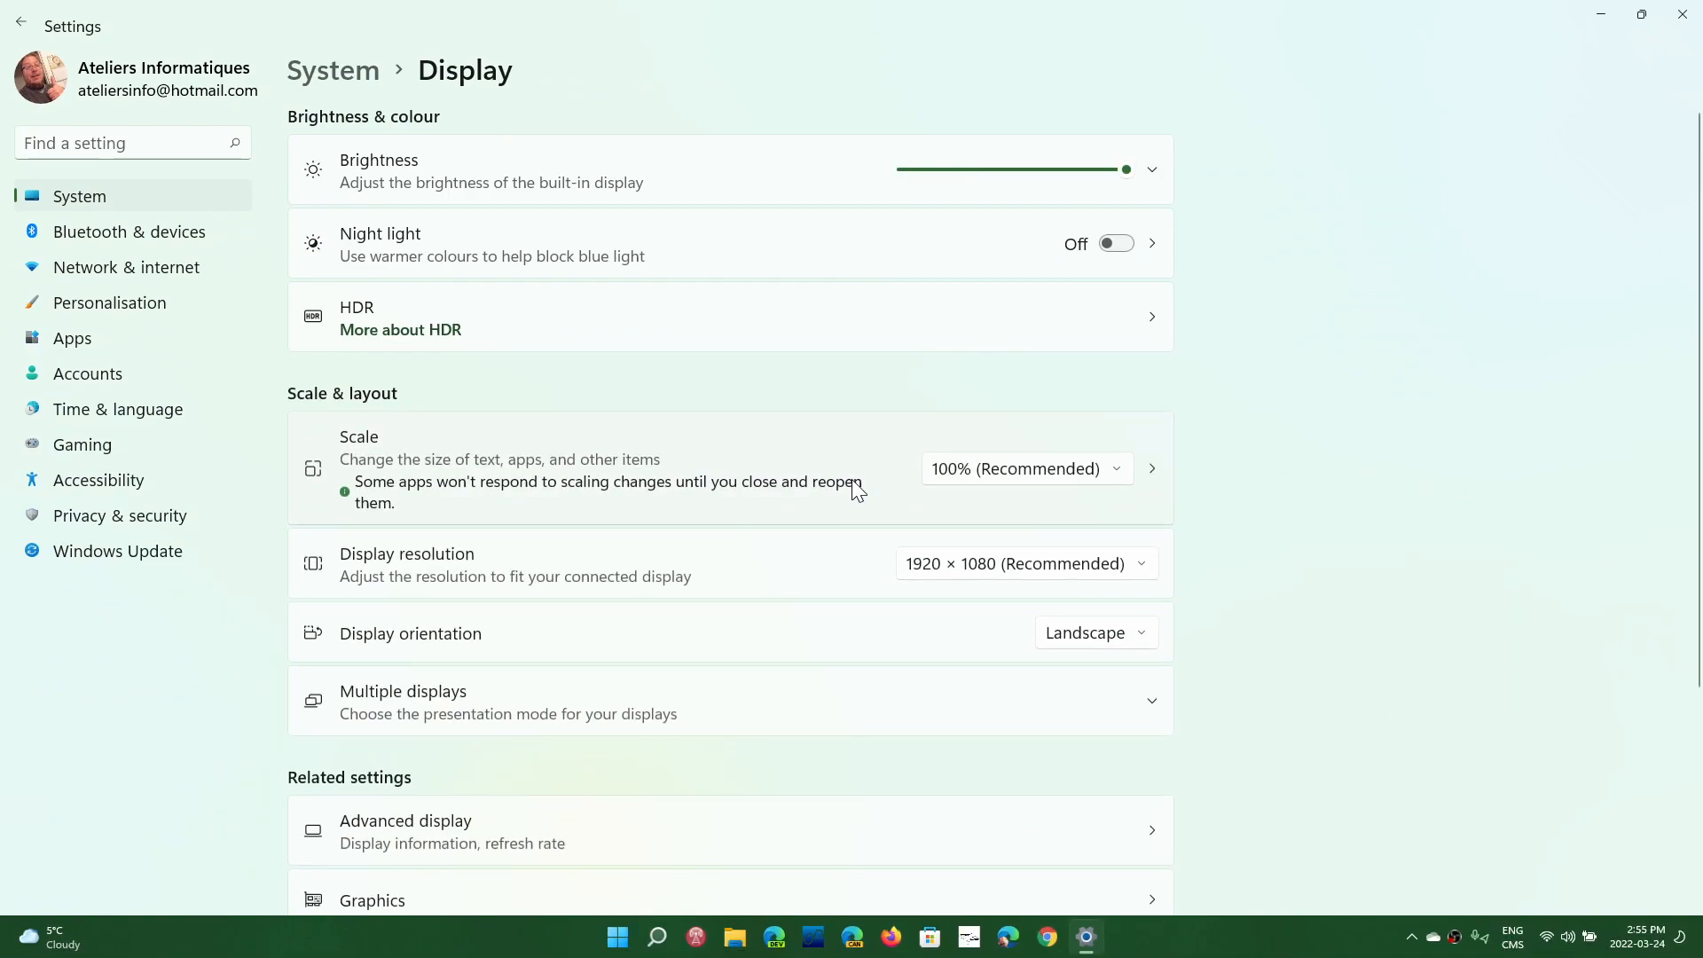
pyautogui.click(1027, 468)
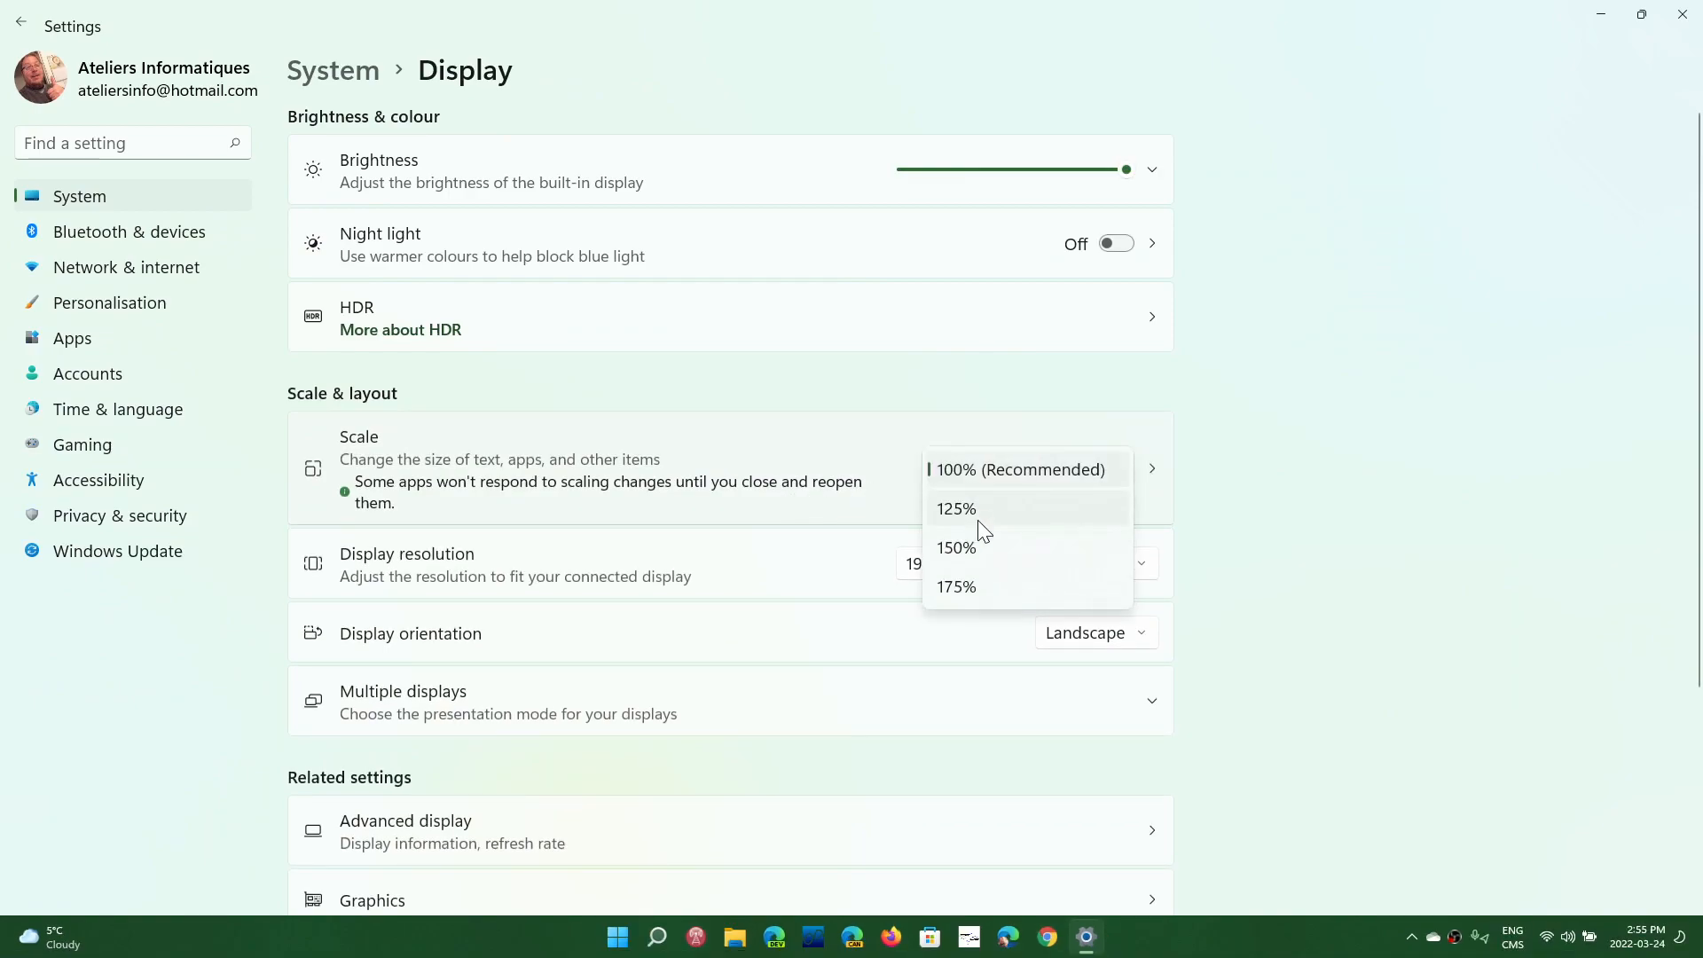
pyautogui.click(956, 547)
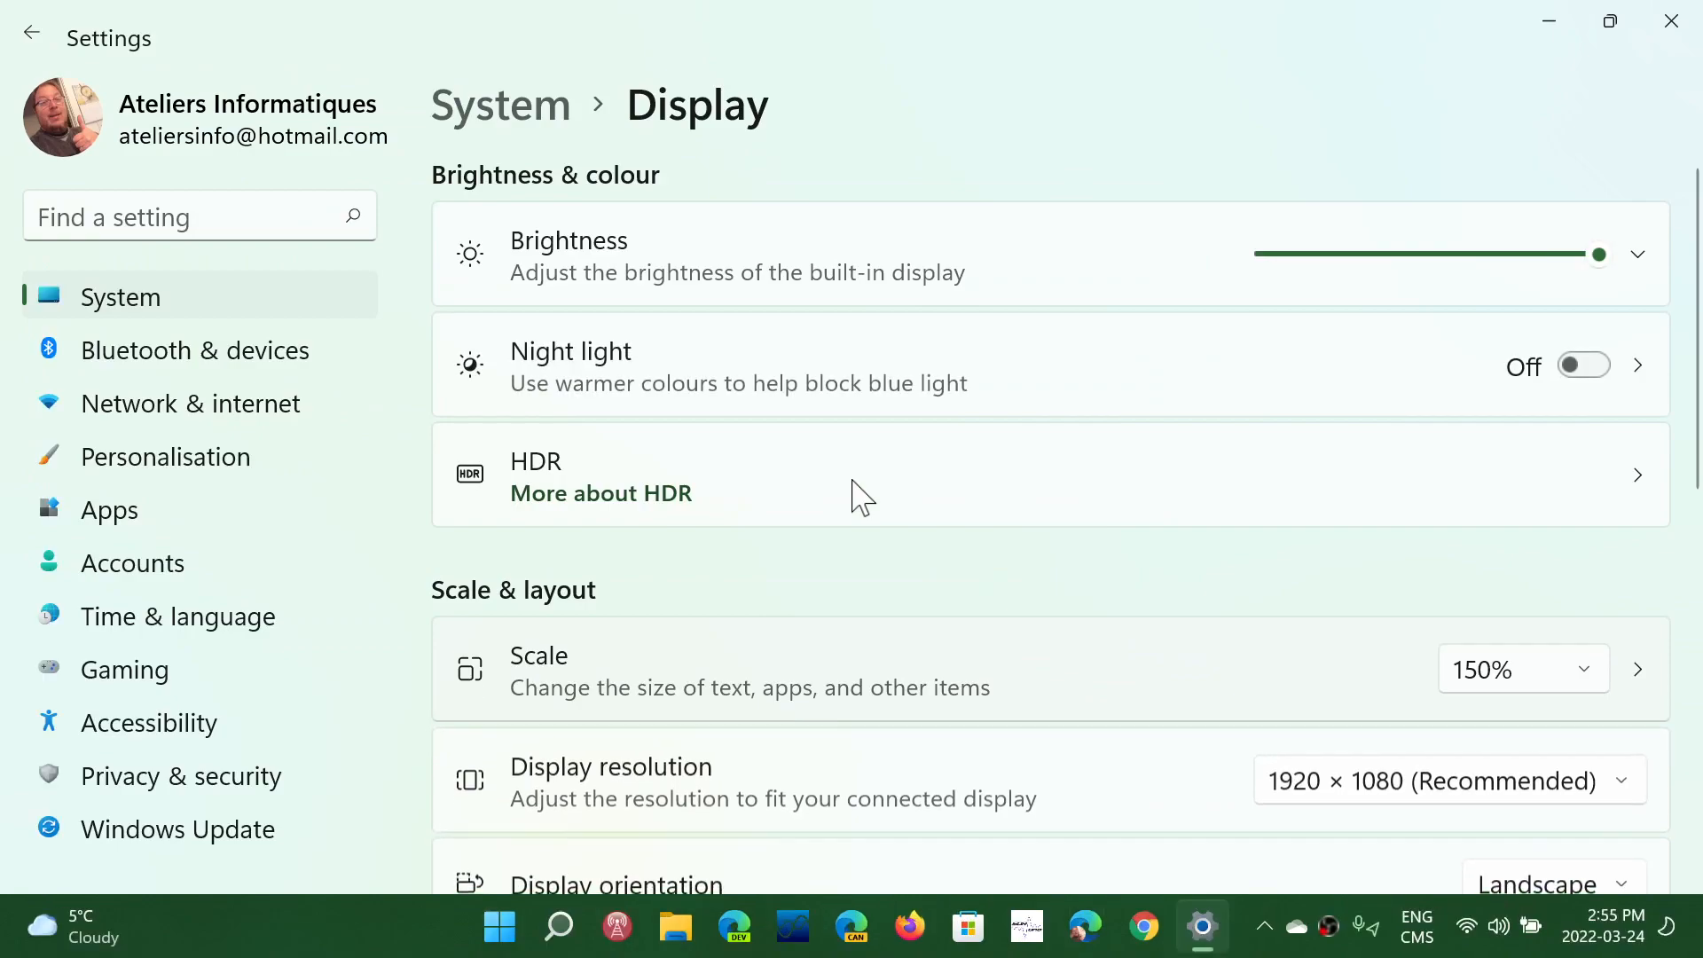
pyautogui.moveTo(1169, 394)
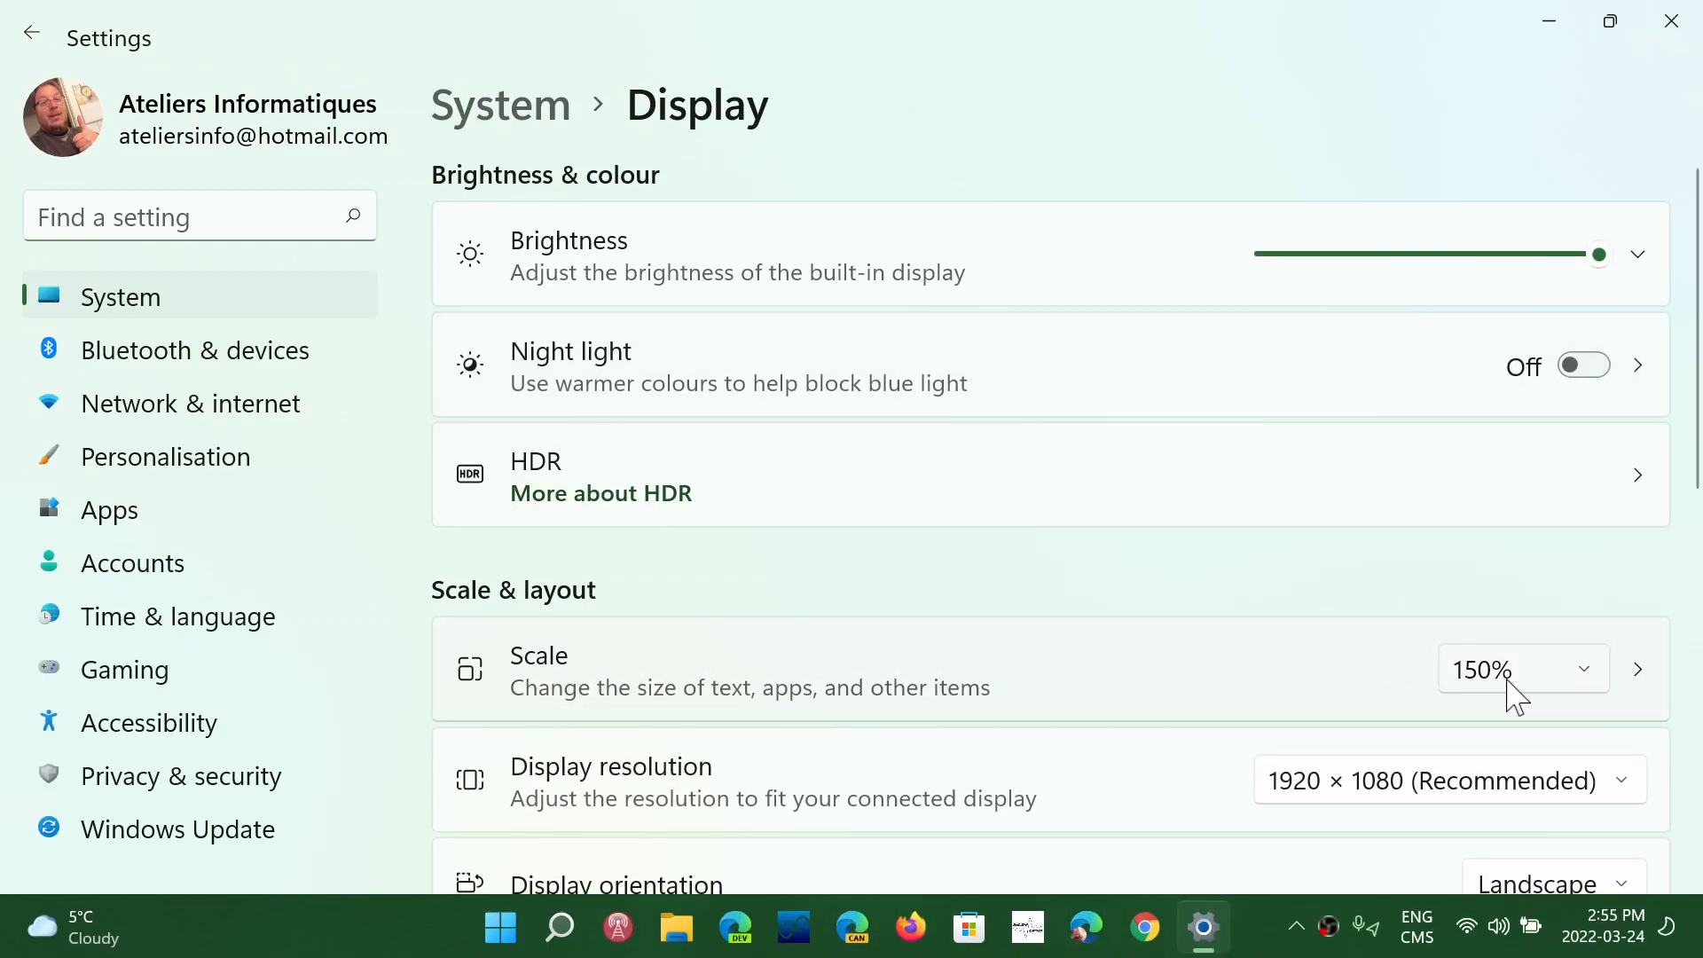
pyautogui.click(1524, 669)
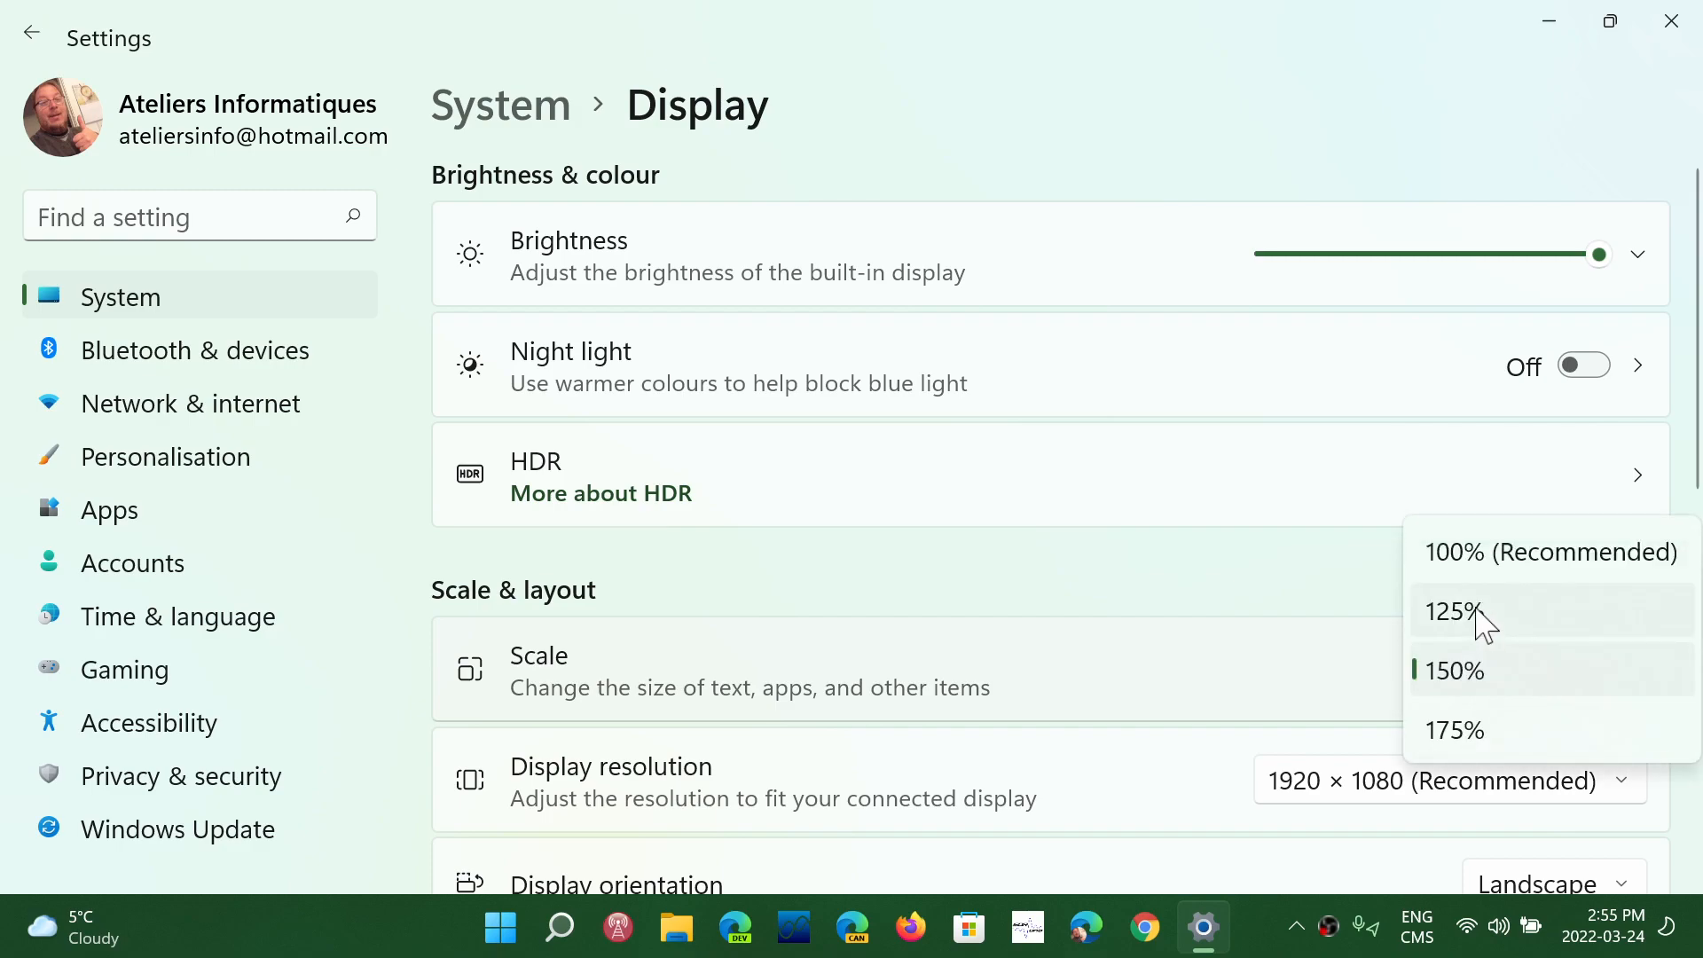
pyautogui.click(1453, 610)
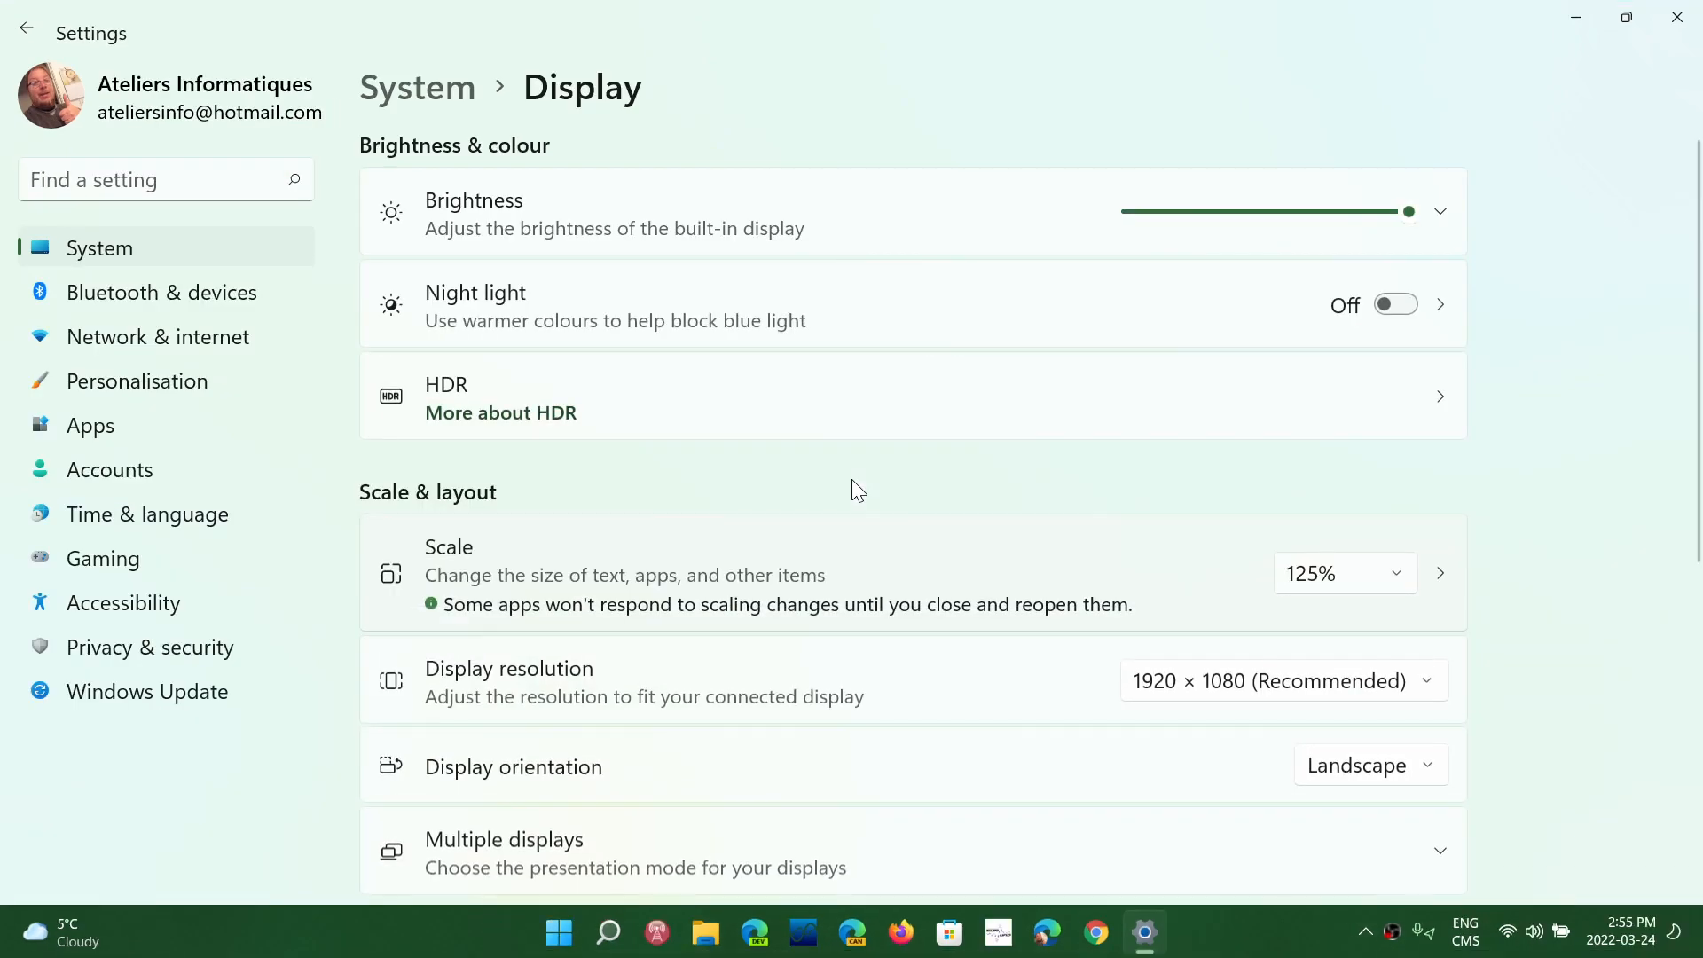
pyautogui.moveTo(361, 479)
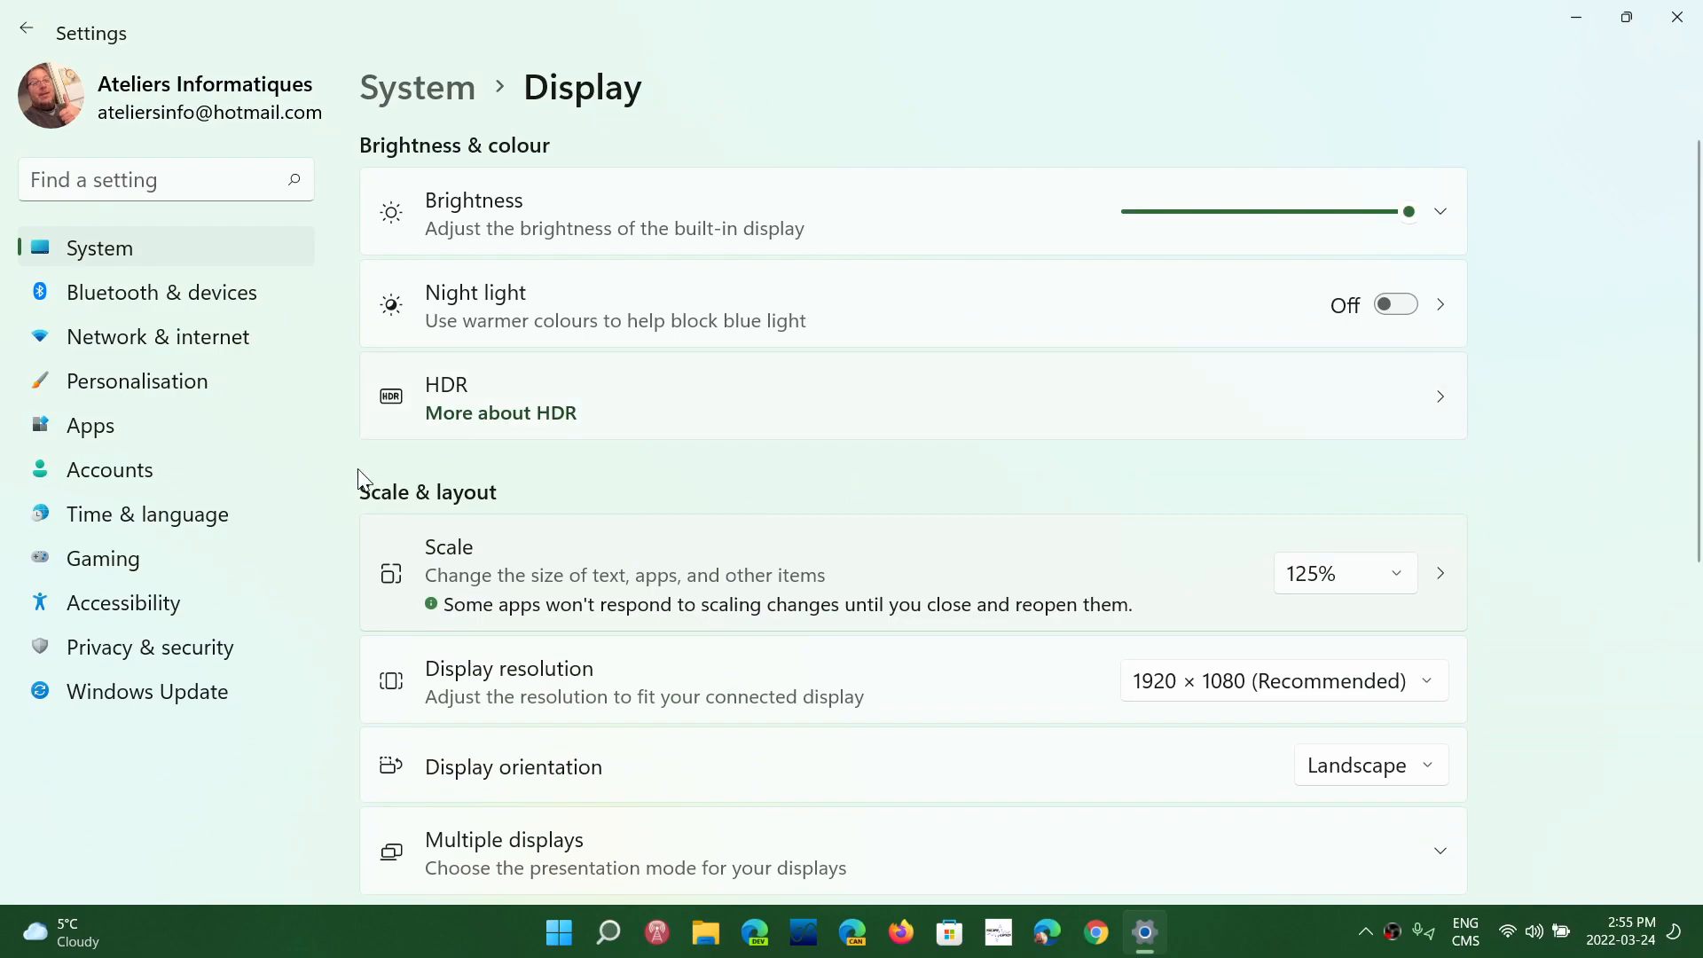
pyautogui.moveTo(456, 687)
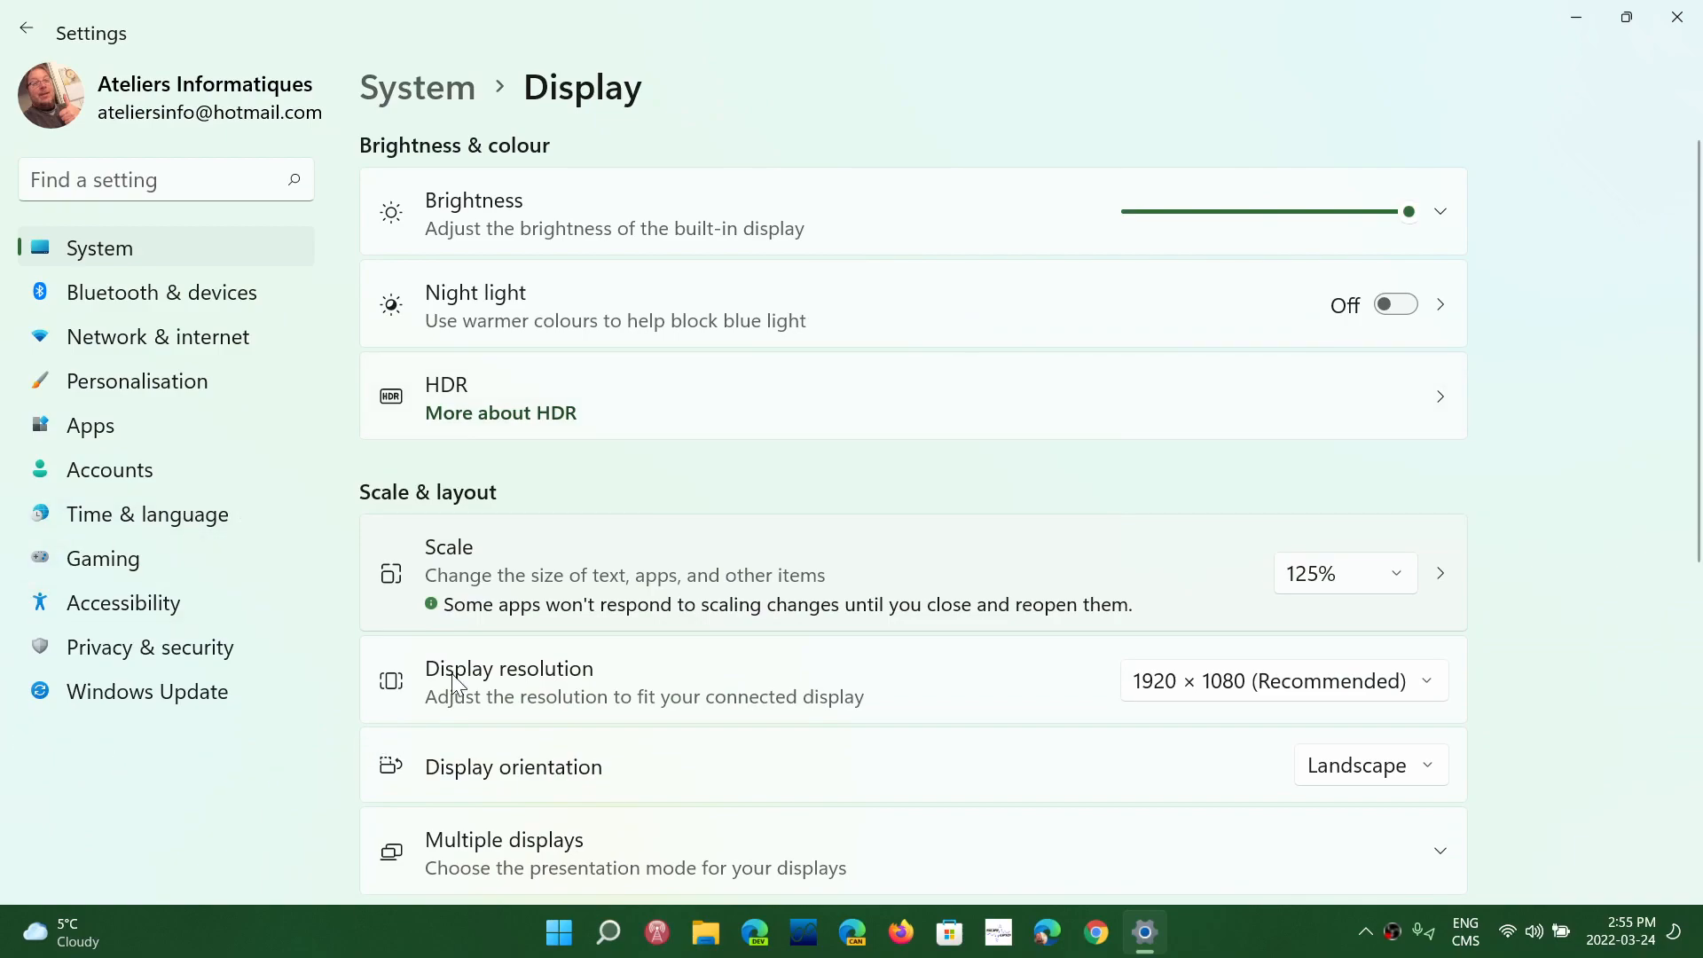
pyautogui.moveTo(1177, 555)
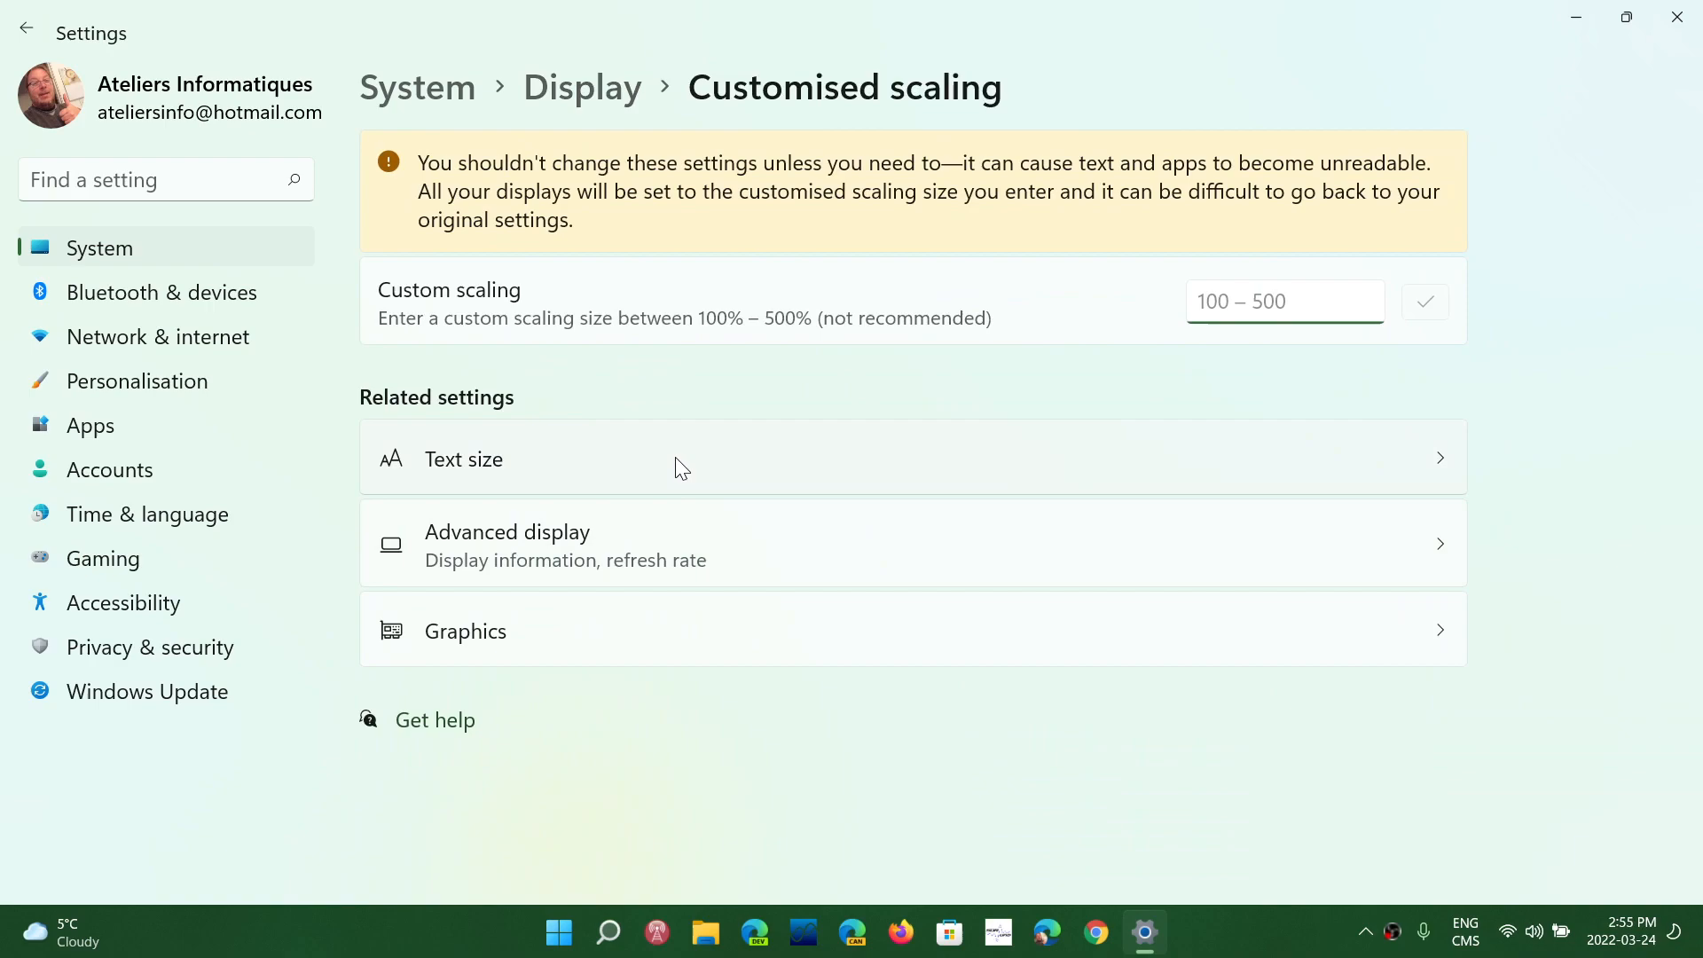
pyautogui.moveTo(696, 477)
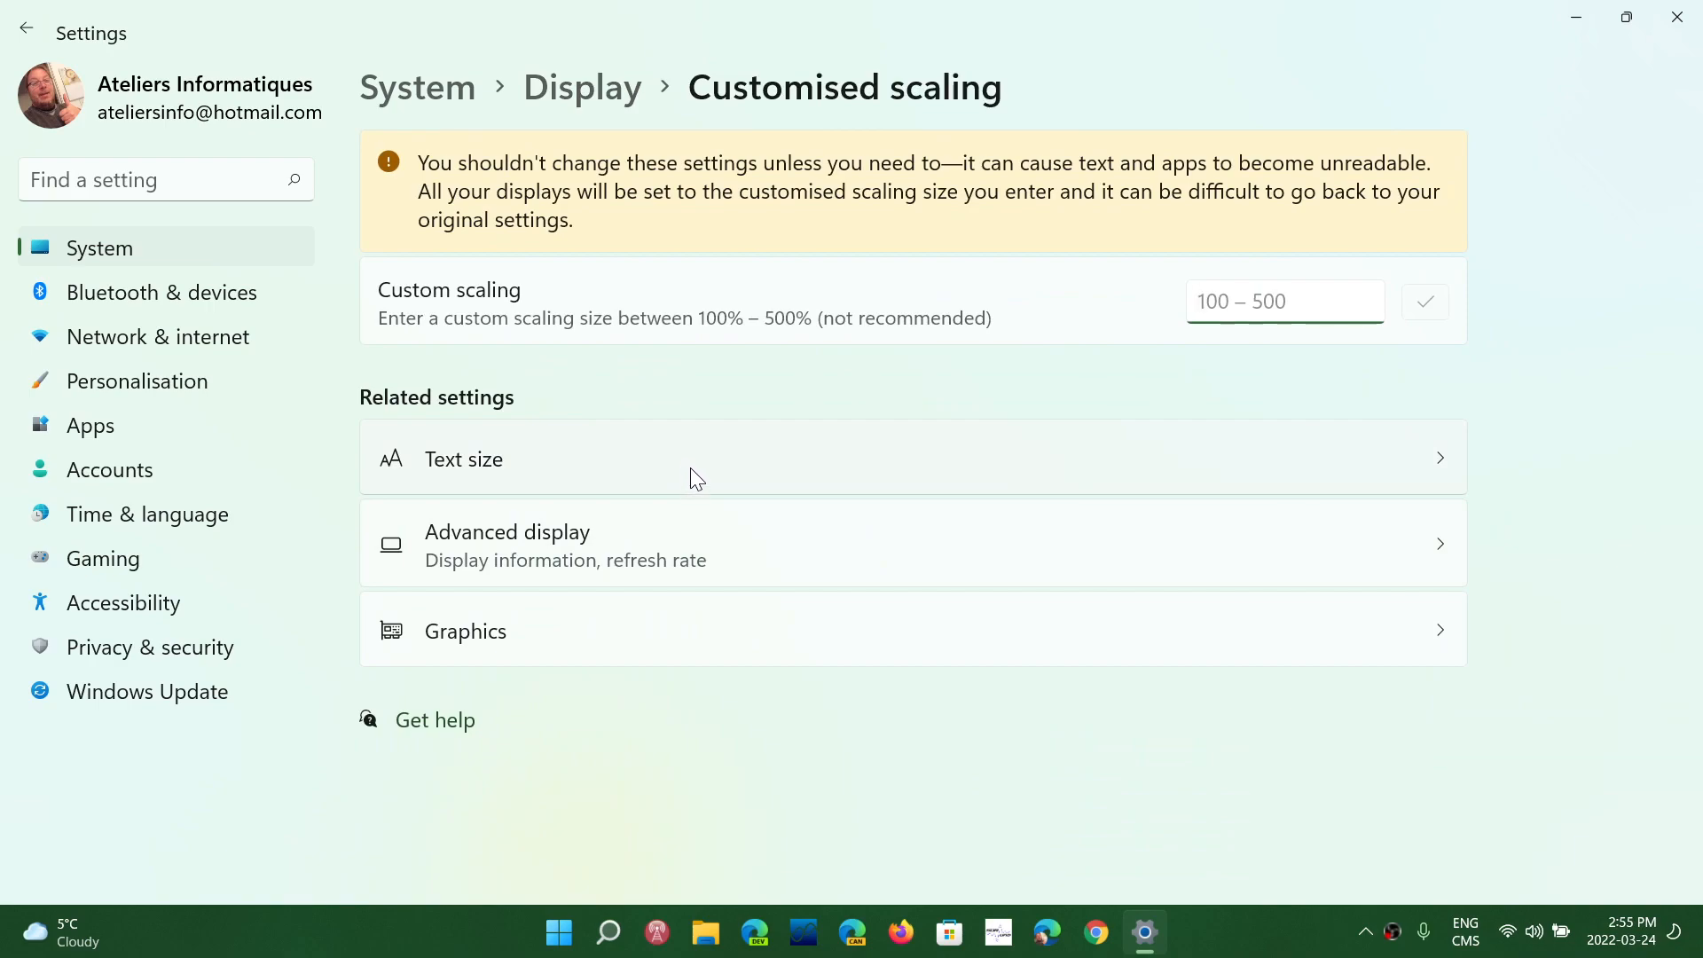
# - View Text size, return to the Accessibility overview, then go to Mouse pointer and touch
pyautogui.click(463, 459)
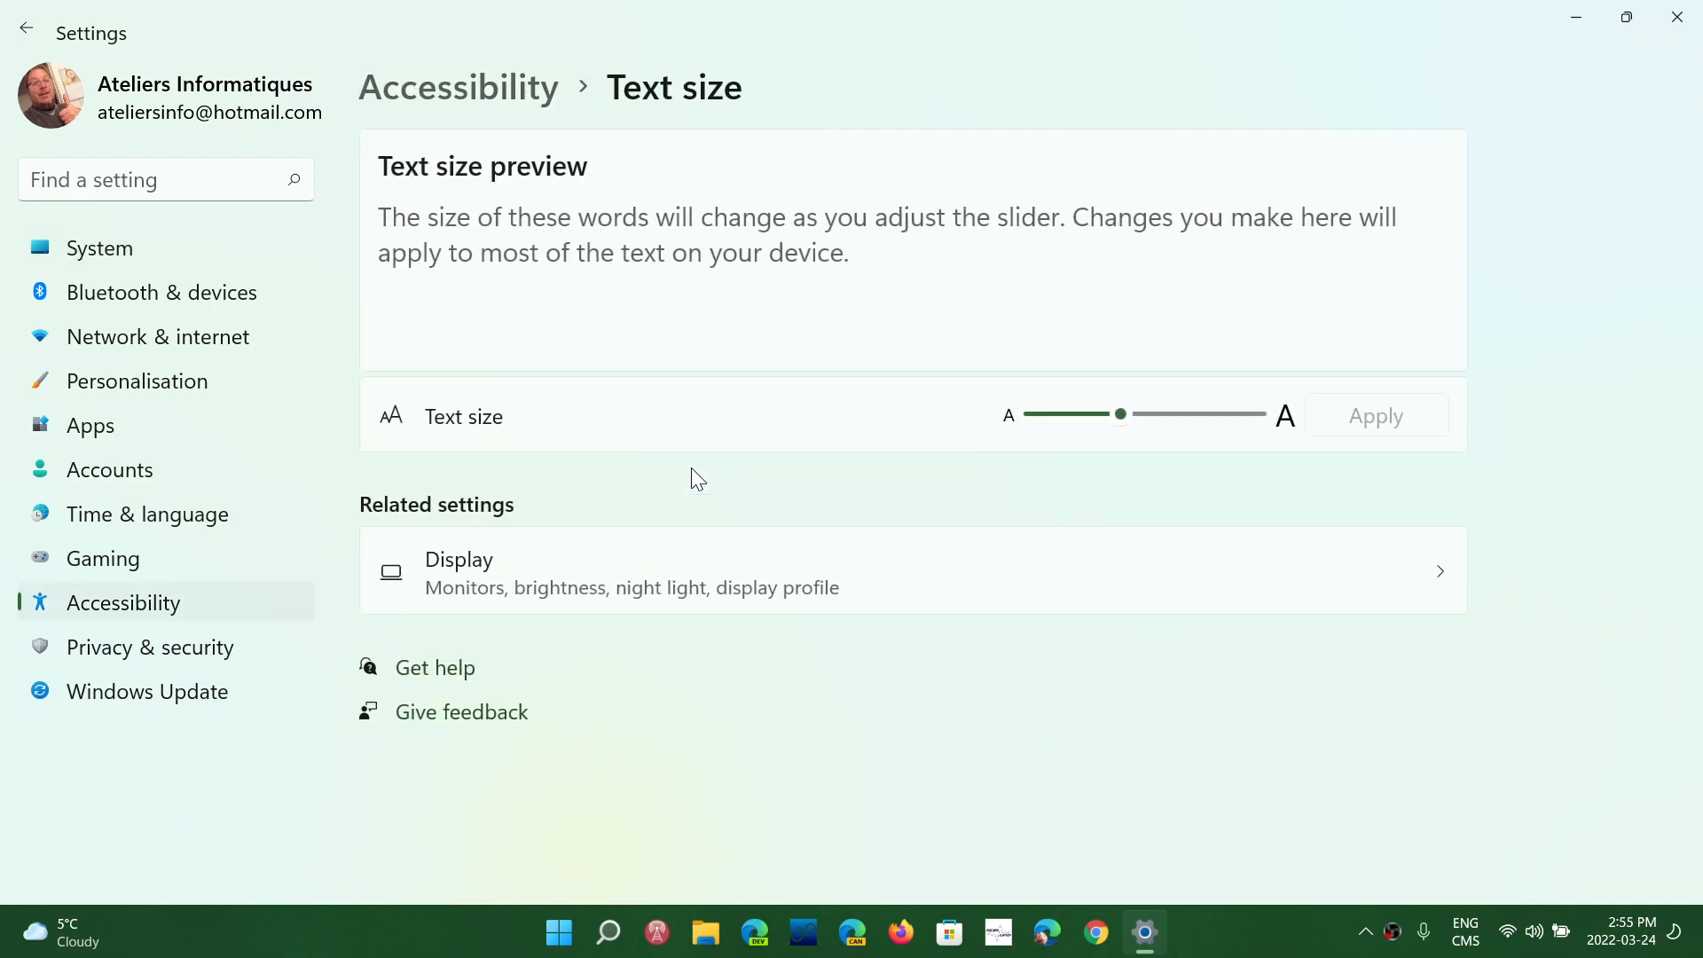
pyautogui.moveTo(1148, 427)
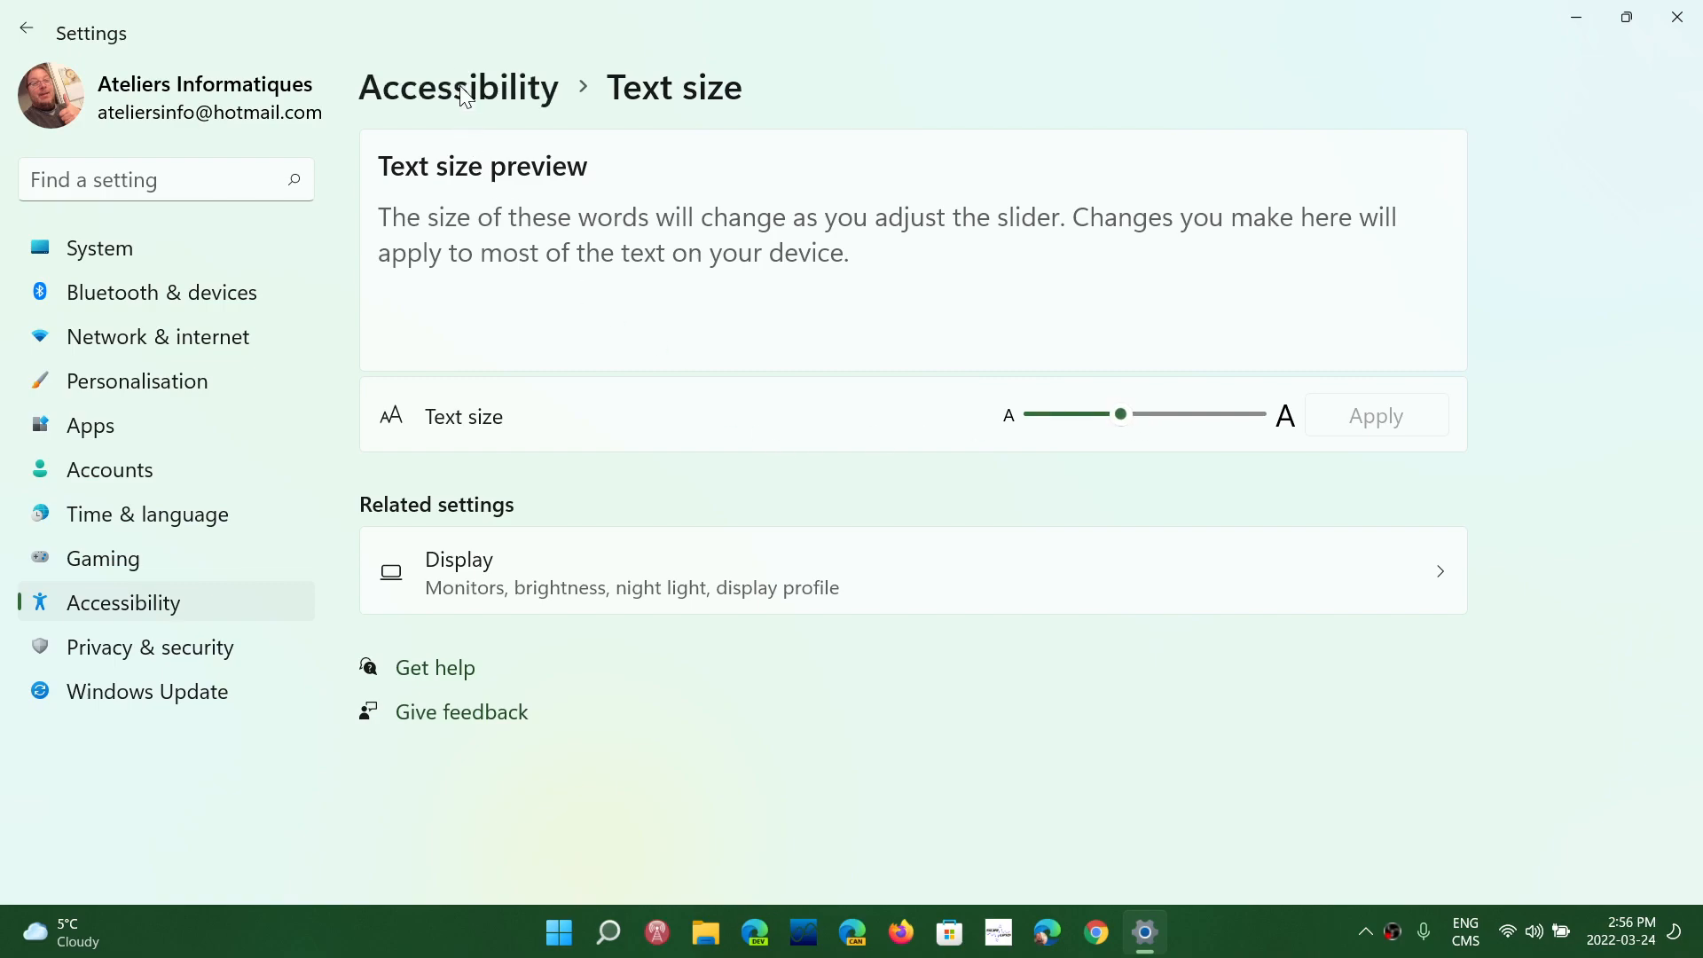
pyautogui.click(457, 87)
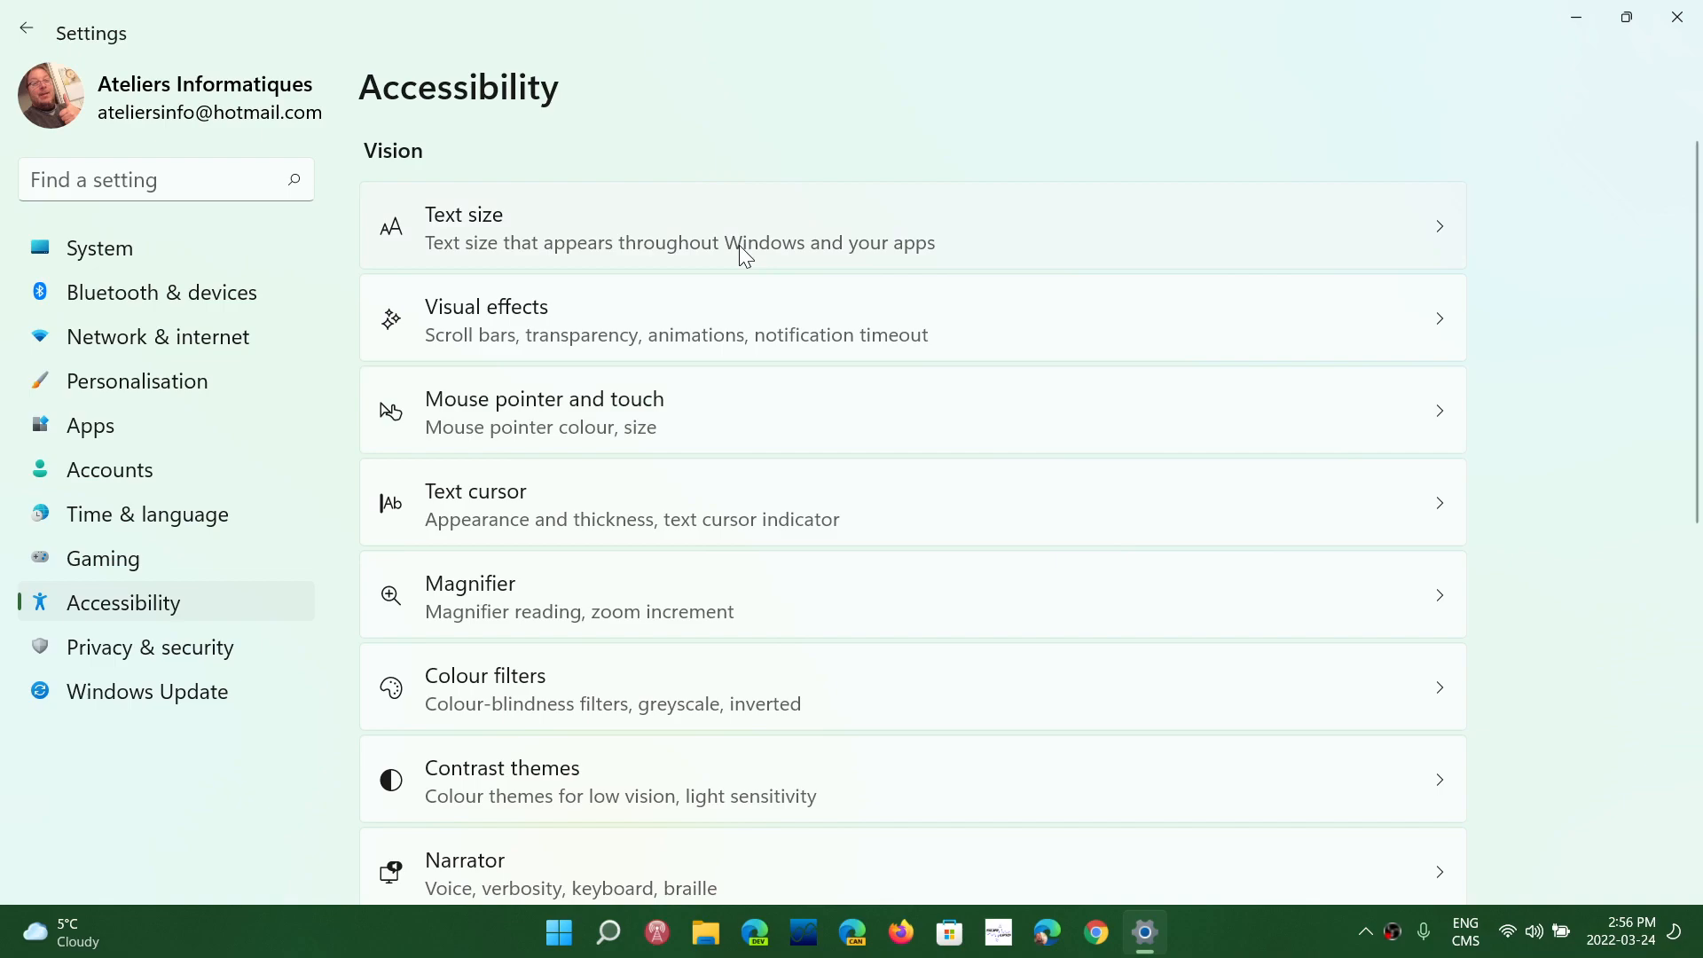
pyautogui.moveTo(518, 188)
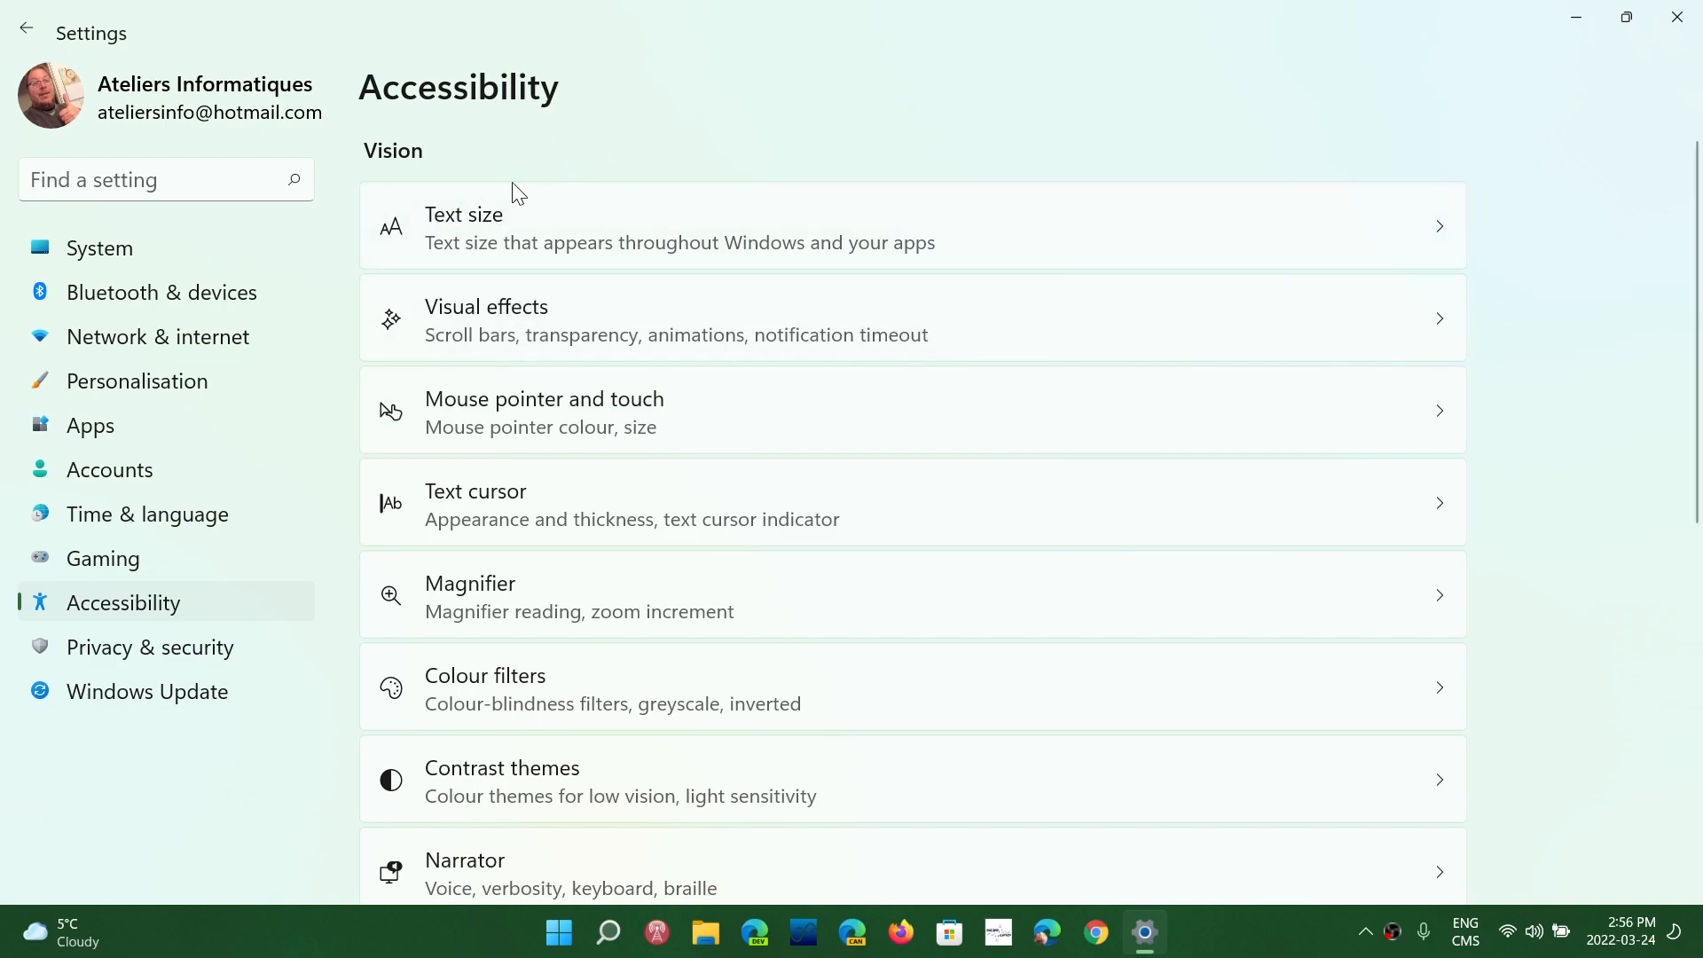
pyautogui.click(544, 411)
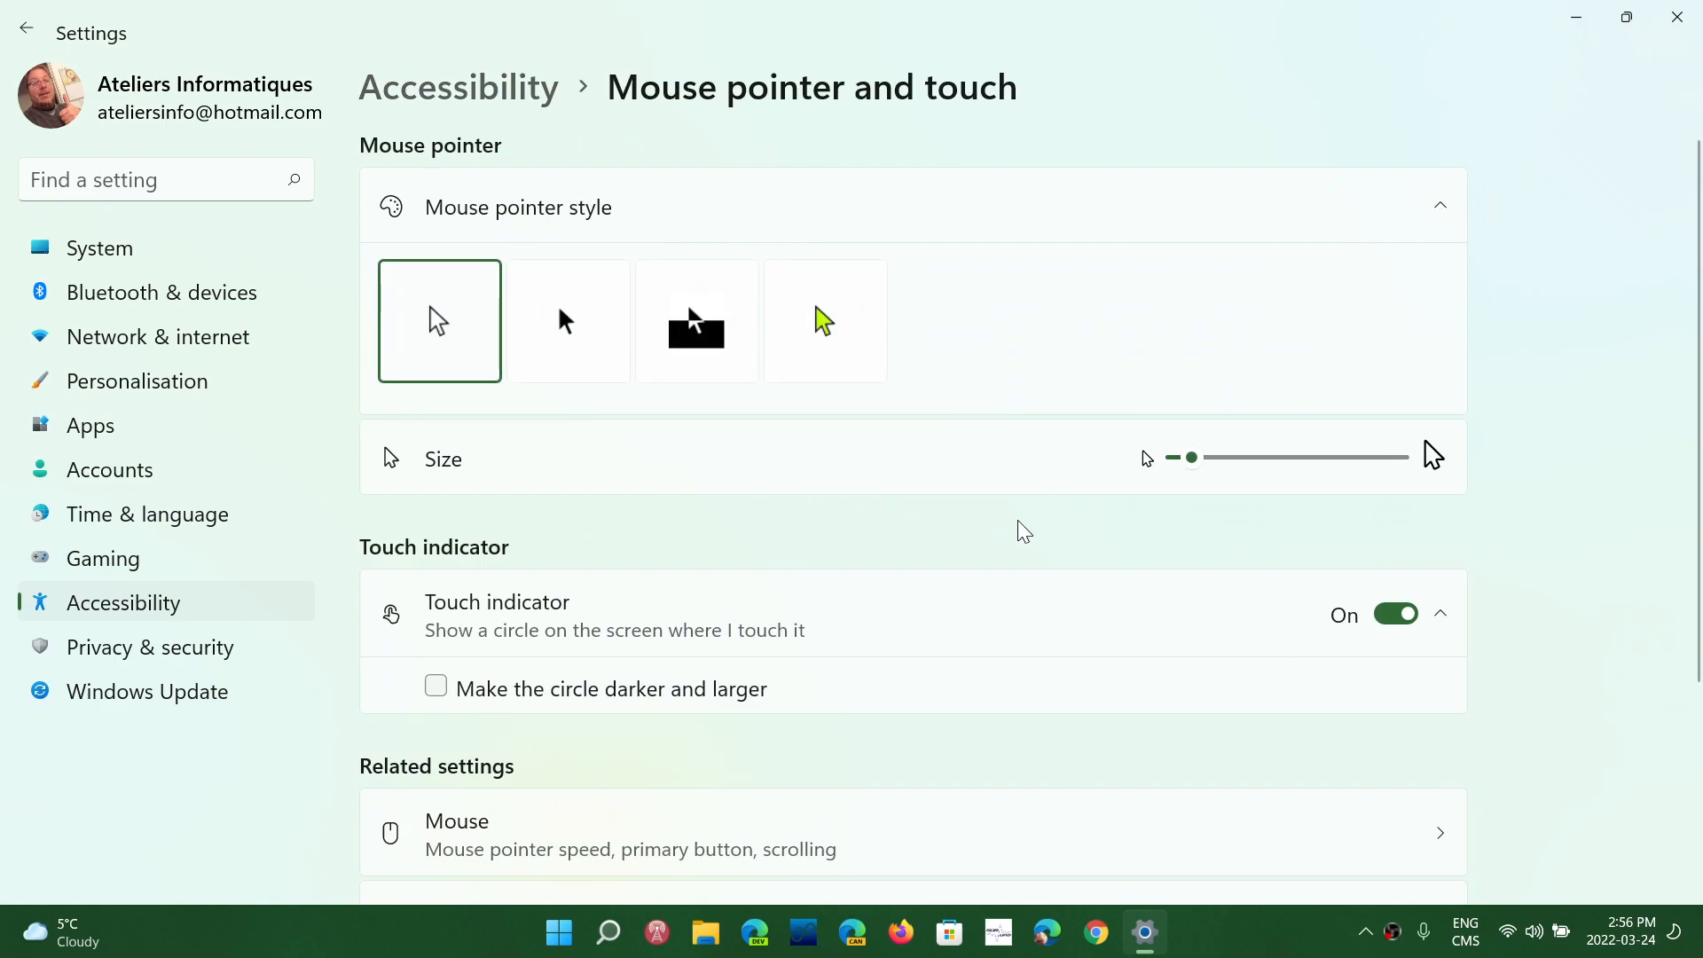
# - Enlarge the mouse pointer, then shrink it to slightly above the minimum size
pyautogui.moveTo(1191, 456); pyautogui.dragTo(1238, 455)
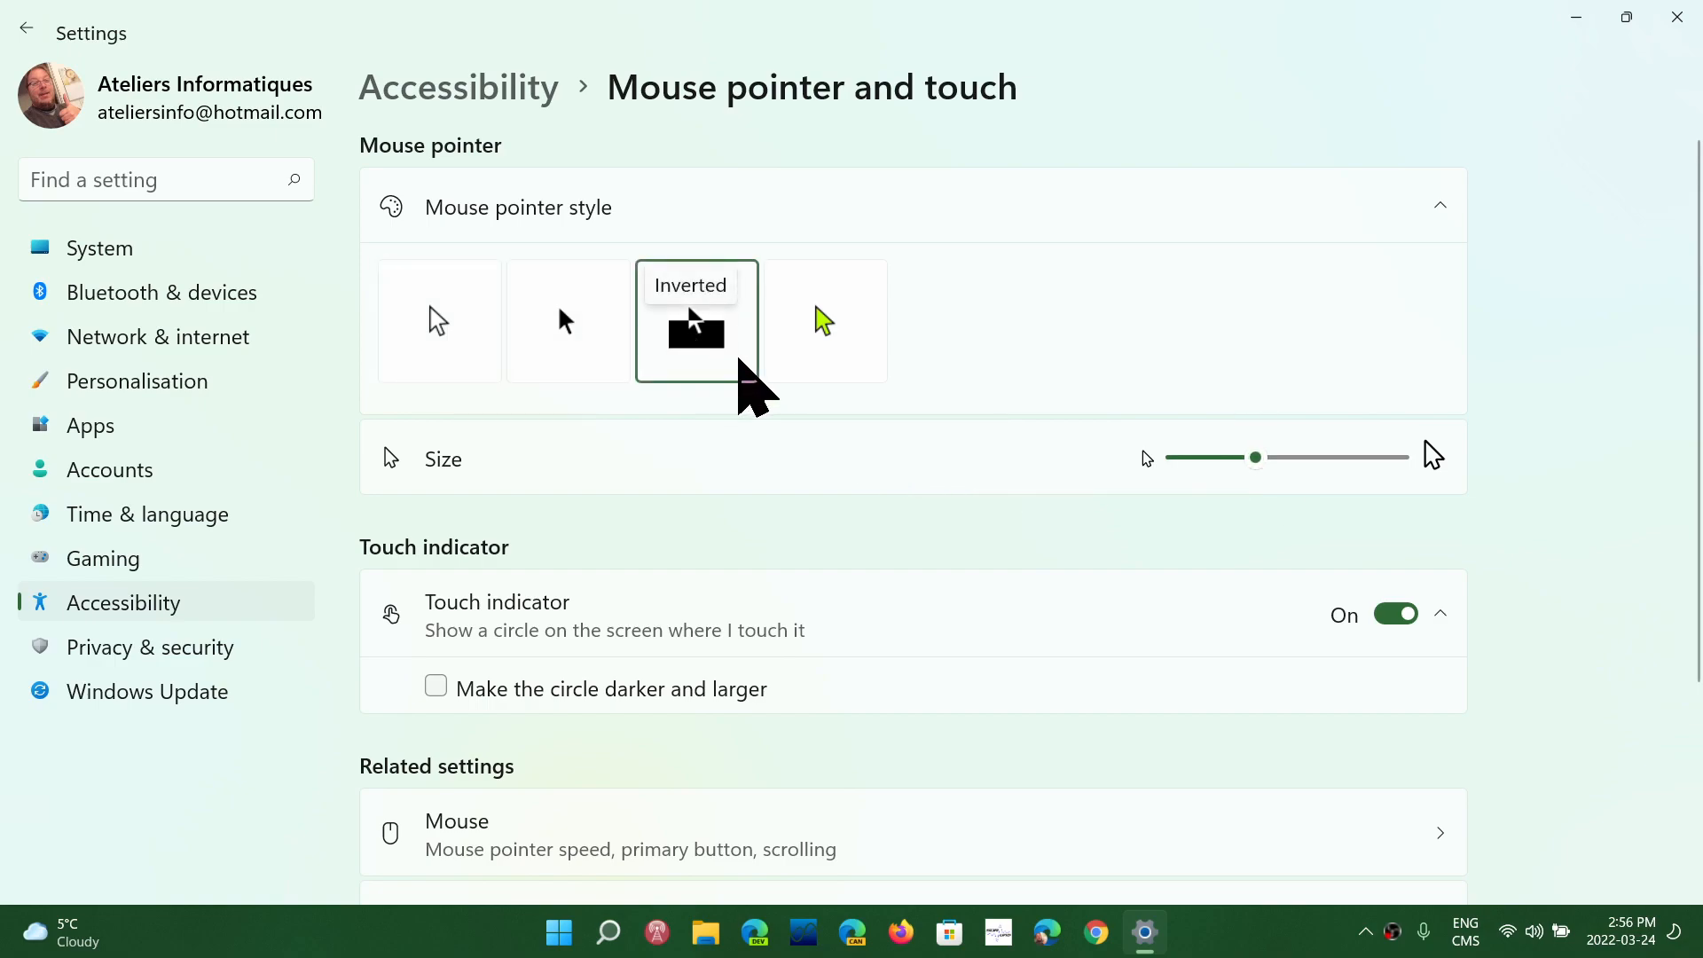
pyautogui.moveTo(999, 322)
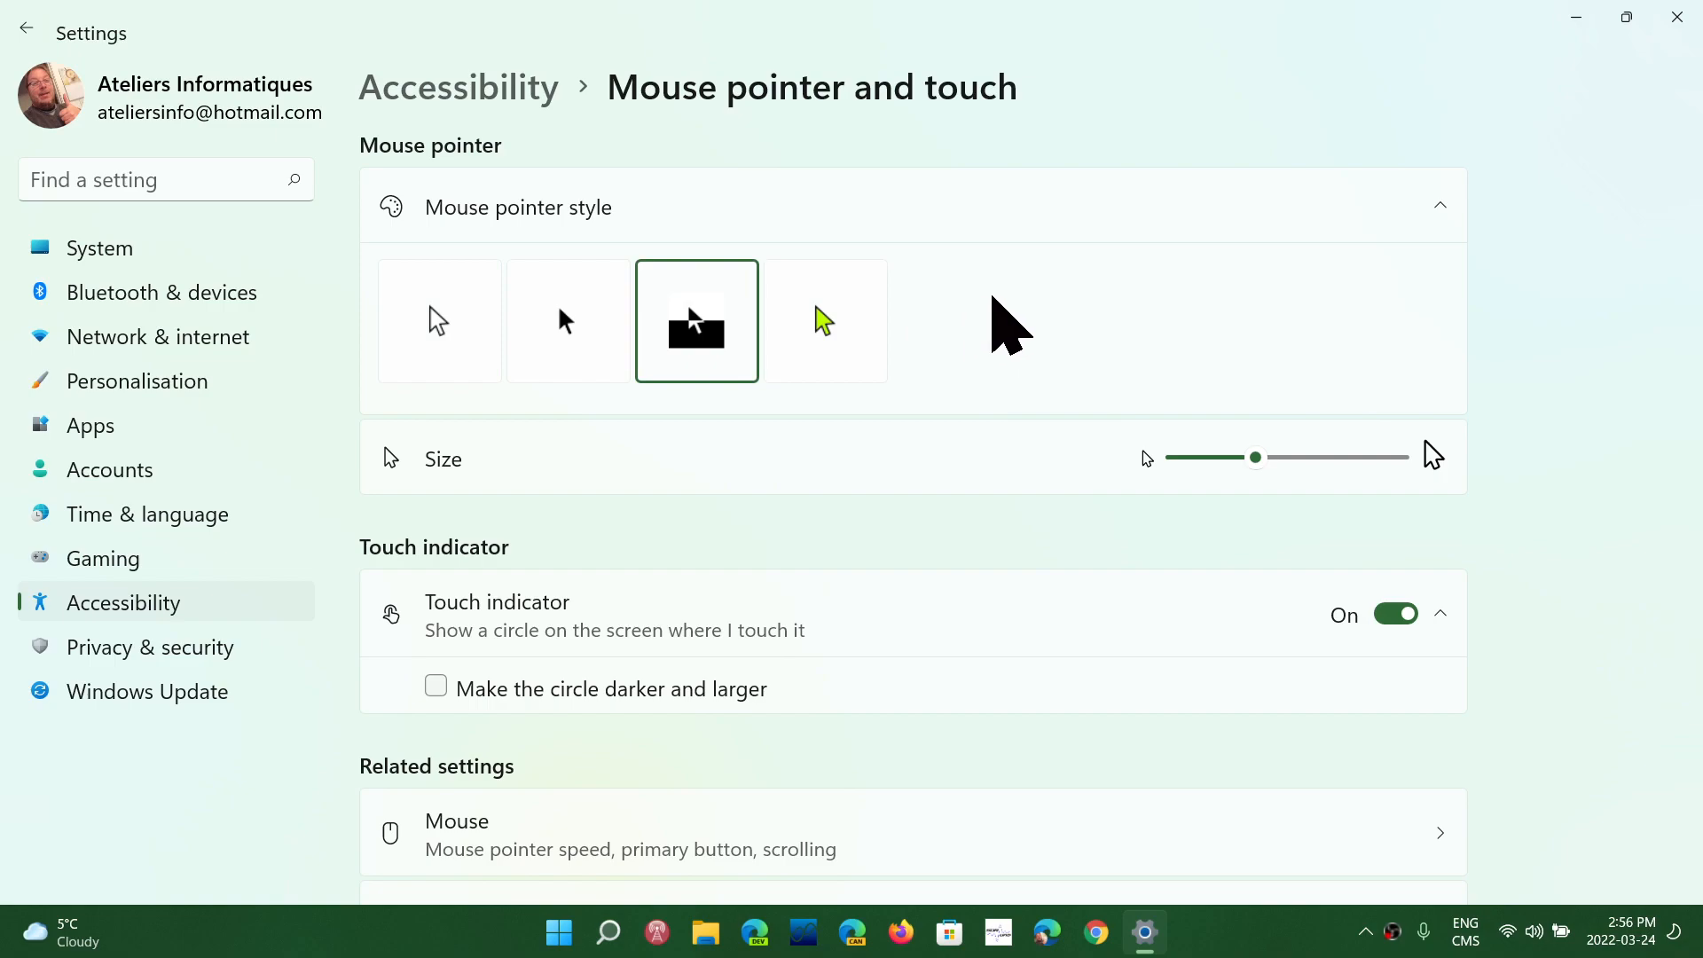
pyautogui.moveTo(772, 116)
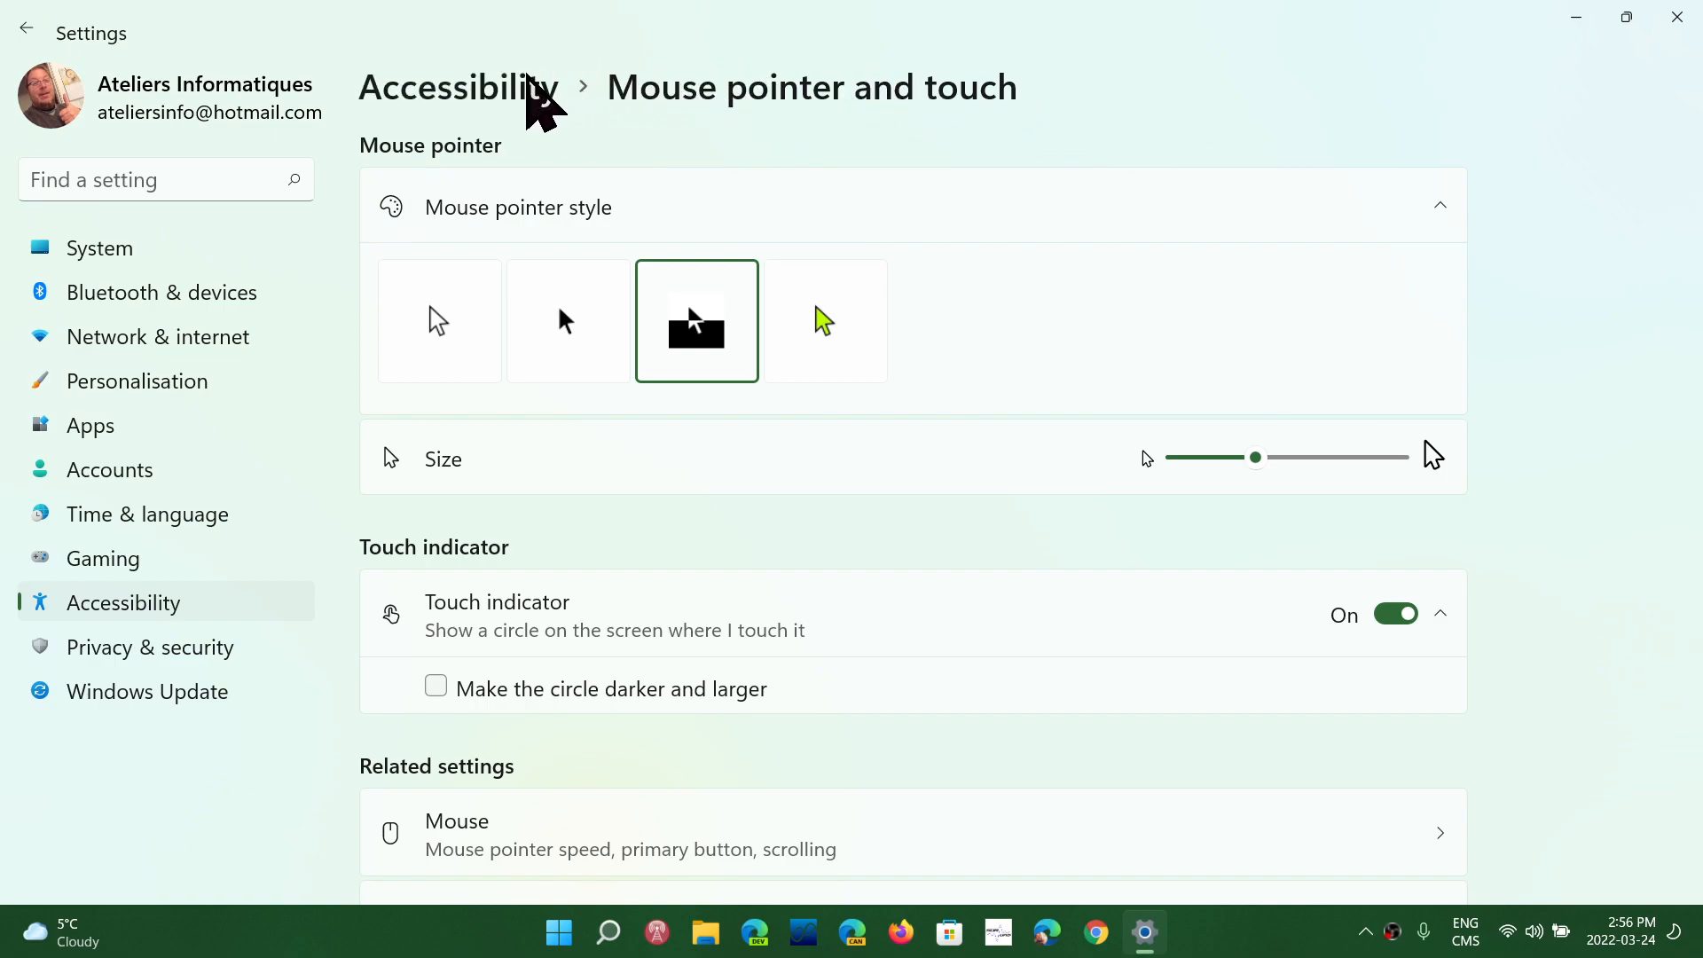
pyautogui.moveTo(696, 336)
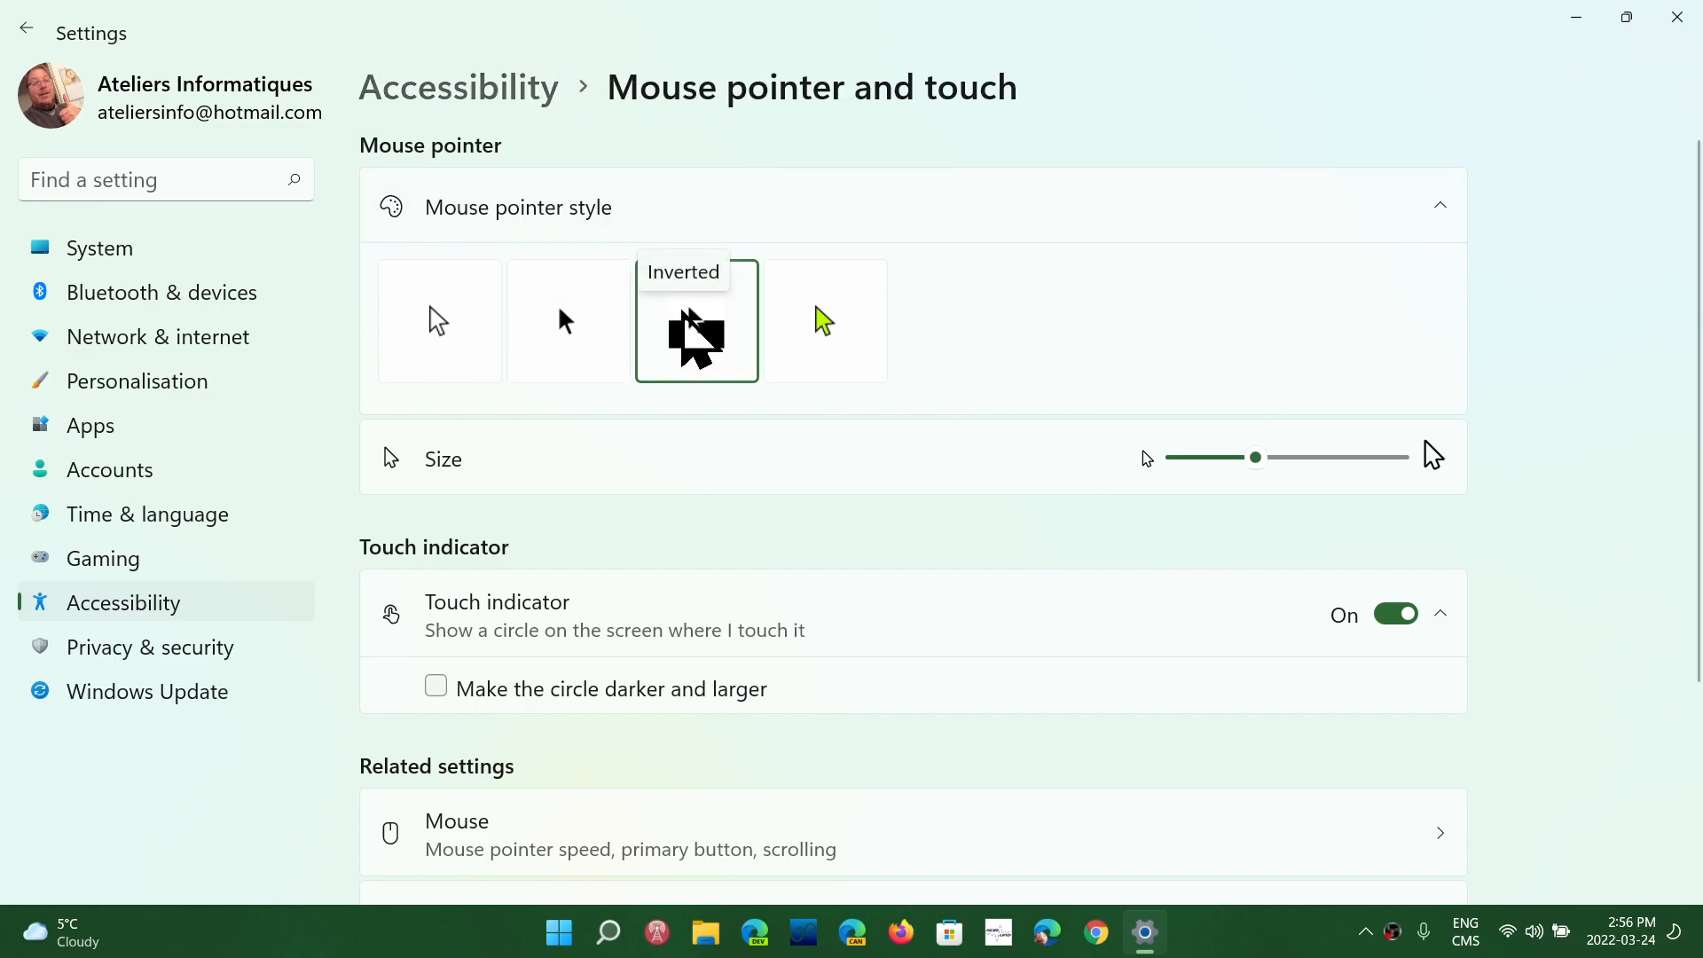
pyautogui.moveTo(1273, 475)
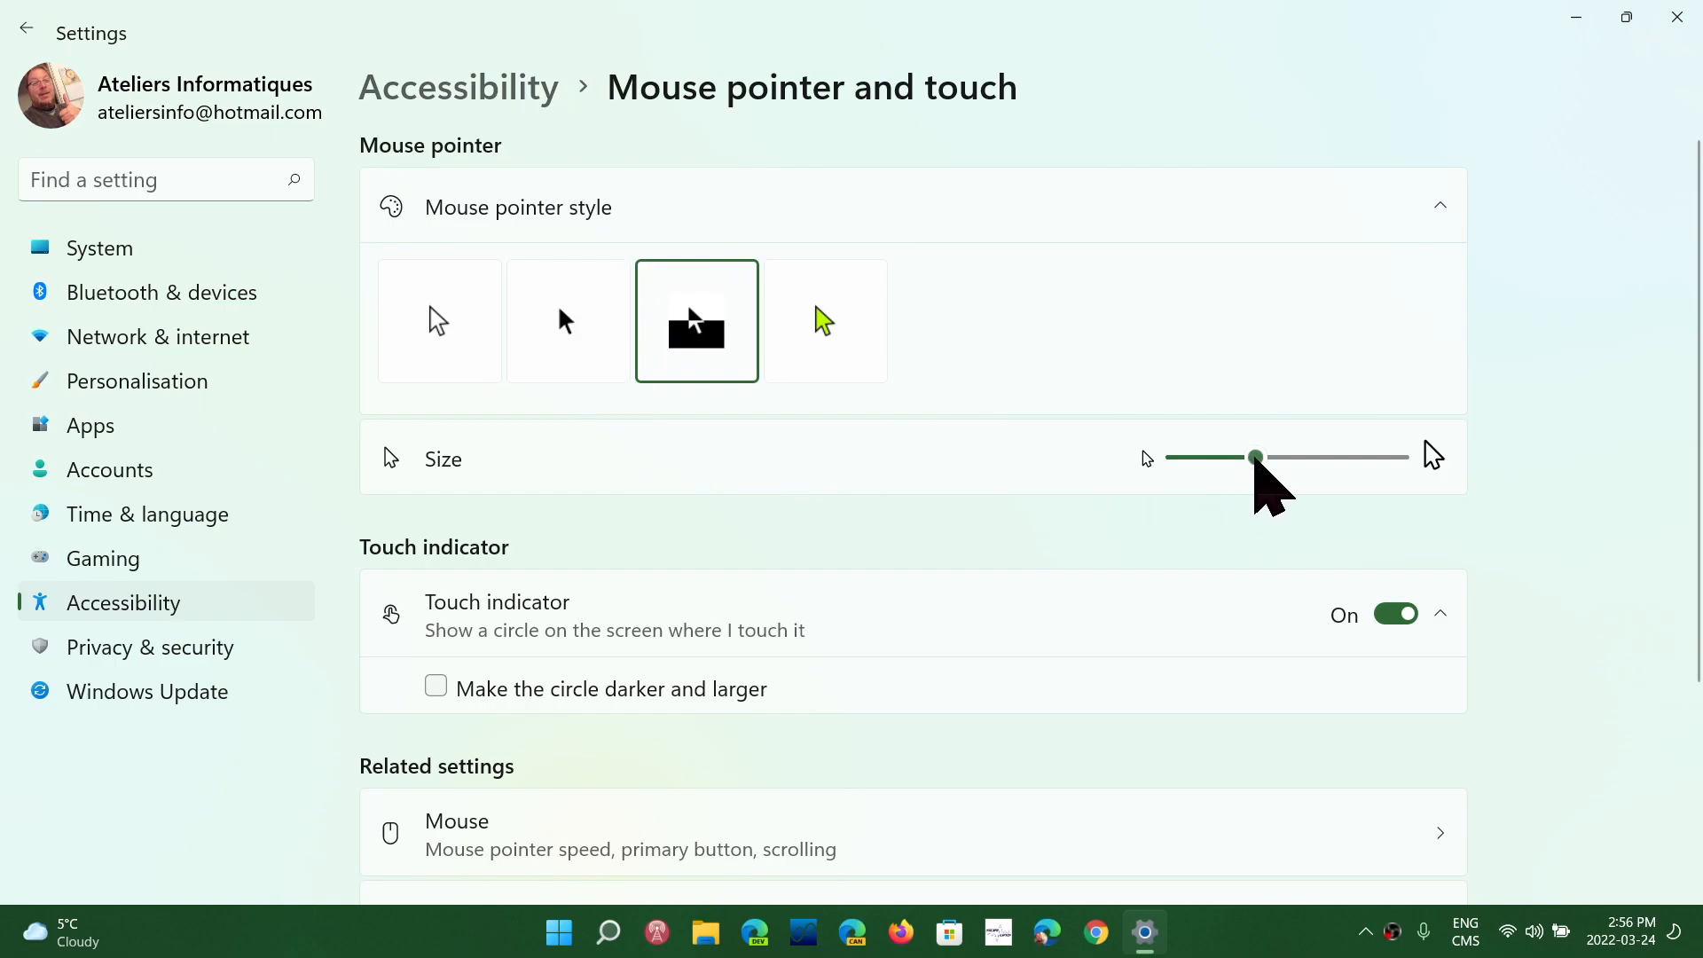
pyautogui.moveTo(1254, 457); pyautogui.dragTo(1225, 458)
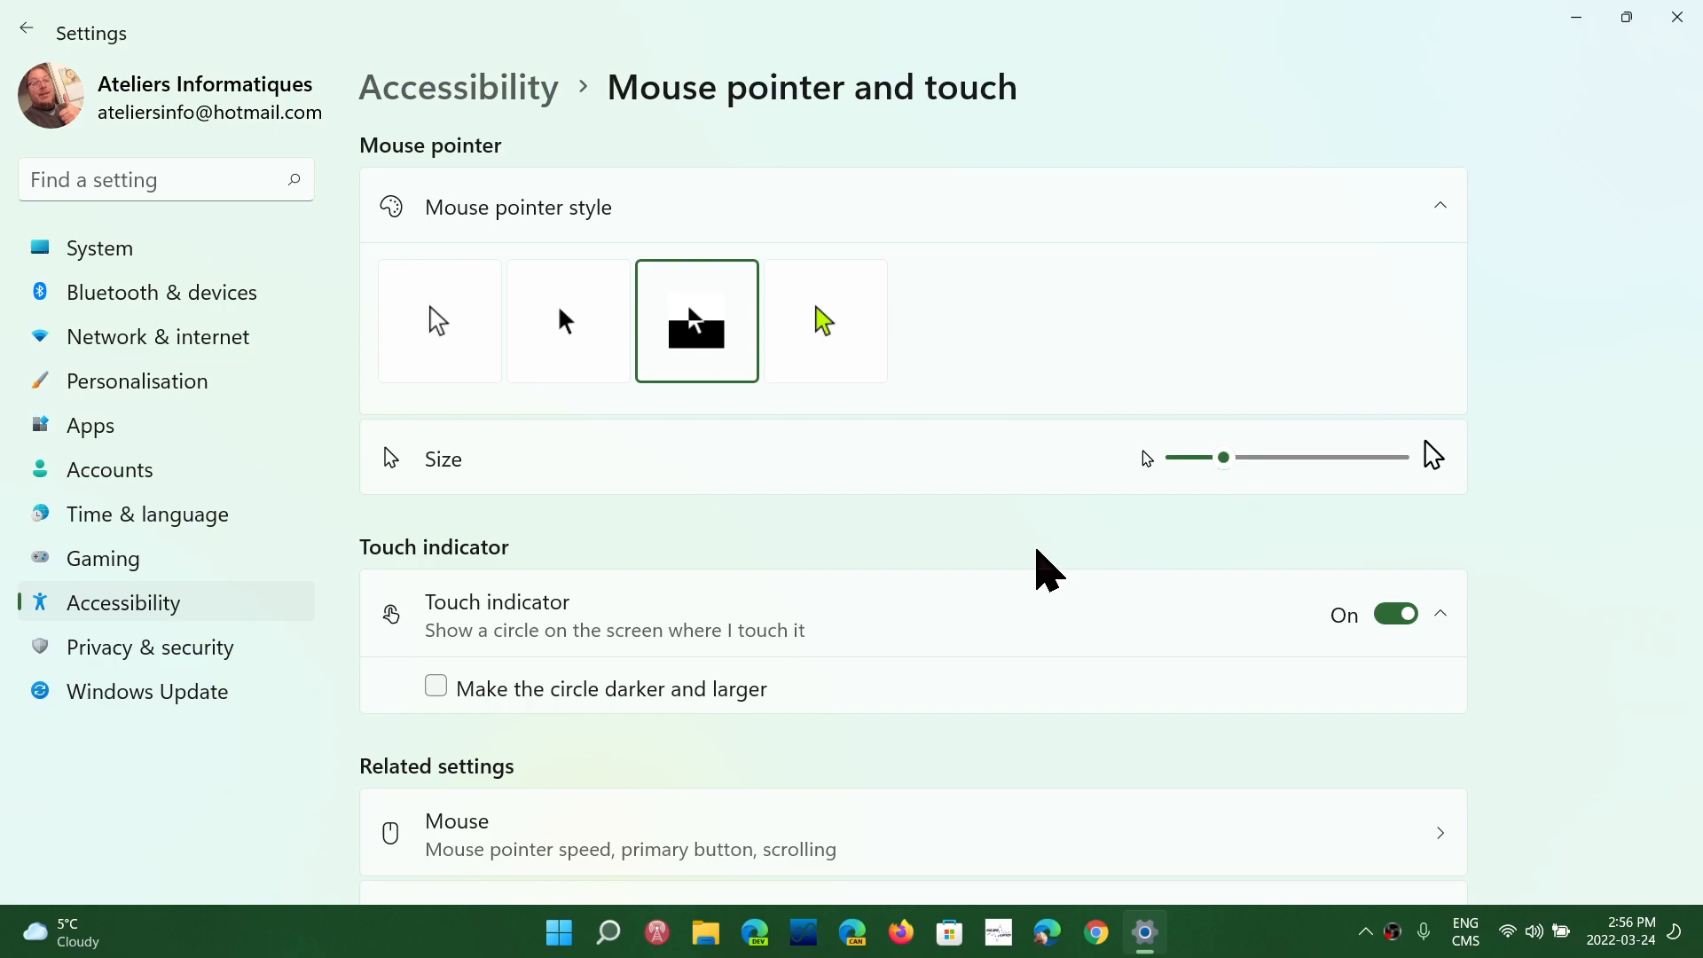
pyautogui.moveTo(1192, 258)
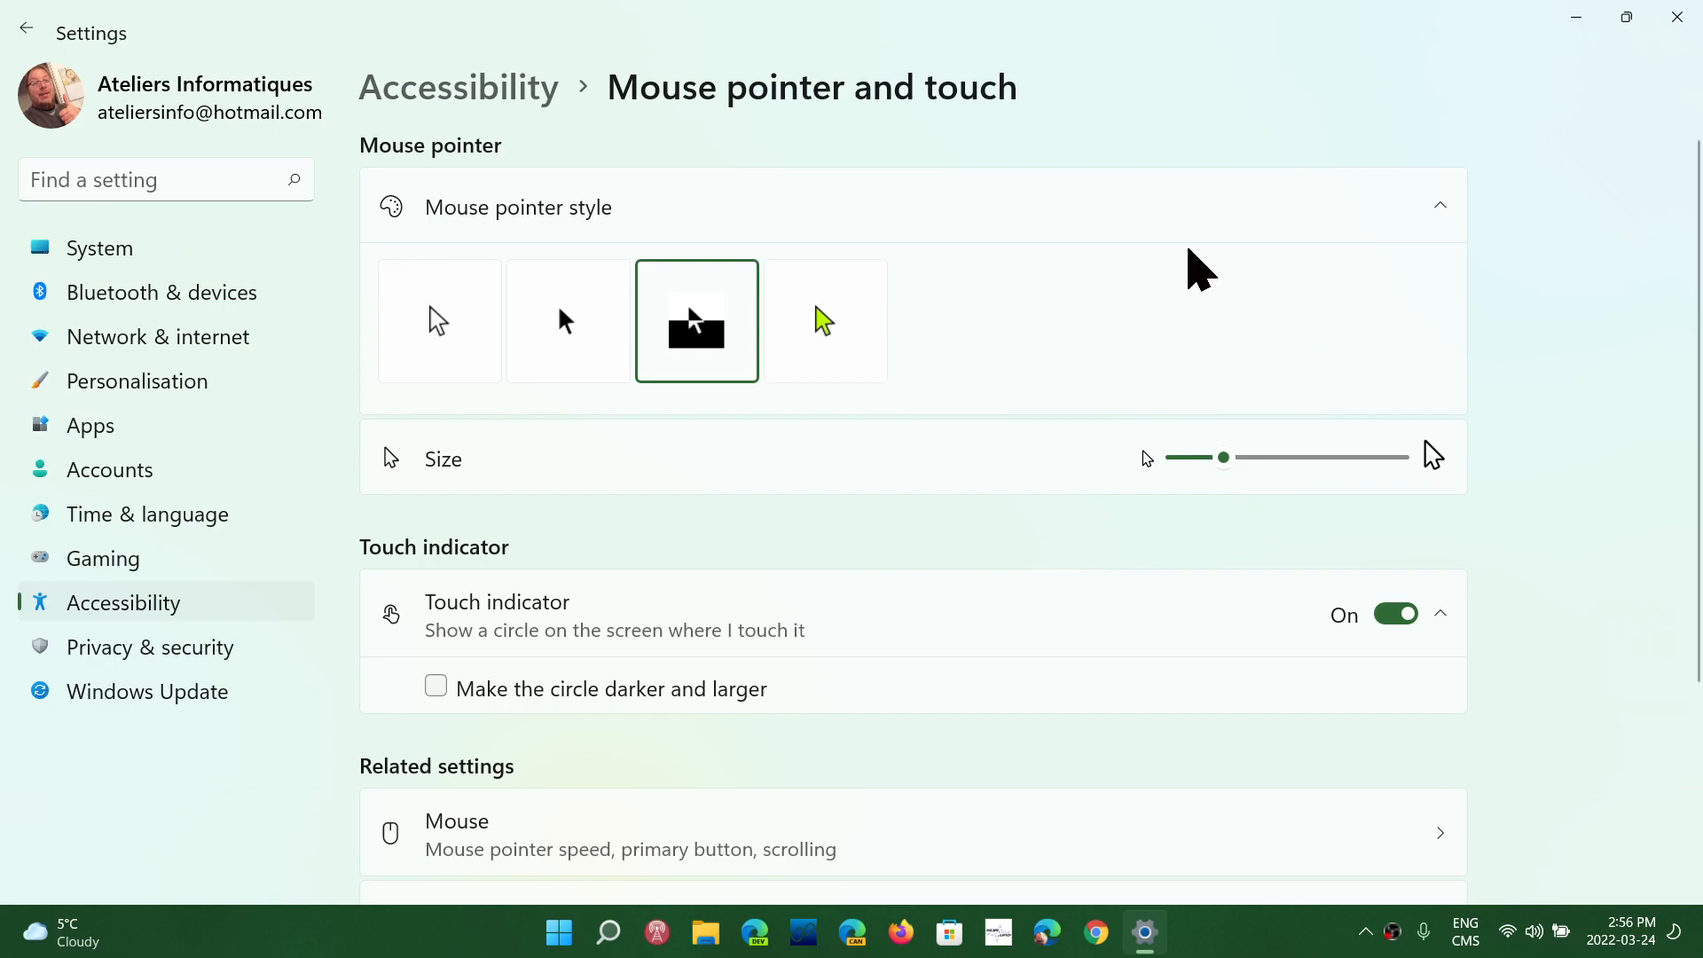
pyautogui.moveTo(738, 457)
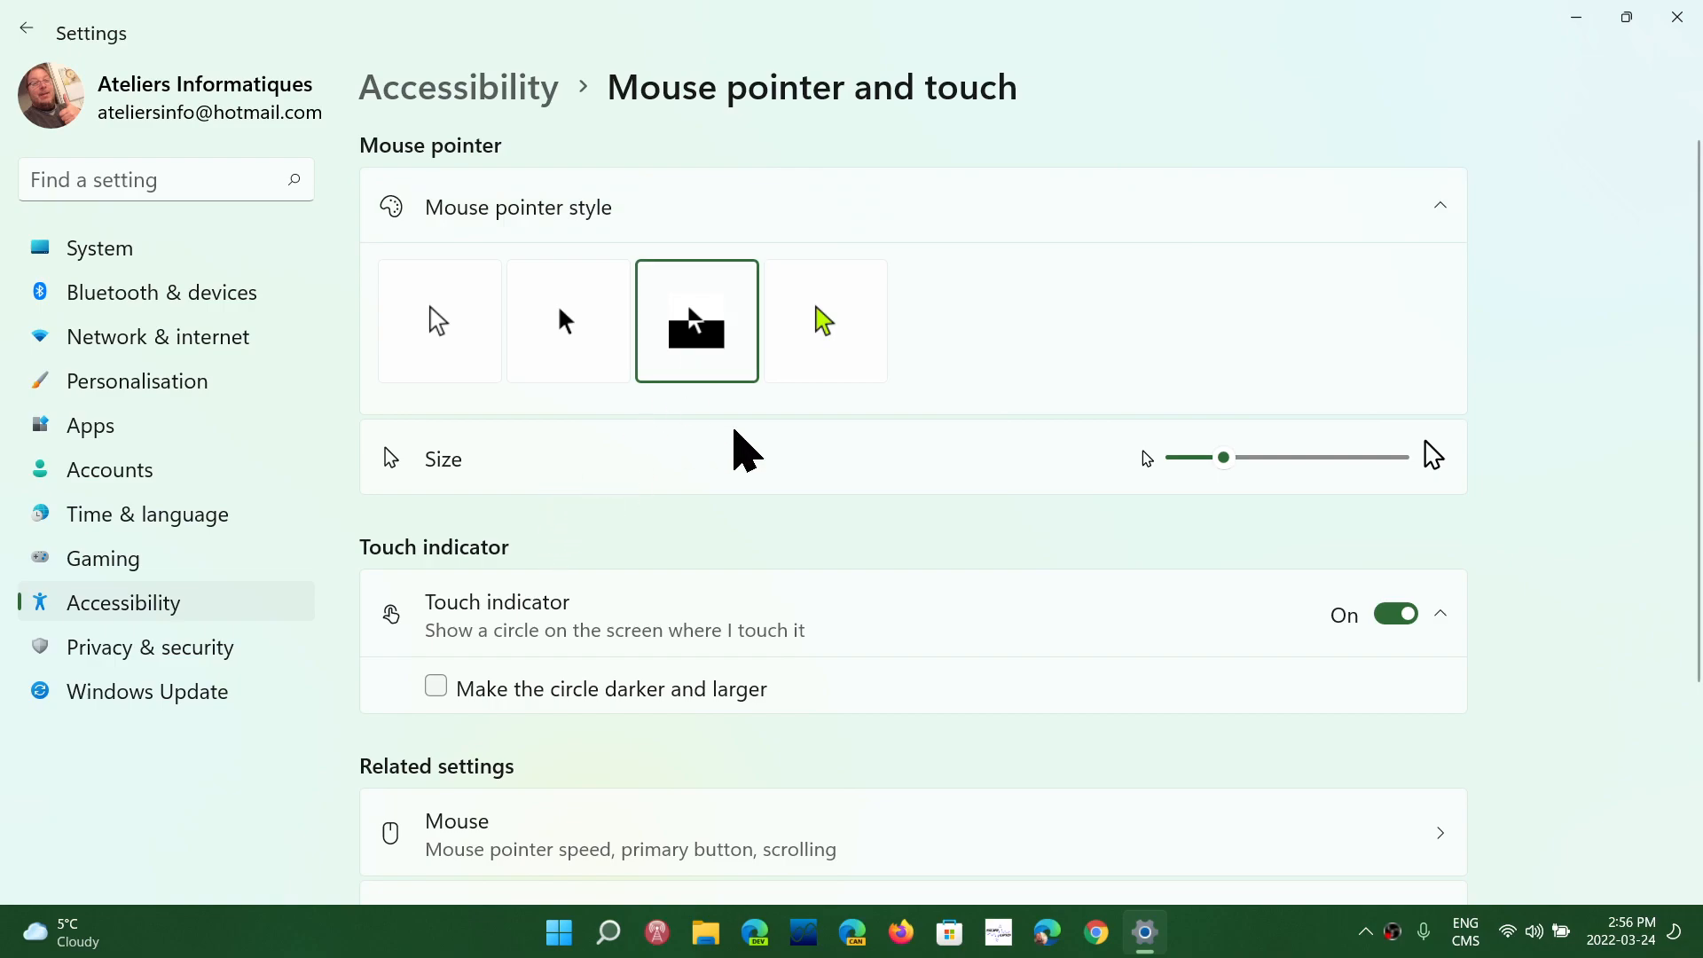
pyautogui.moveTo(617, 162)
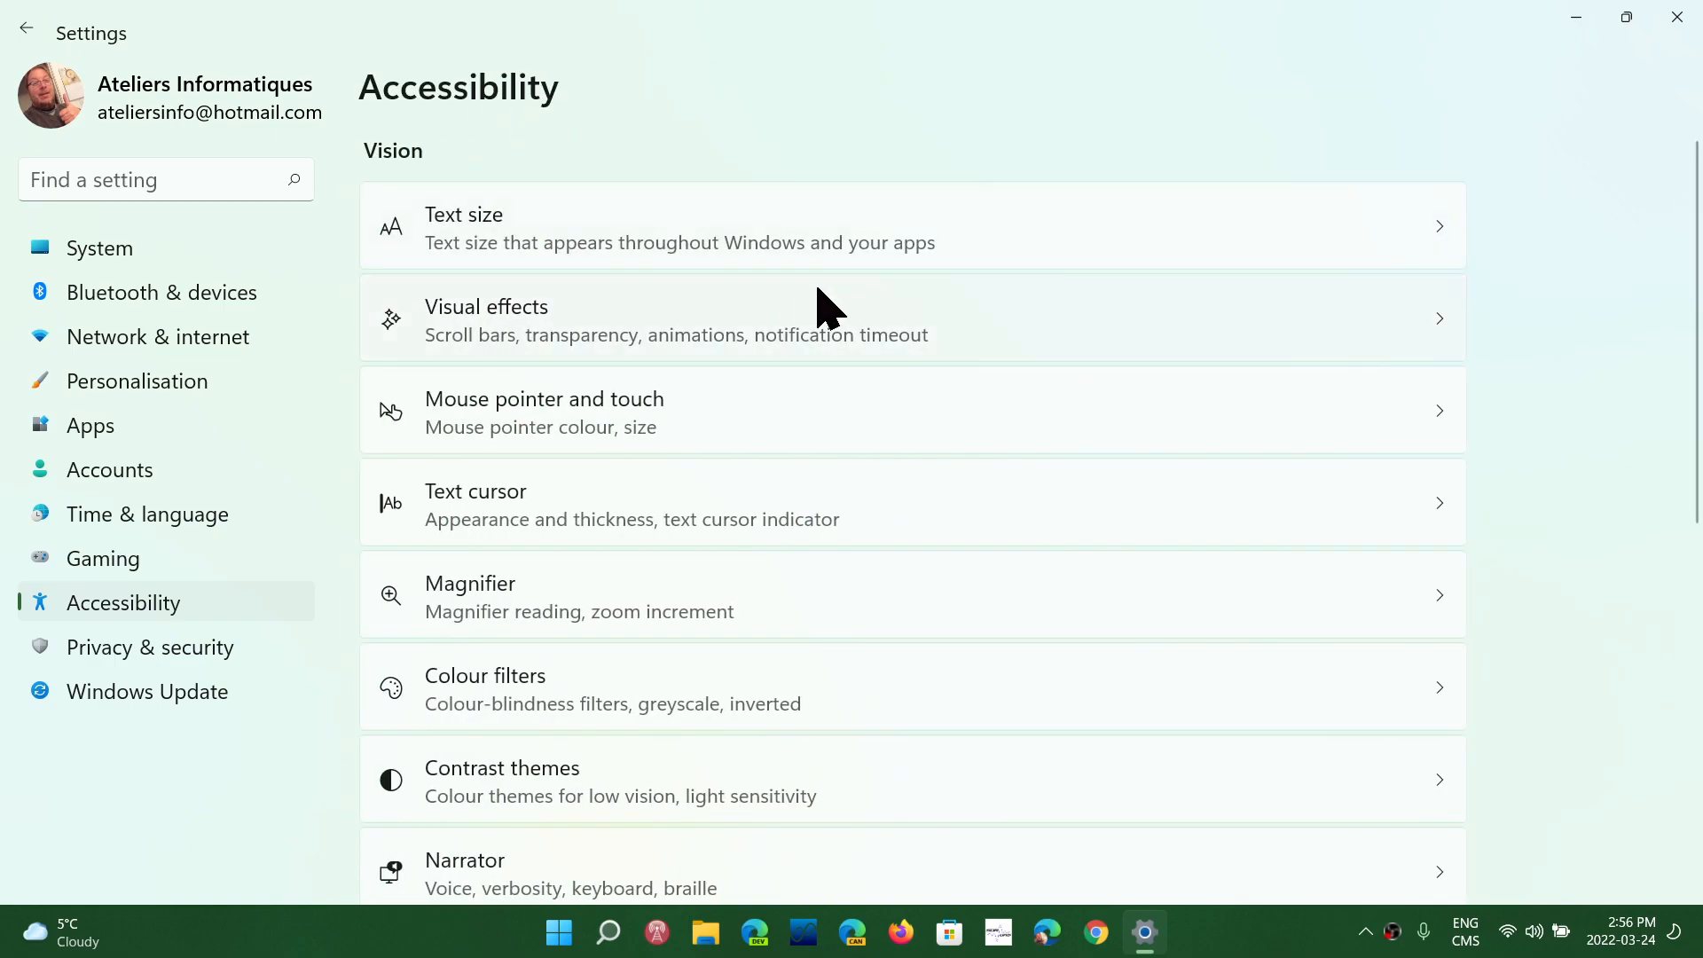
pyautogui.moveTo(951, 249)
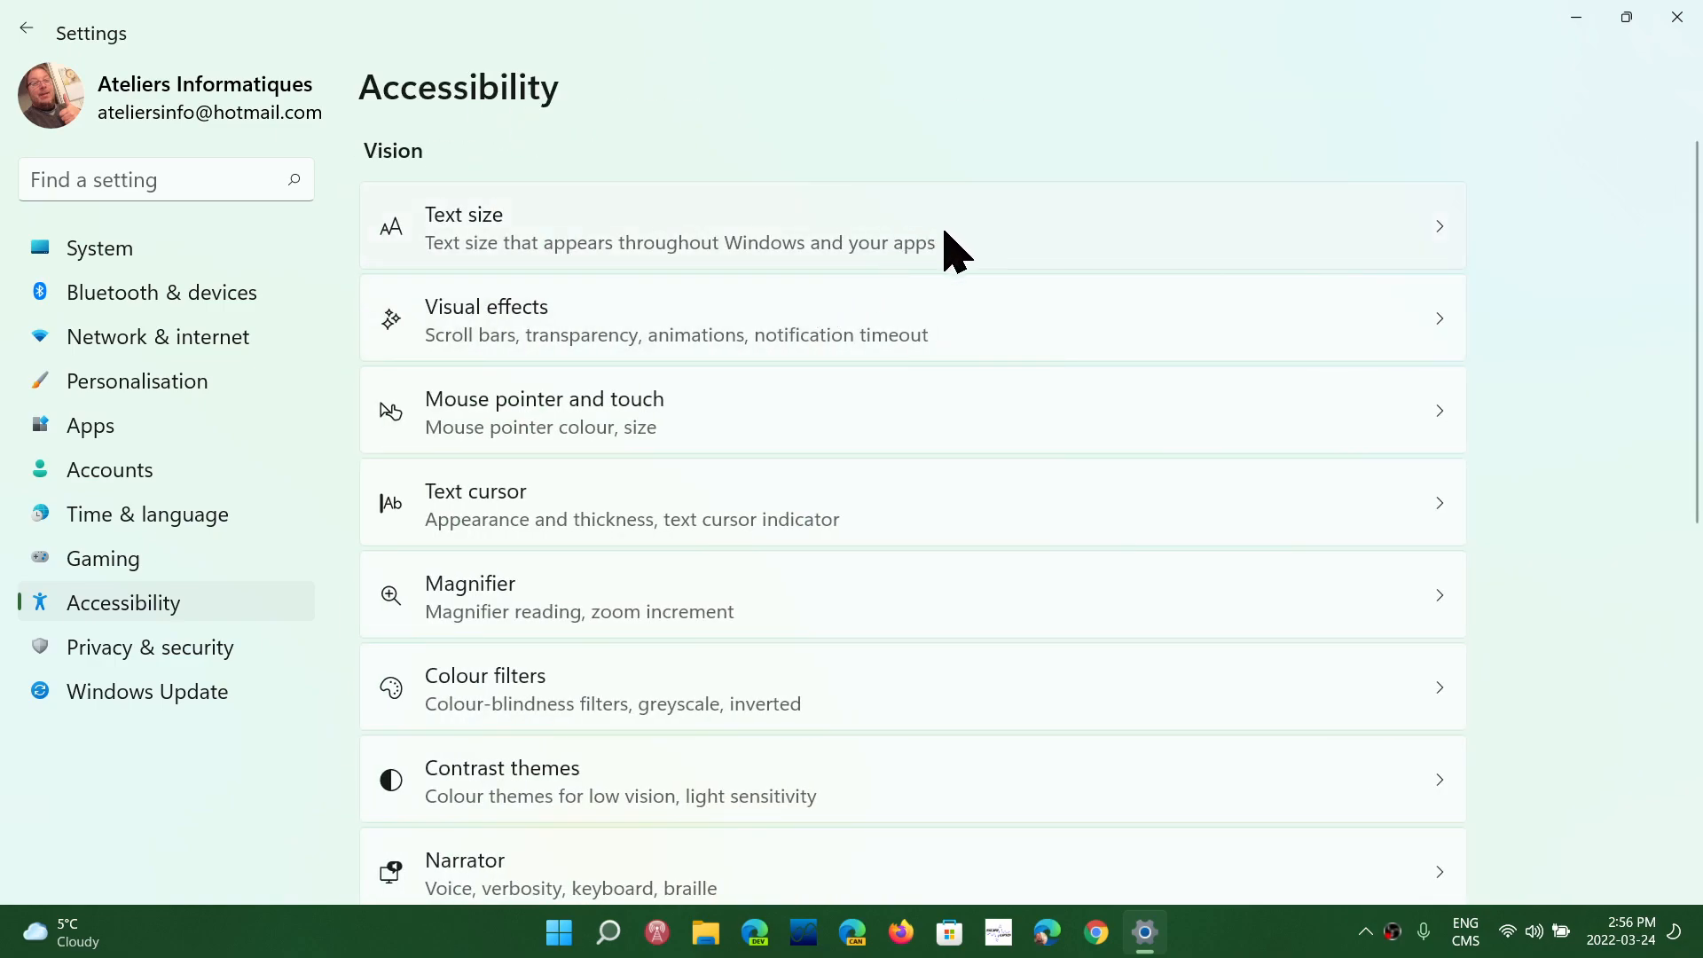
pyautogui.moveTo(1169, 452)
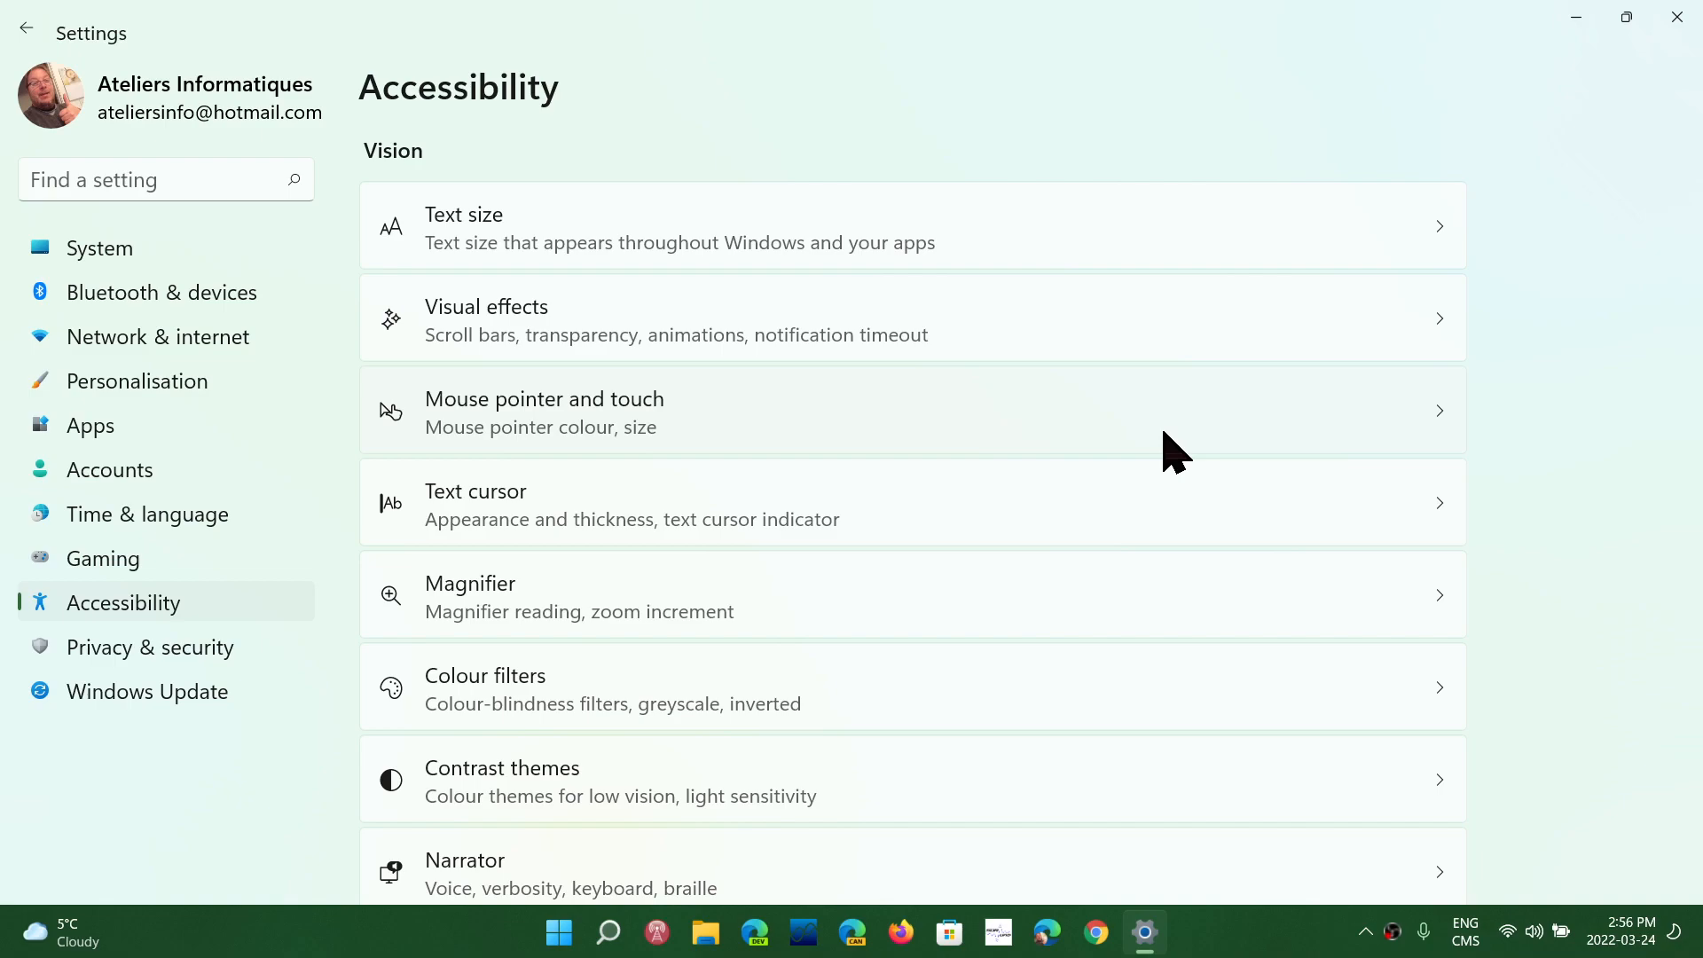
pyautogui.moveTo(284, 293)
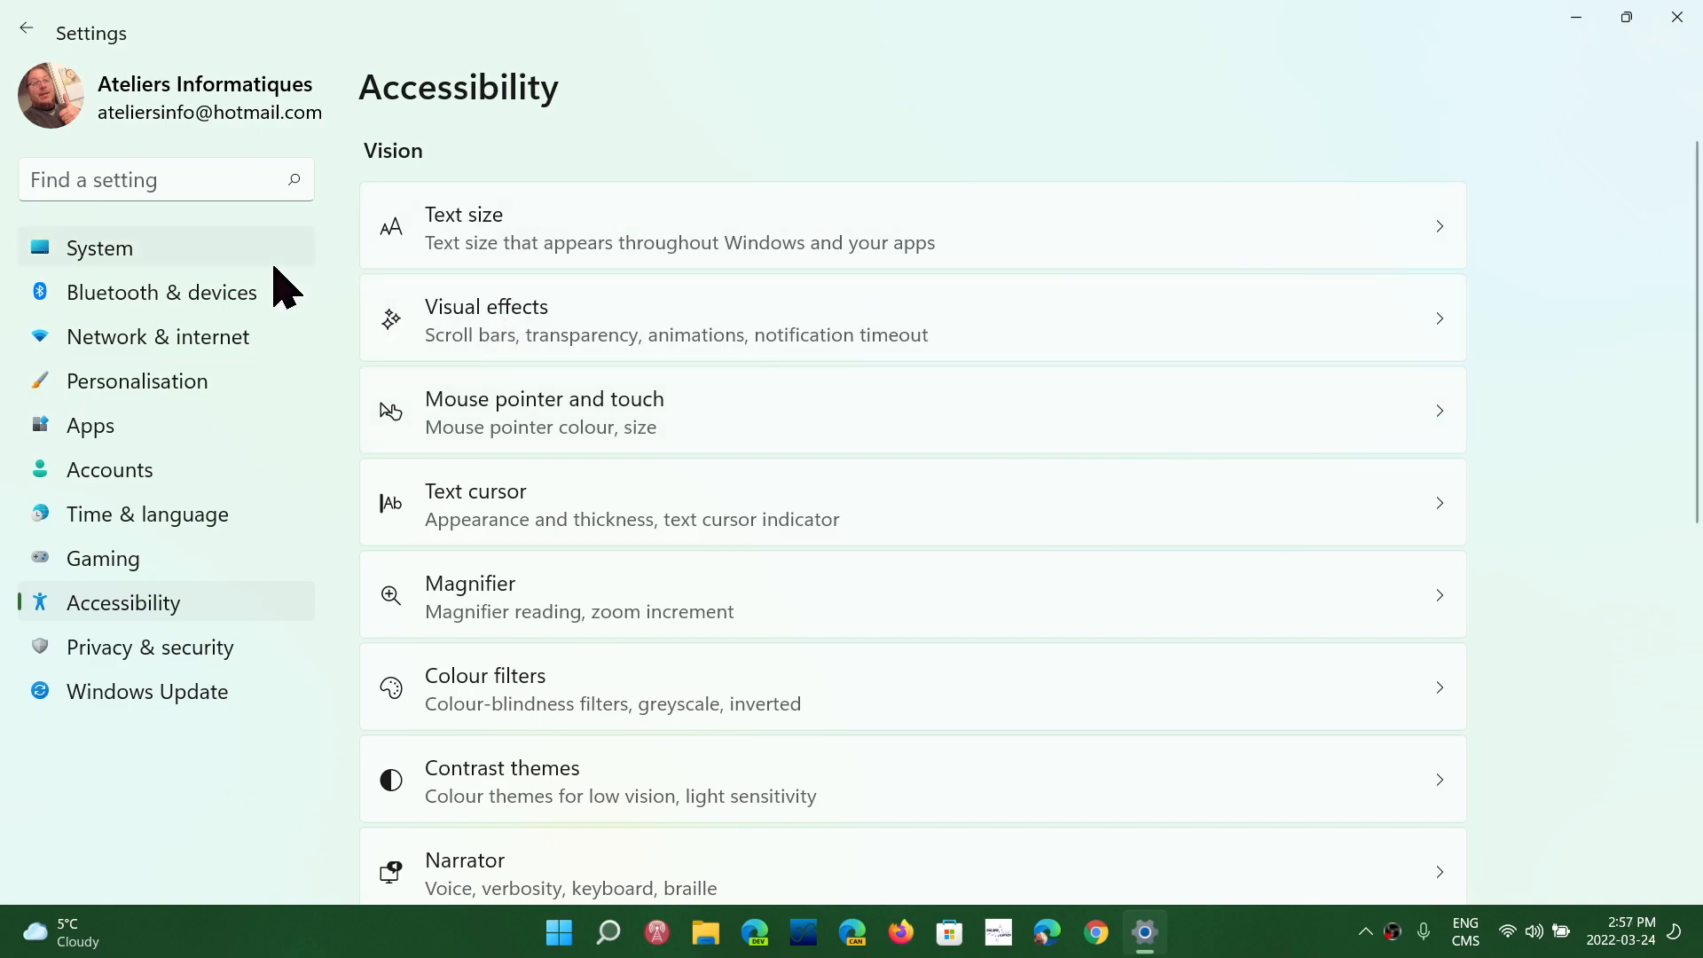
# - Go to System > Display, confirming 125% scale and 1920 × 1080 (Recommended) resolution
pyautogui.click(100, 248)
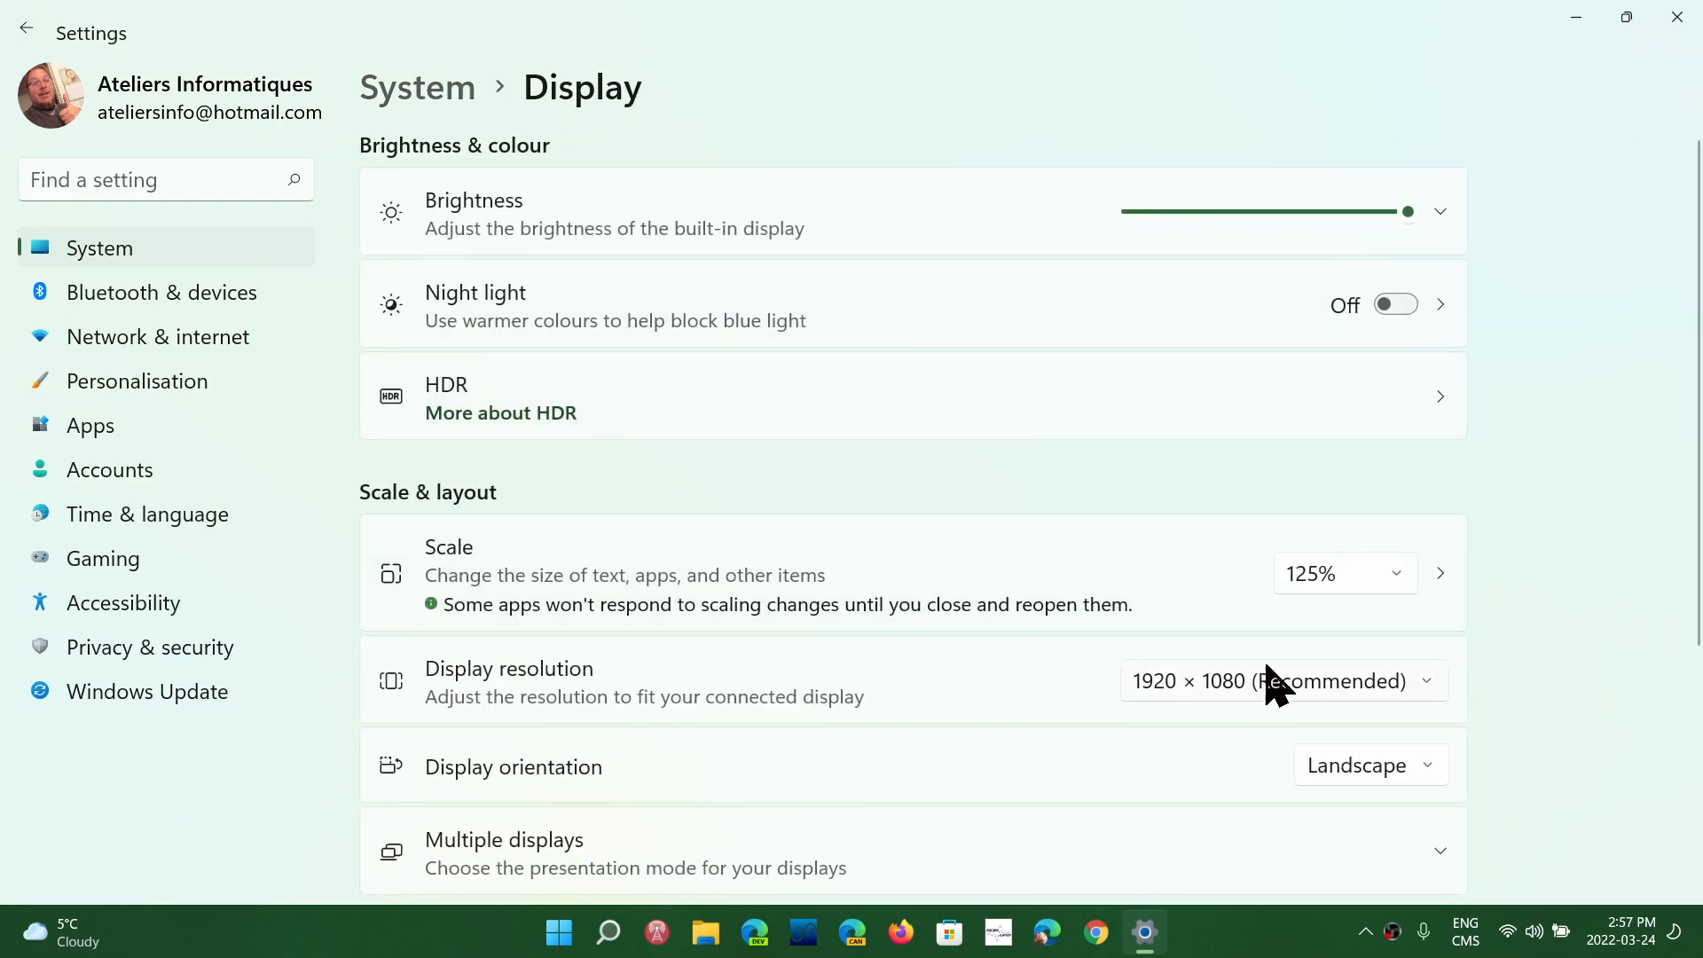
pyautogui.moveTo(994, 722)
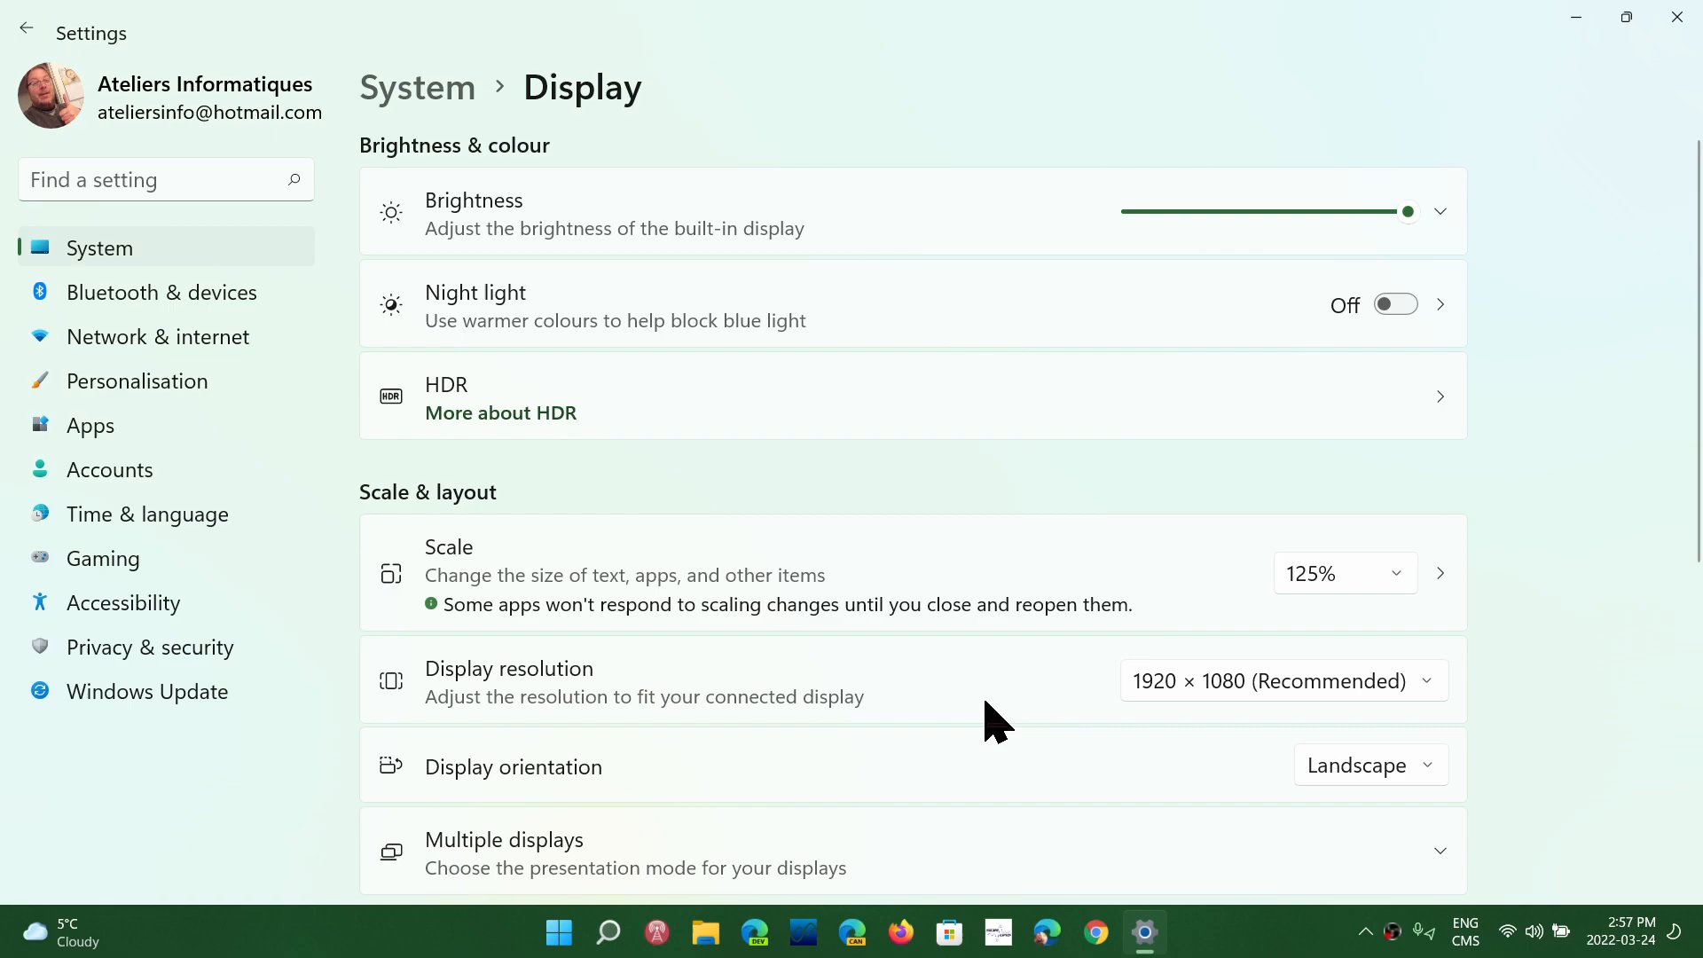
pyautogui.moveTo(1068, 758)
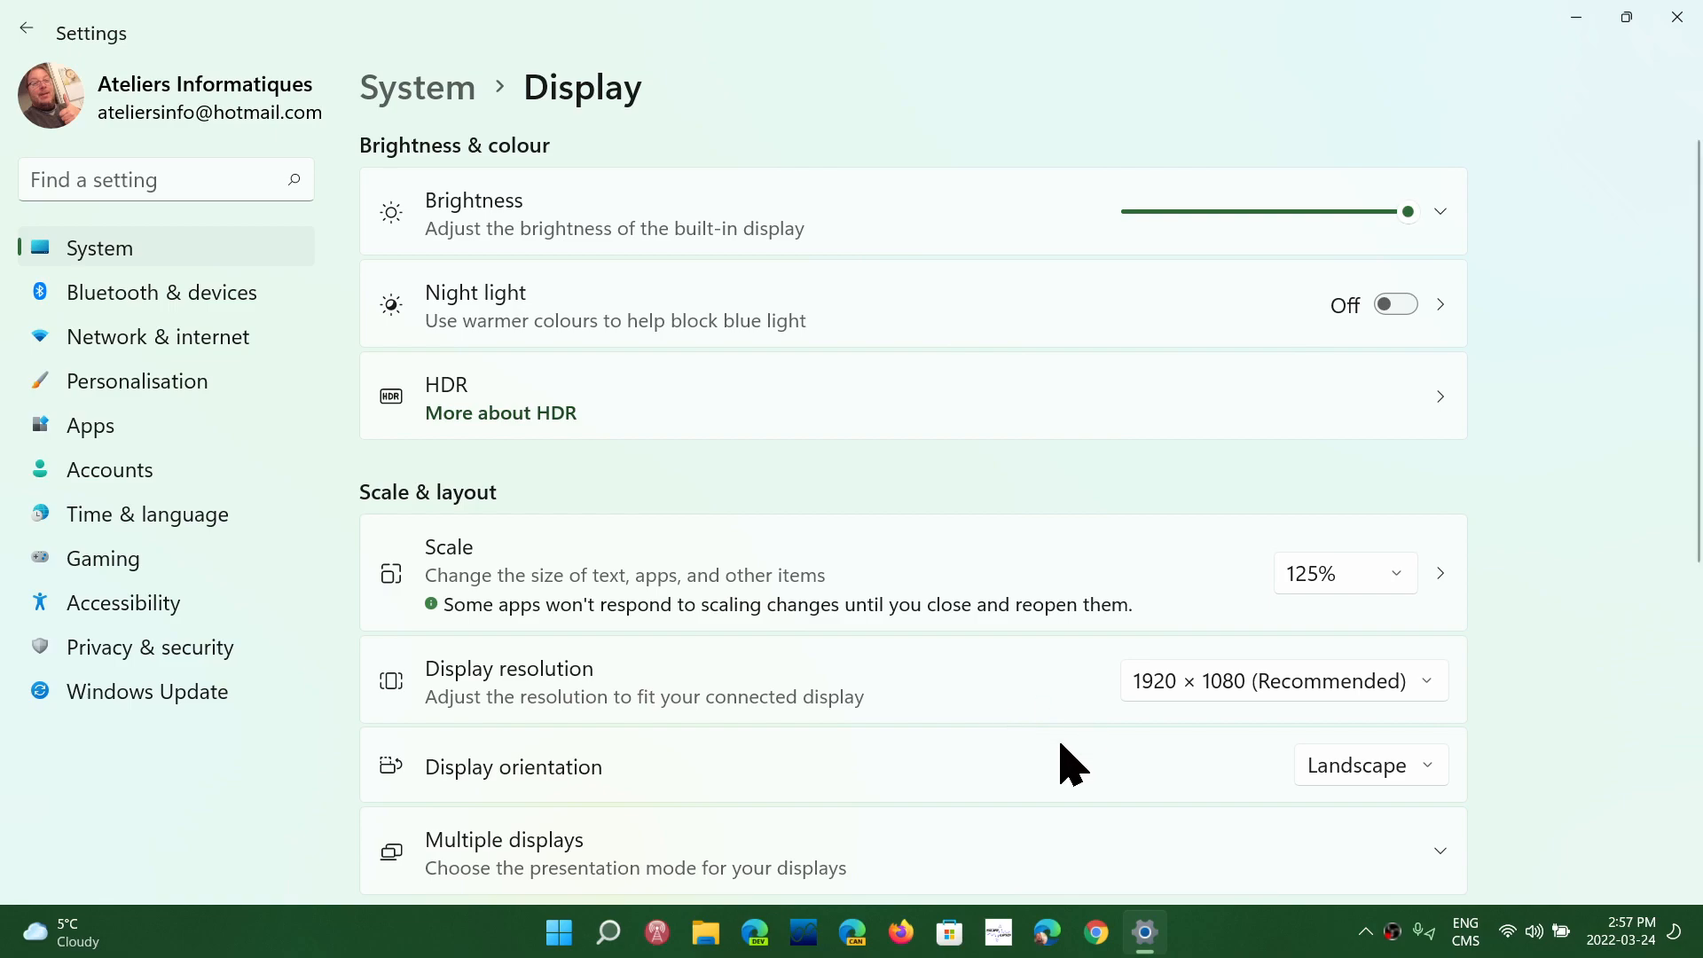